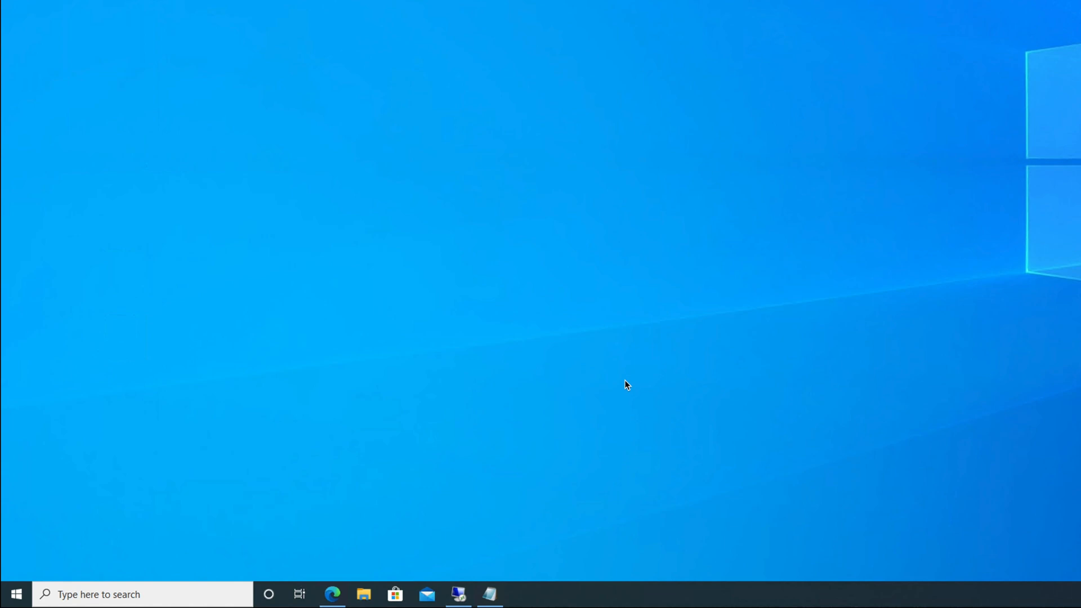
Open File Explorer and browse the Local Disk (C:) drive.
{"action": "left_click", "coordinate": [363, 595]}
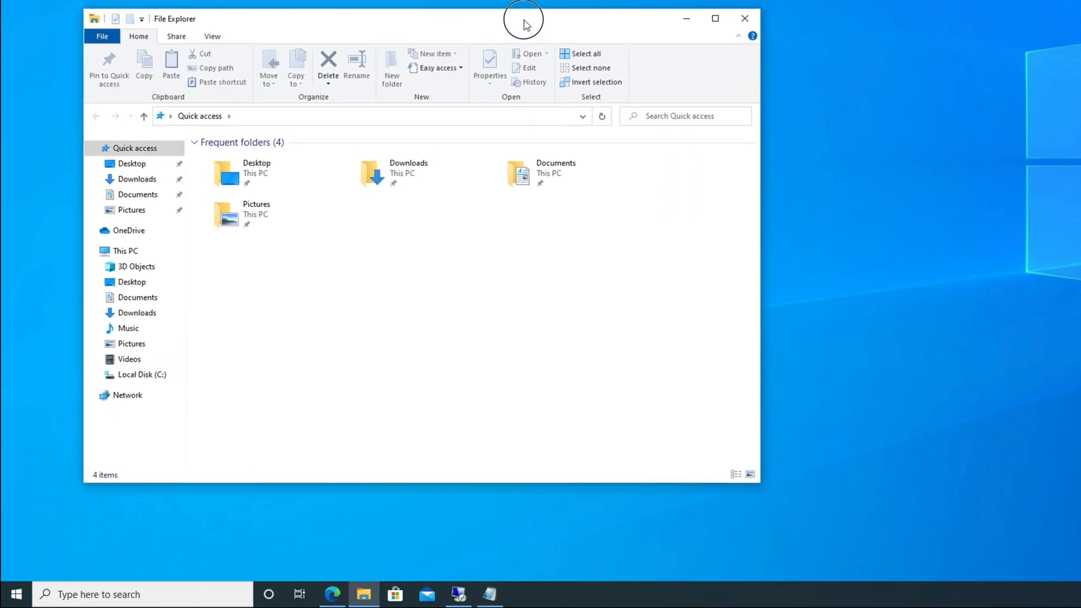
{"action": "mouse_move", "coordinate": [142, 374]}
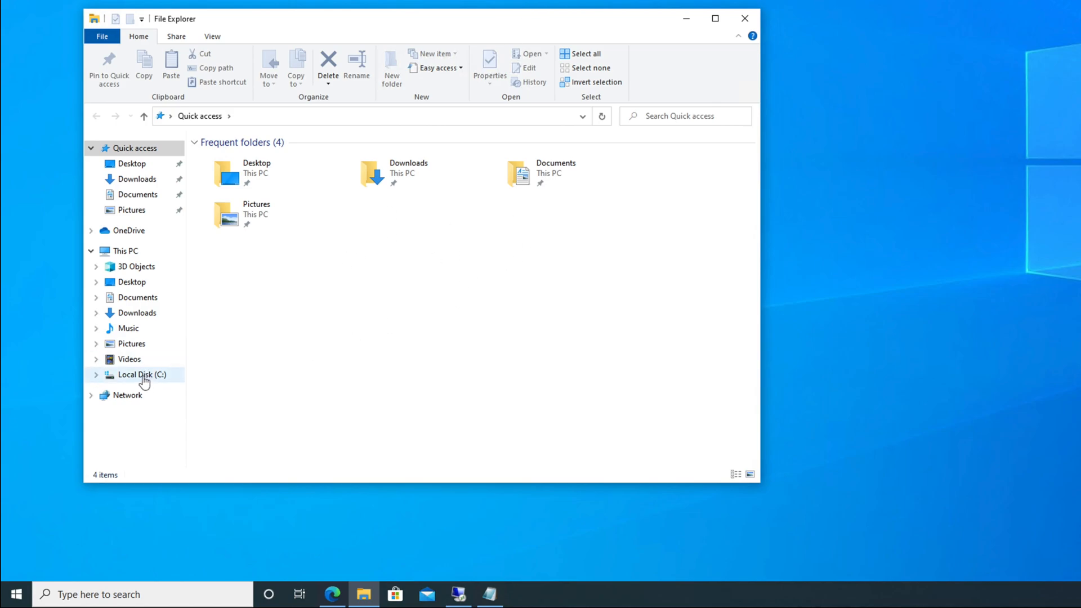
{"action": "left_click", "coordinate": [142, 375]}
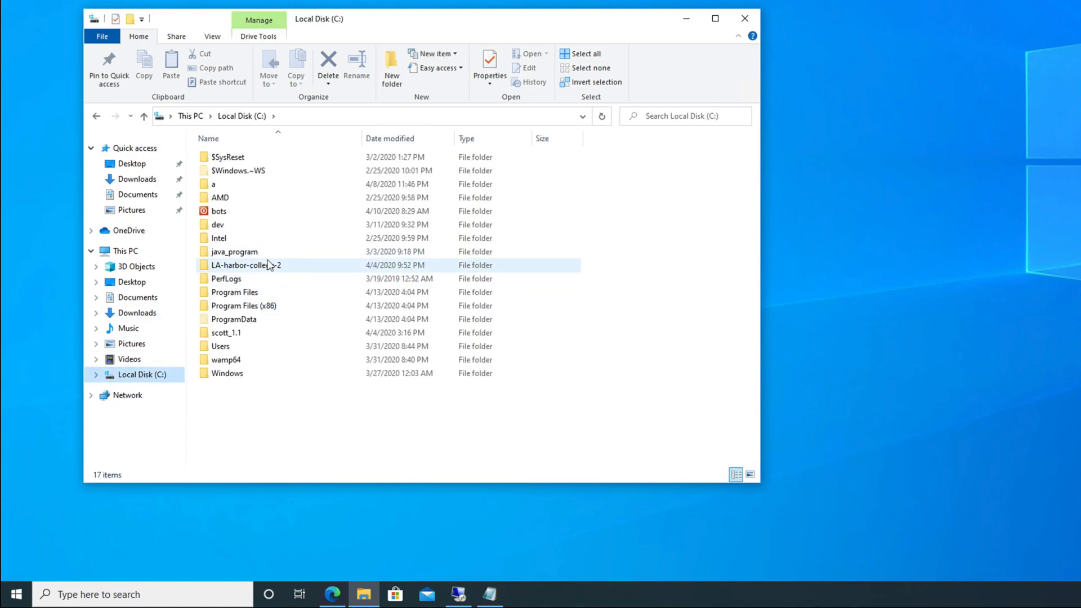
{"action": "left_click", "coordinate": [219, 237]}
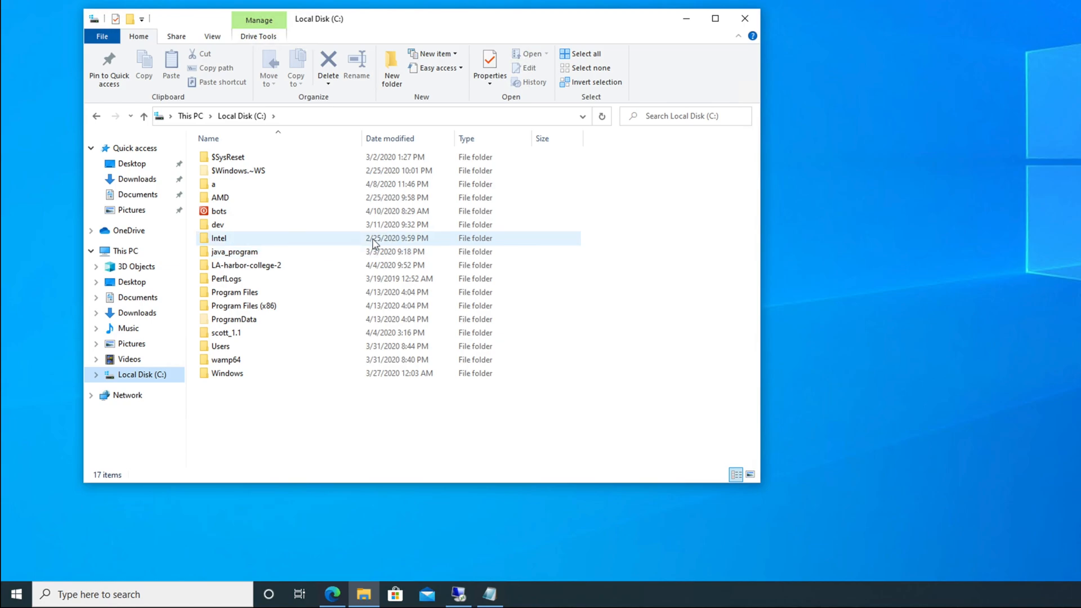
{"action": "mouse_move", "coordinate": [372, 237]}
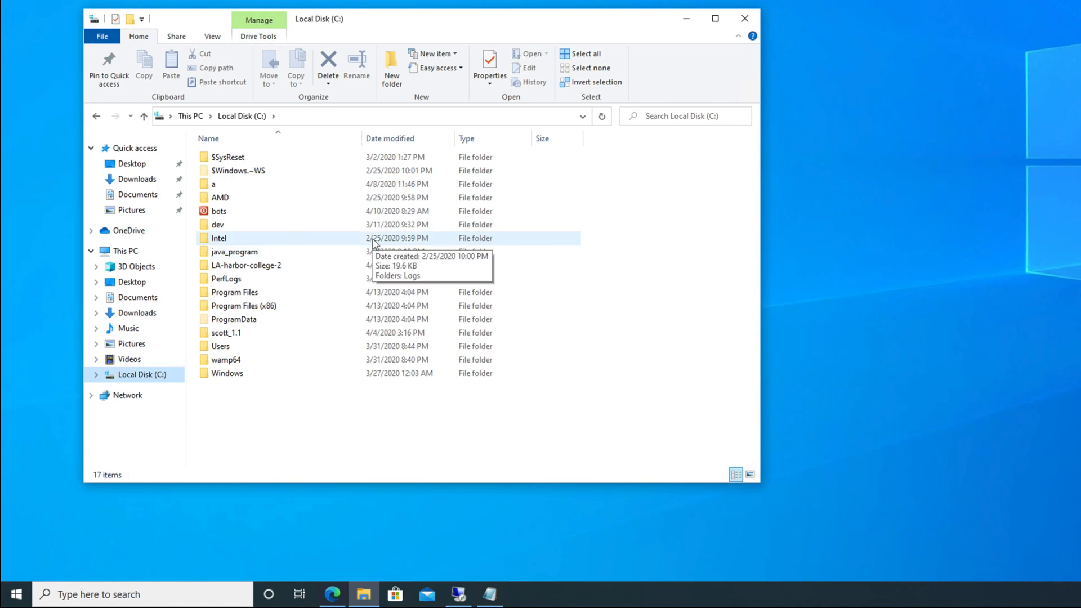
{"action": "mouse_move", "coordinate": [136, 374]}
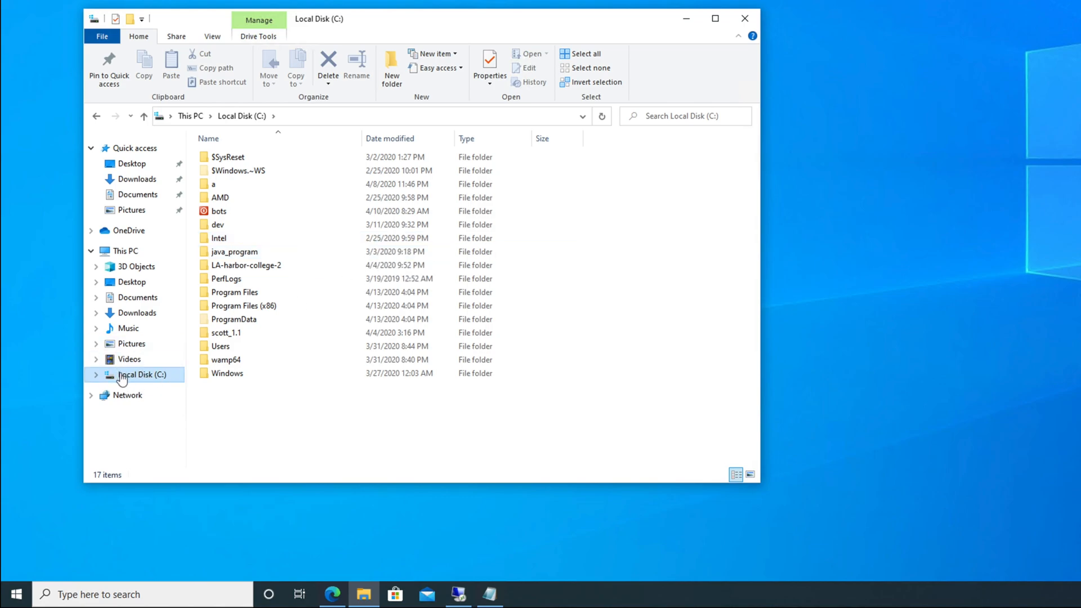
{"action": "left_click", "coordinate": [233, 292]}
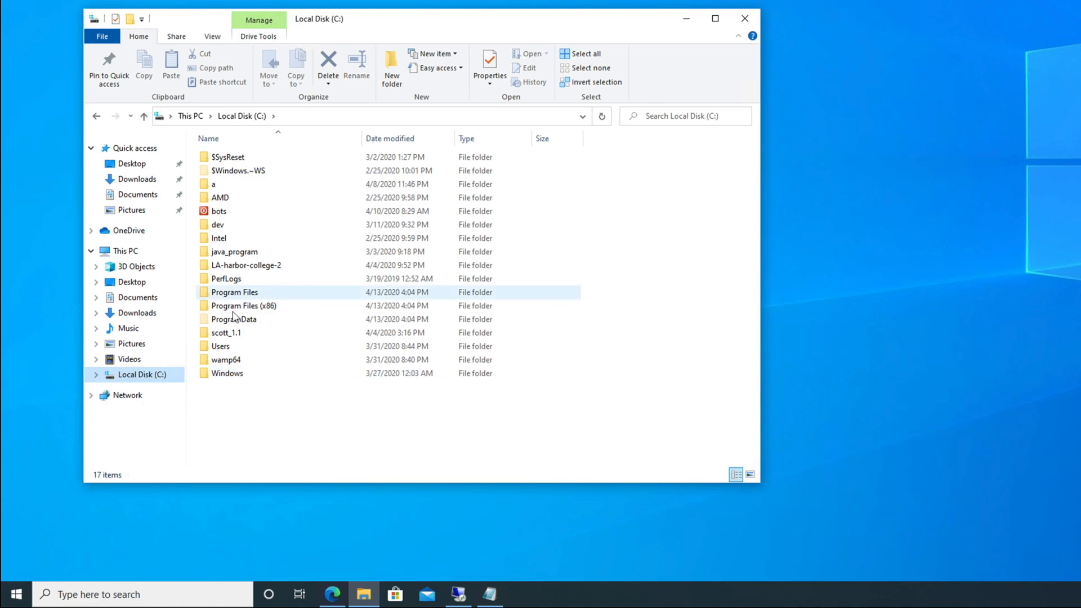
Open the Users folder and select the user's home folder.
{"action": "left_click", "coordinate": [221, 346]}
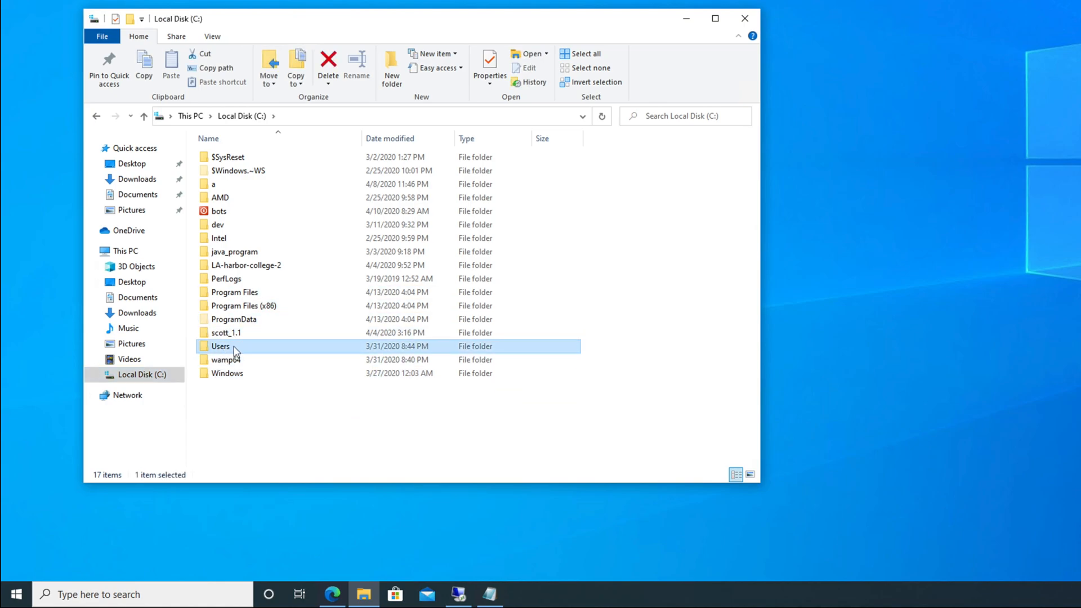
{"action": "double_click", "coordinate": [220, 347]}
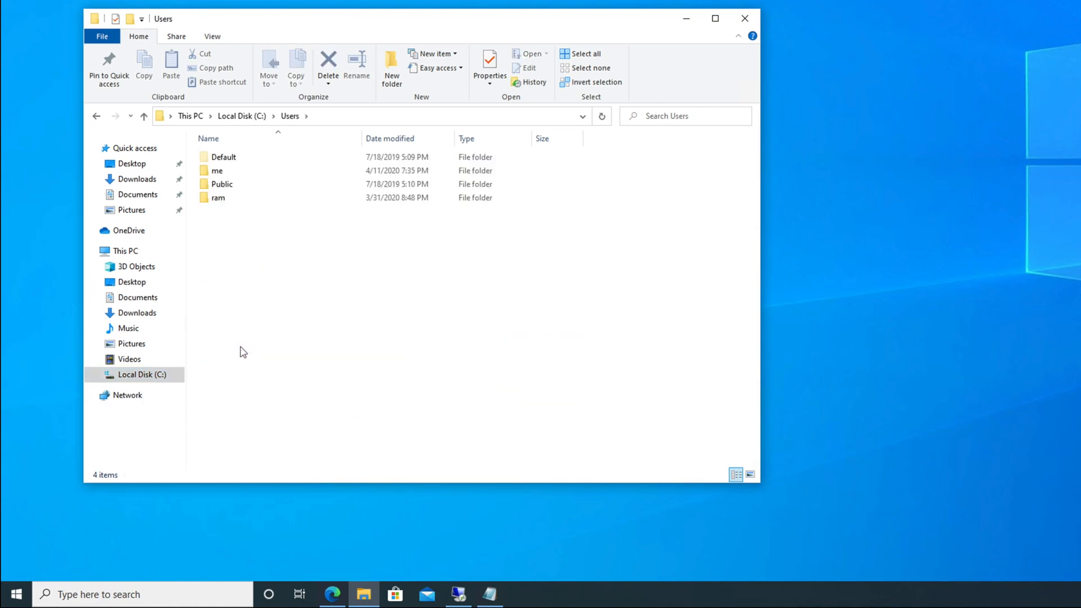
{"action": "left_click", "coordinate": [222, 184]}
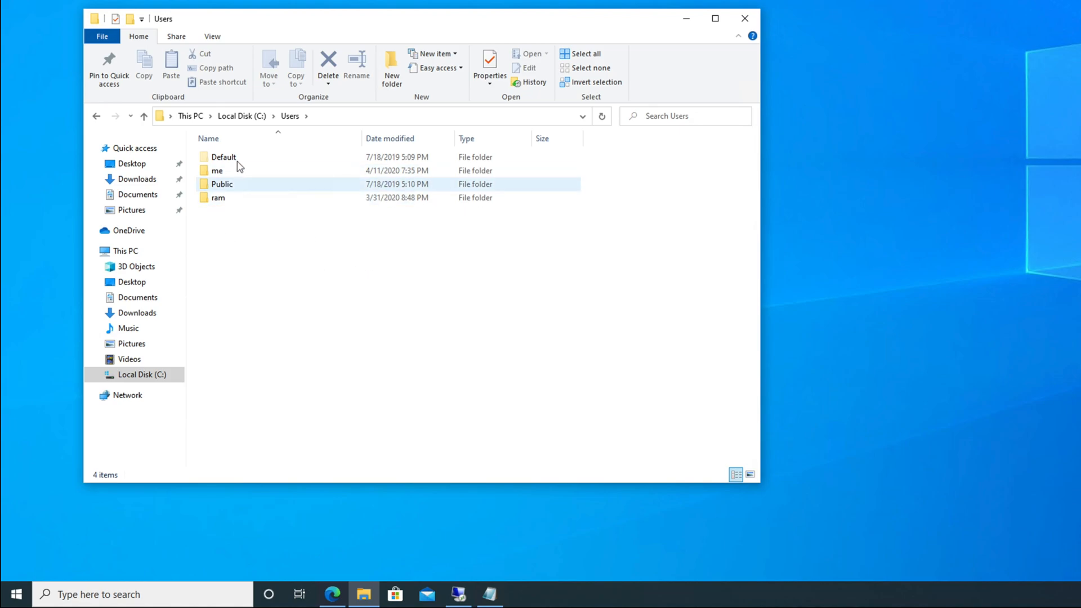
{"action": "left_click", "coordinate": [231, 292]}
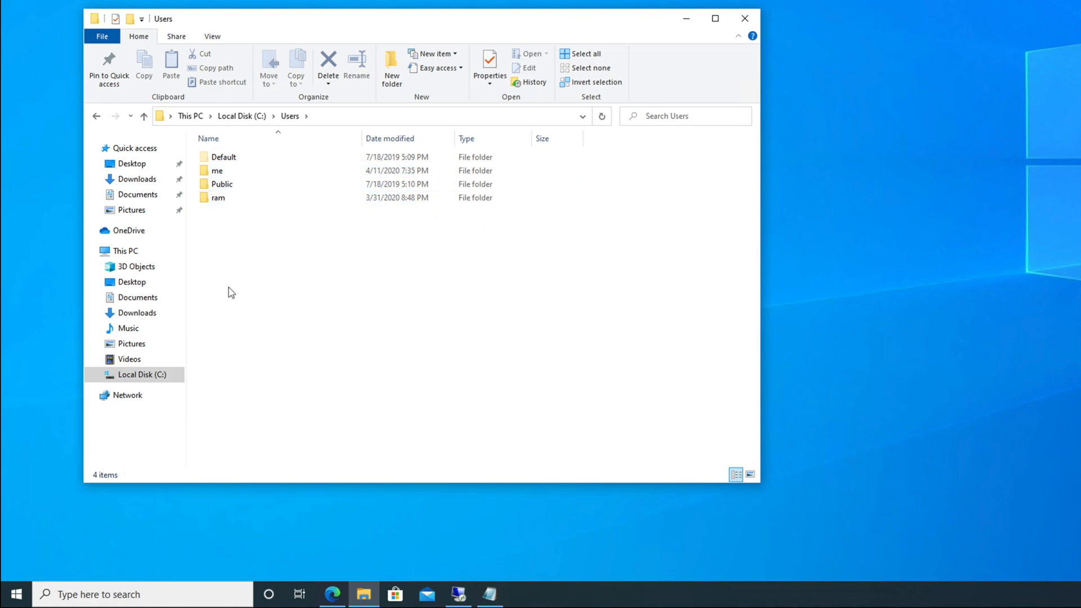
{"action": "left_click", "coordinate": [218, 170]}
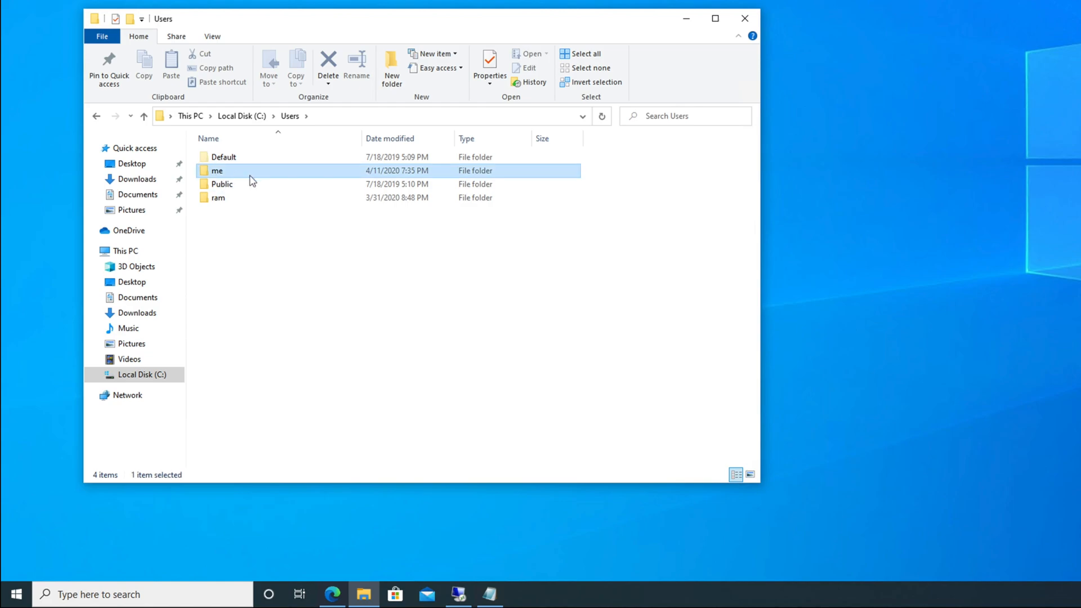
{"action": "left_click", "coordinate": [16, 593]}
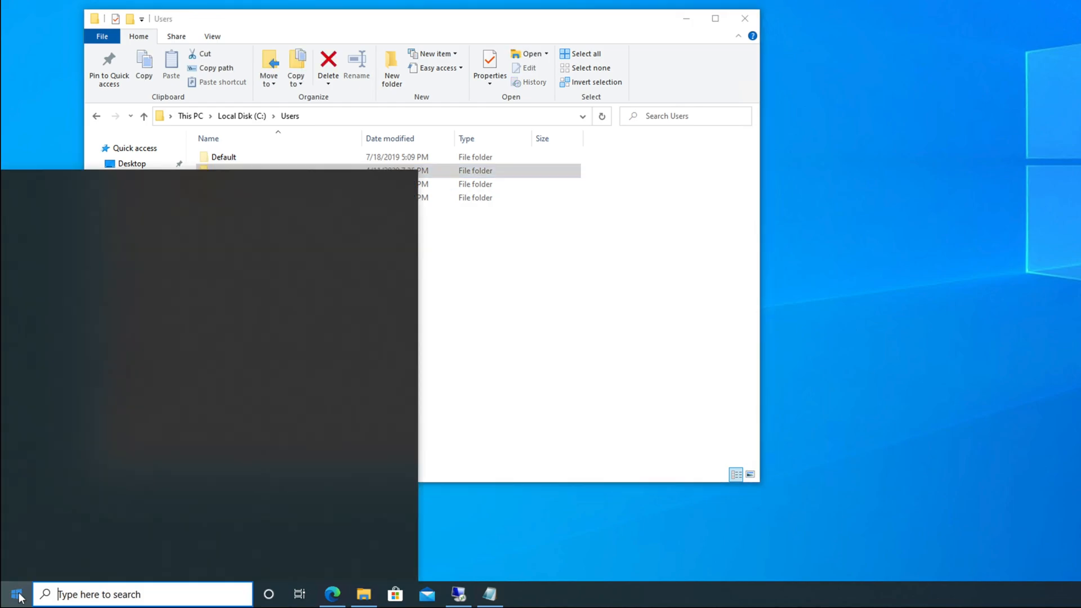
{"action": "left_click", "coordinate": [15, 594]}
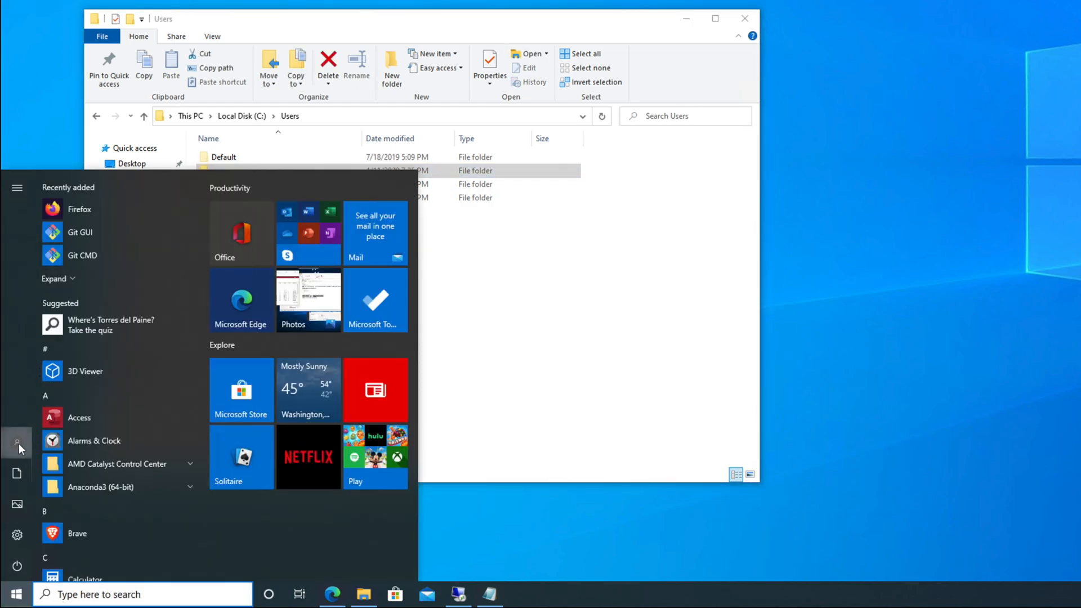
{"action": "left_click", "coordinate": [17, 443]}
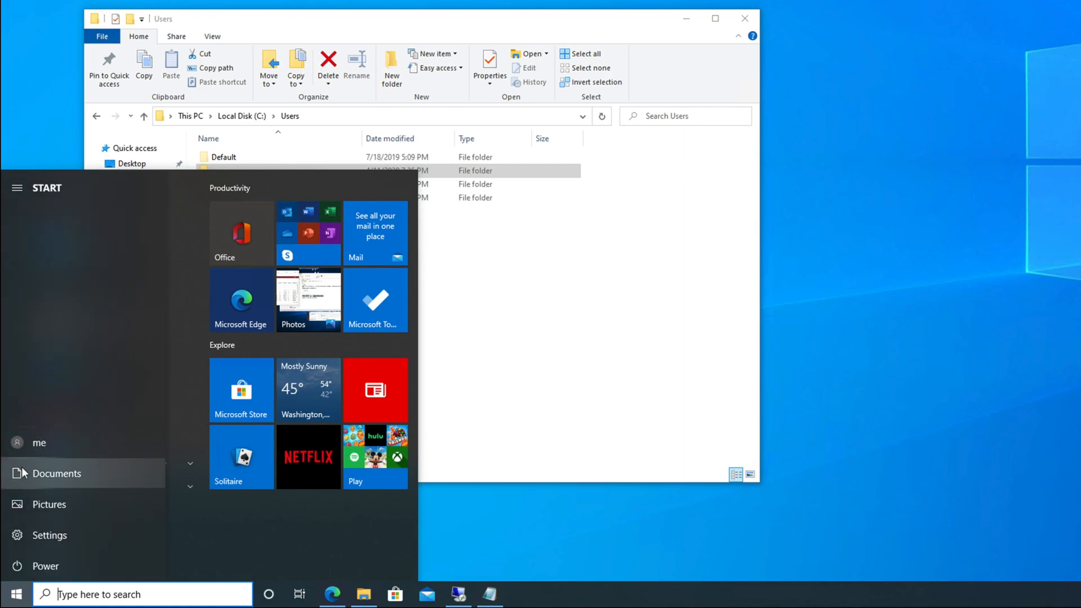
{"action": "mouse_move", "coordinate": [39, 442]}
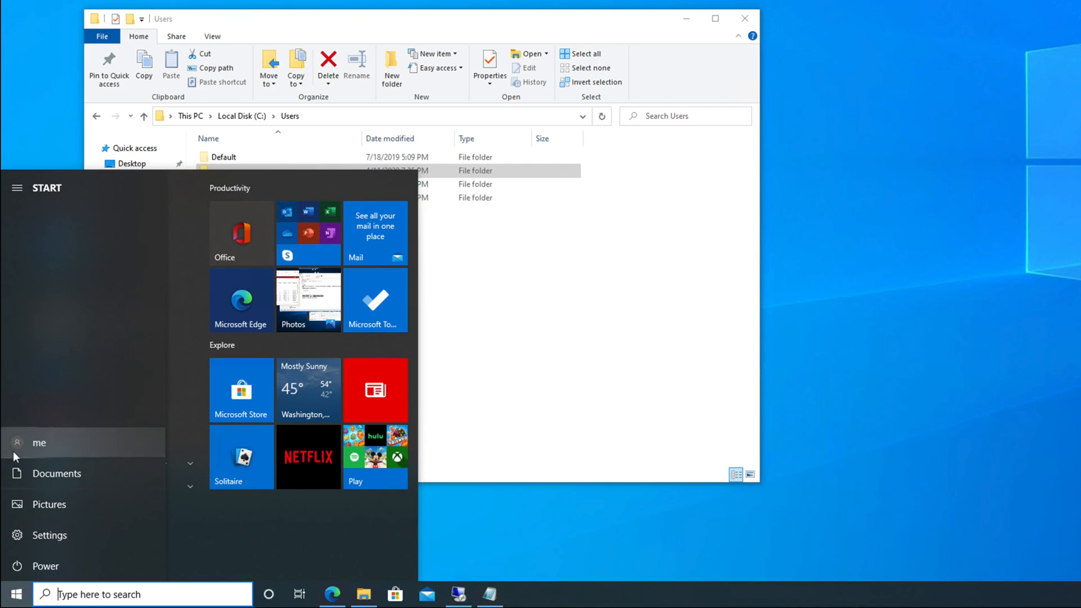
{"action": "left_click", "coordinate": [18, 187]}
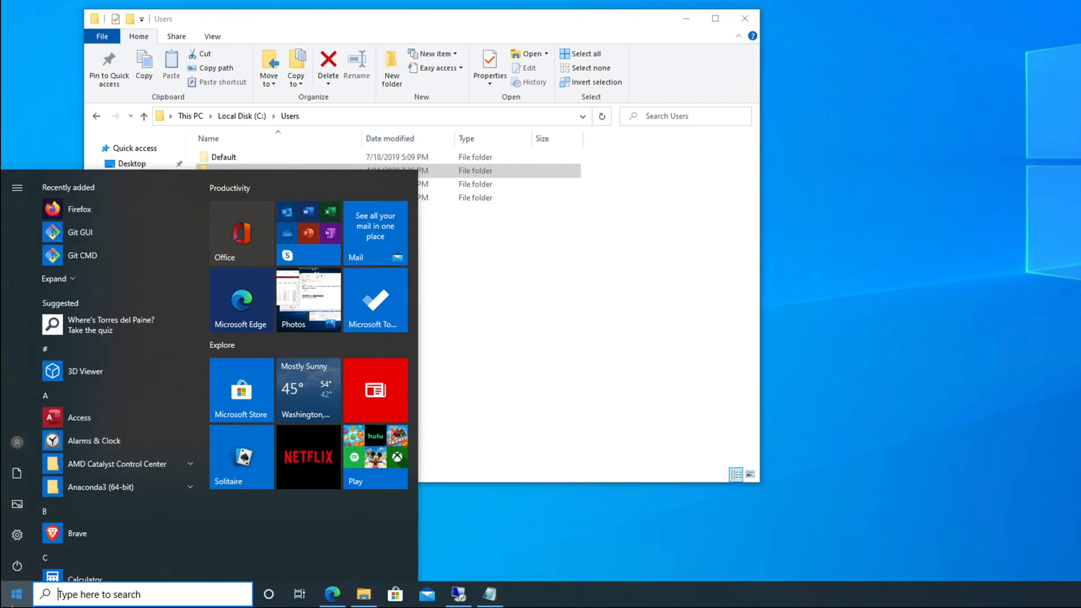
{"action": "mouse_move", "coordinate": [16, 442]}
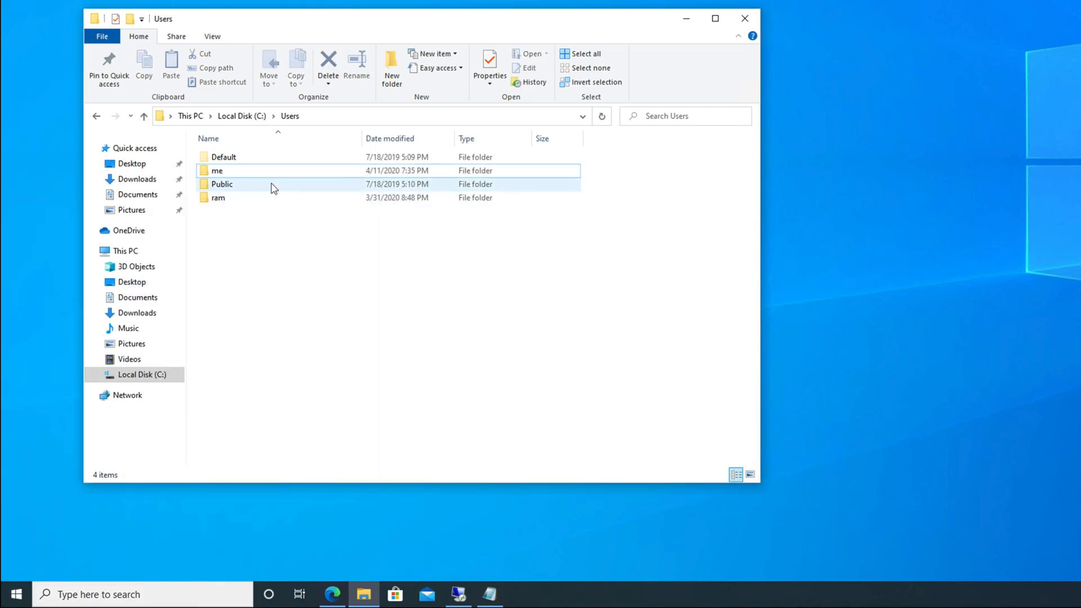
Open the 'me' home folder and select AppData among its 34 items.
{"action": "left_click", "coordinate": [217, 170]}
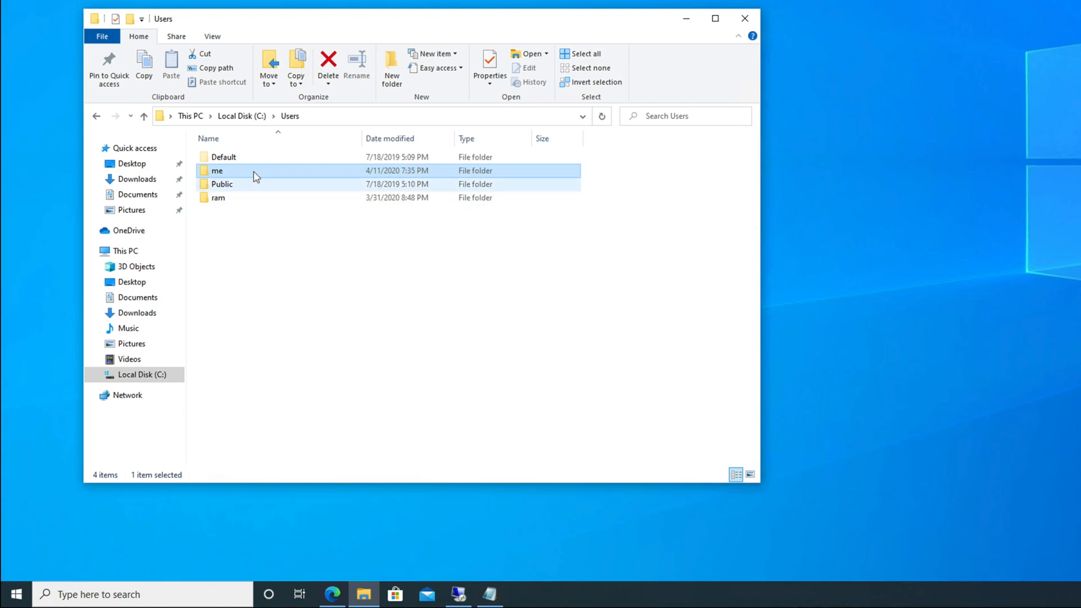
{"action": "double_click", "coordinate": [217, 170]}
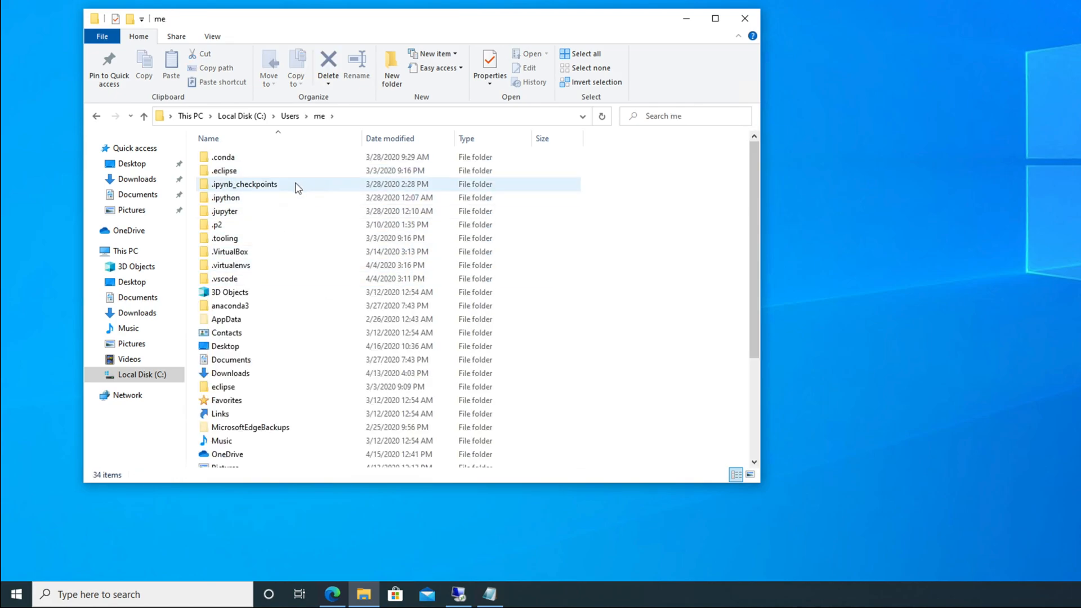
{"action": "left_click", "coordinate": [225, 319]}
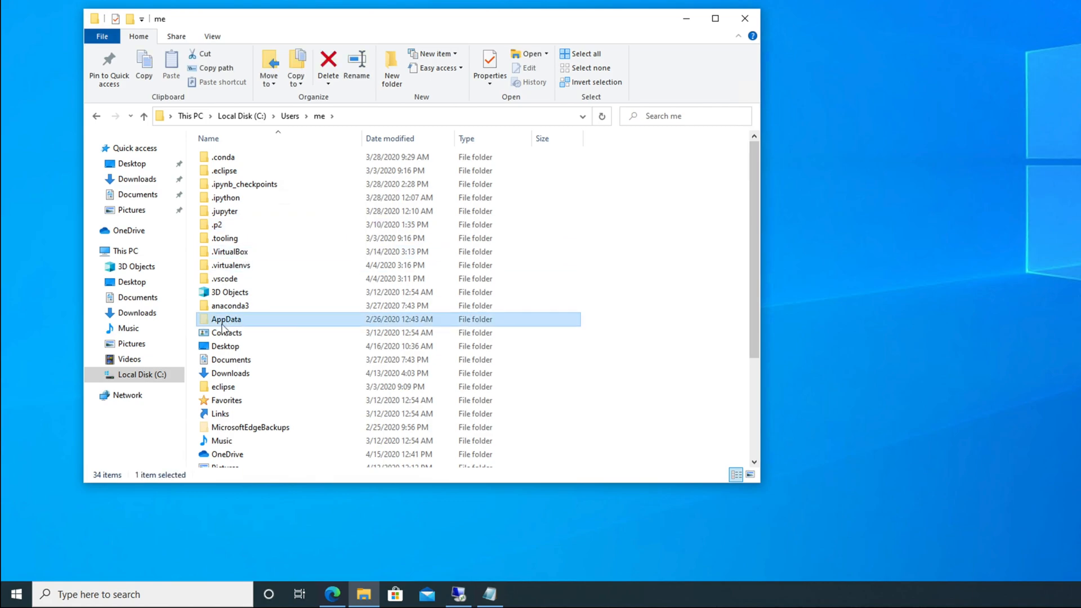
{"action": "left_click", "coordinate": [225, 346]}
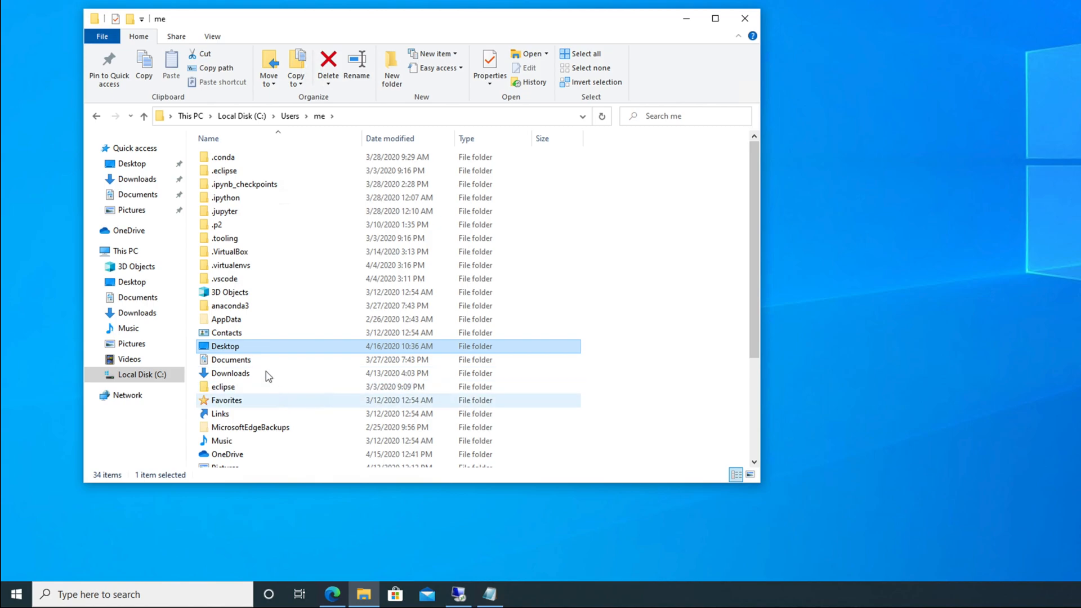
{"action": "left_click", "coordinate": [226, 320]}
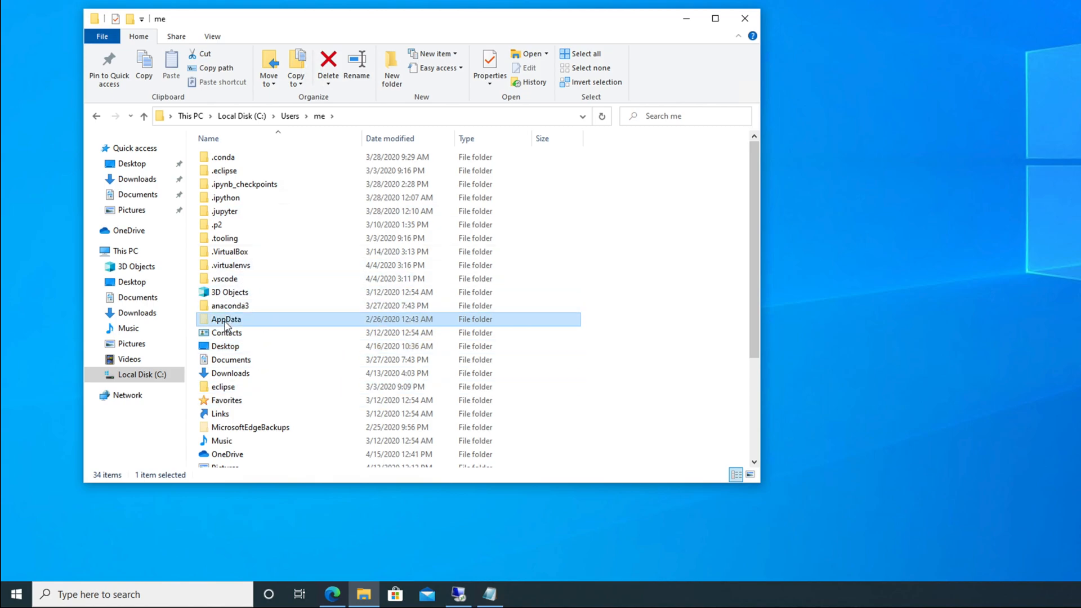
{"action": "mouse_move", "coordinate": [277, 324]}
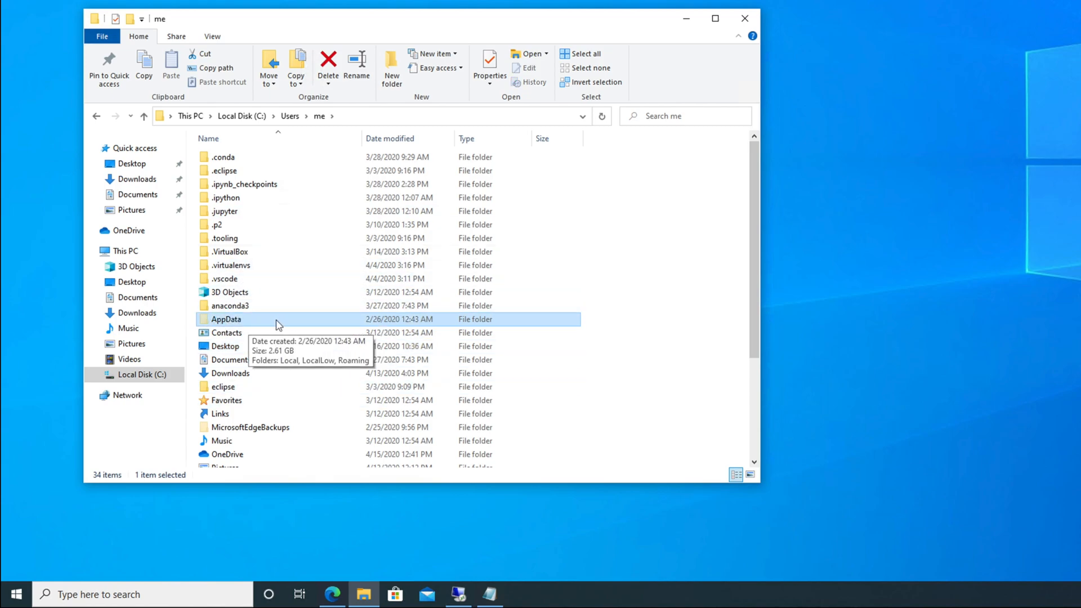
{"action": "mouse_move", "coordinate": [284, 322]}
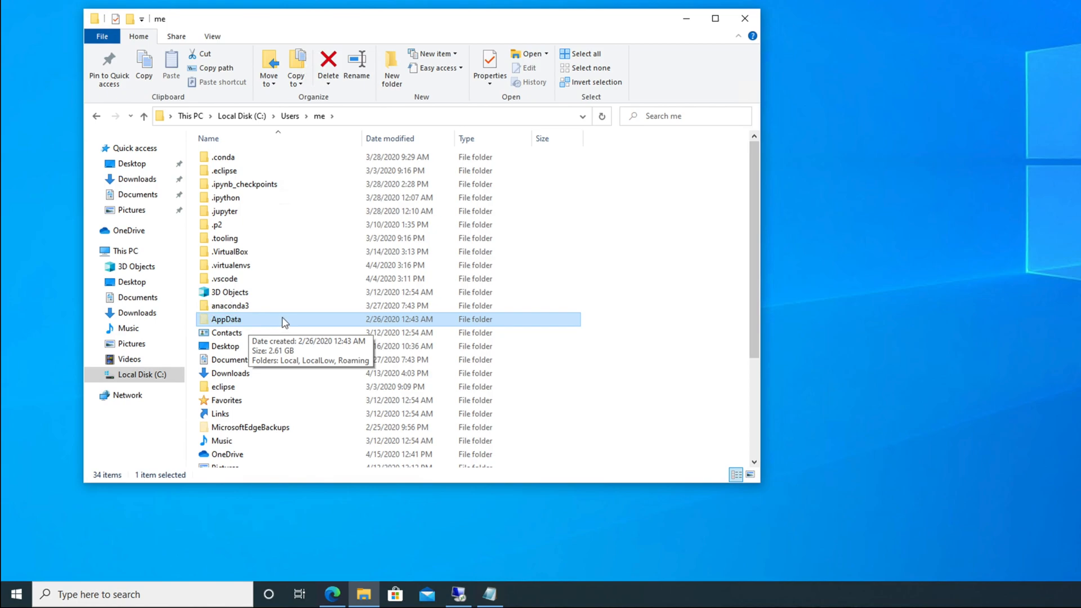
{"action": "mouse_move", "coordinate": [212, 37]}
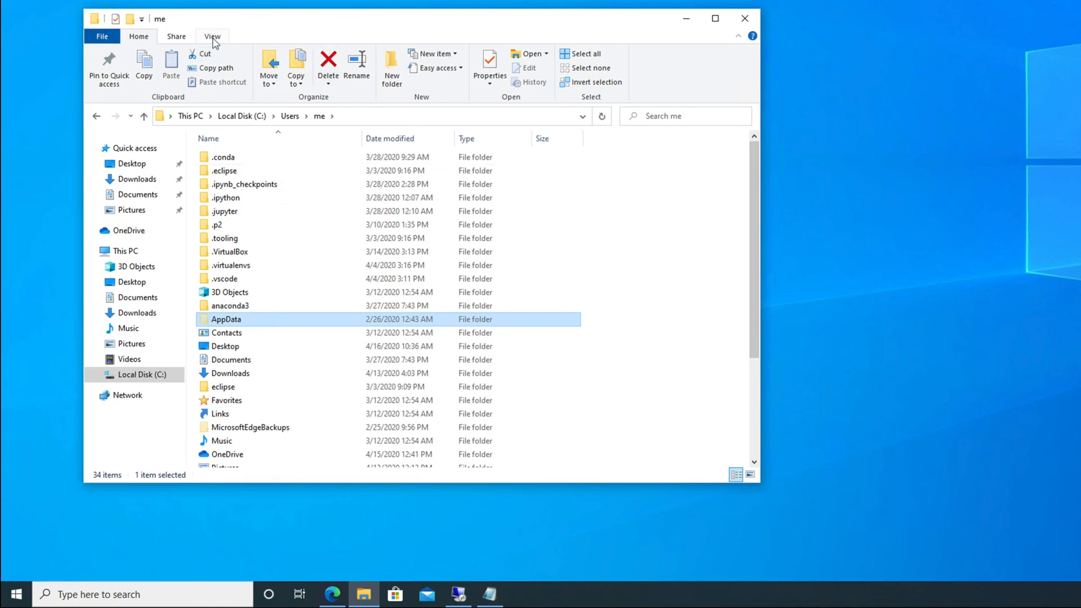
Turn Hidden items off and back on in View, then select AppData.
{"action": "left_click", "coordinate": [211, 36]}
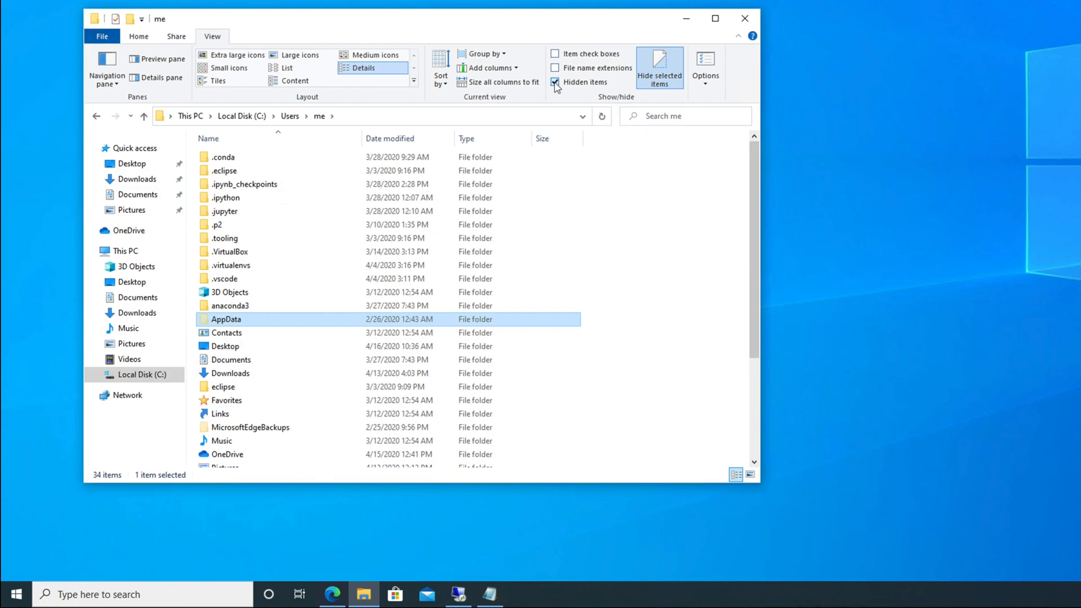
{"action": "left_click", "coordinate": [556, 82]}
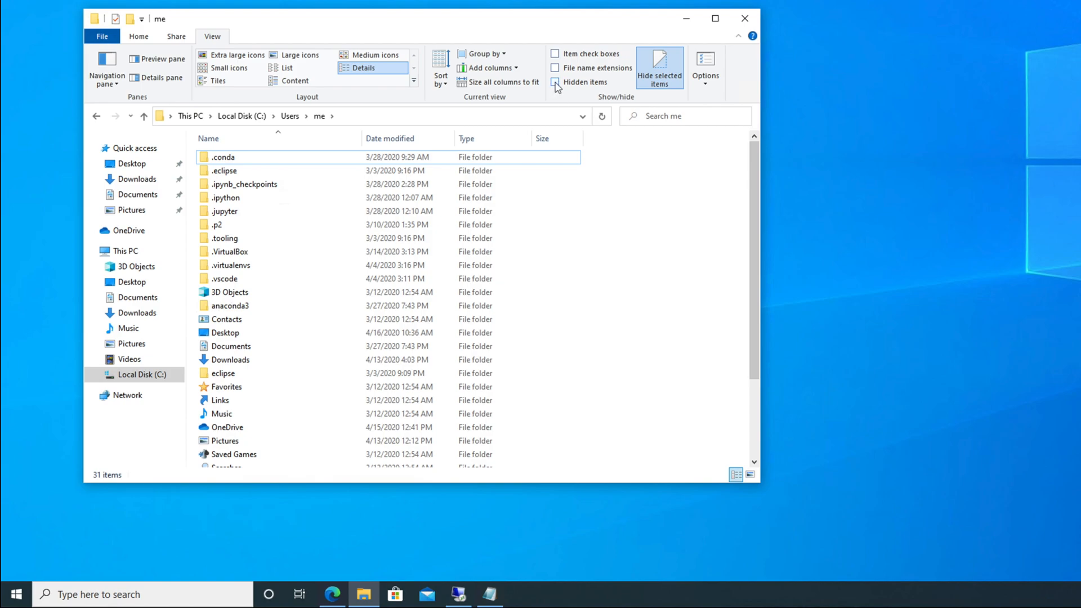
{"action": "left_click", "coordinate": [555, 83]}
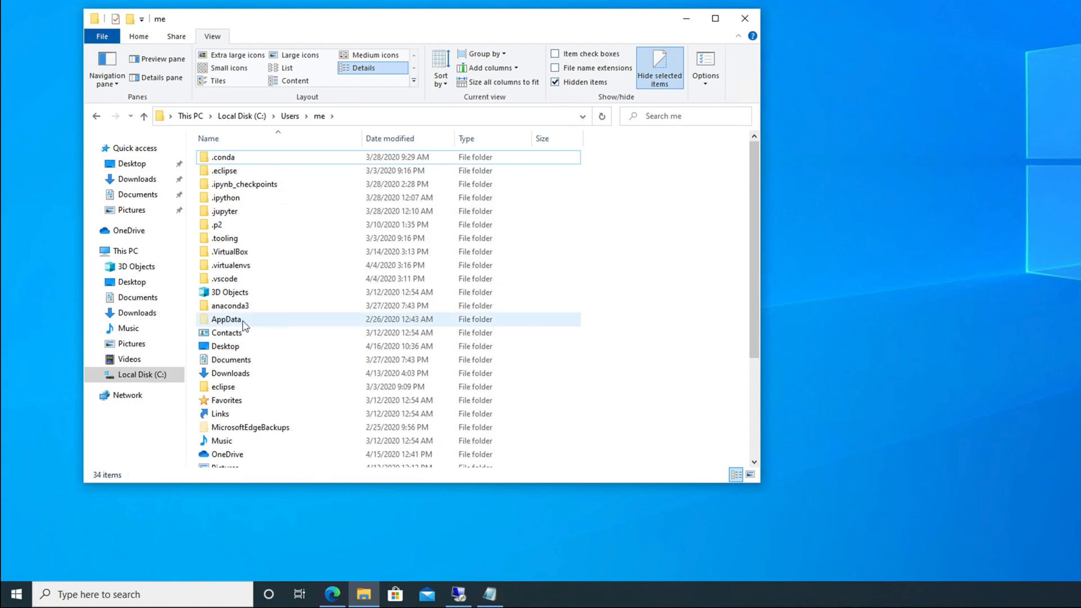
{"action": "left_click", "coordinate": [225, 320]}
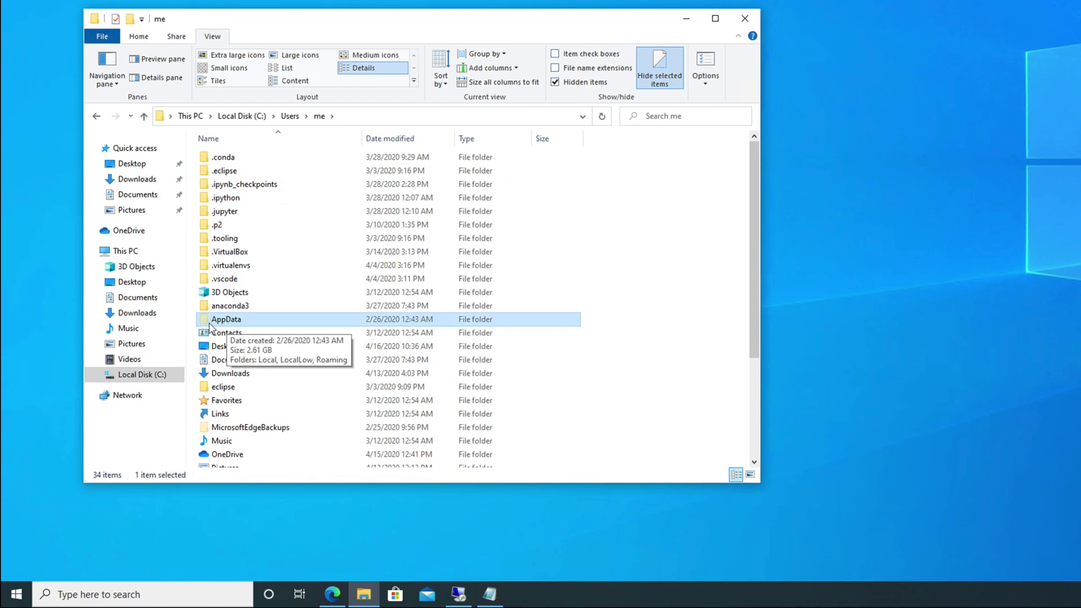
Open AppData, then Local, and select the Programs folder.
{"action": "double_click", "coordinate": [227, 319]}
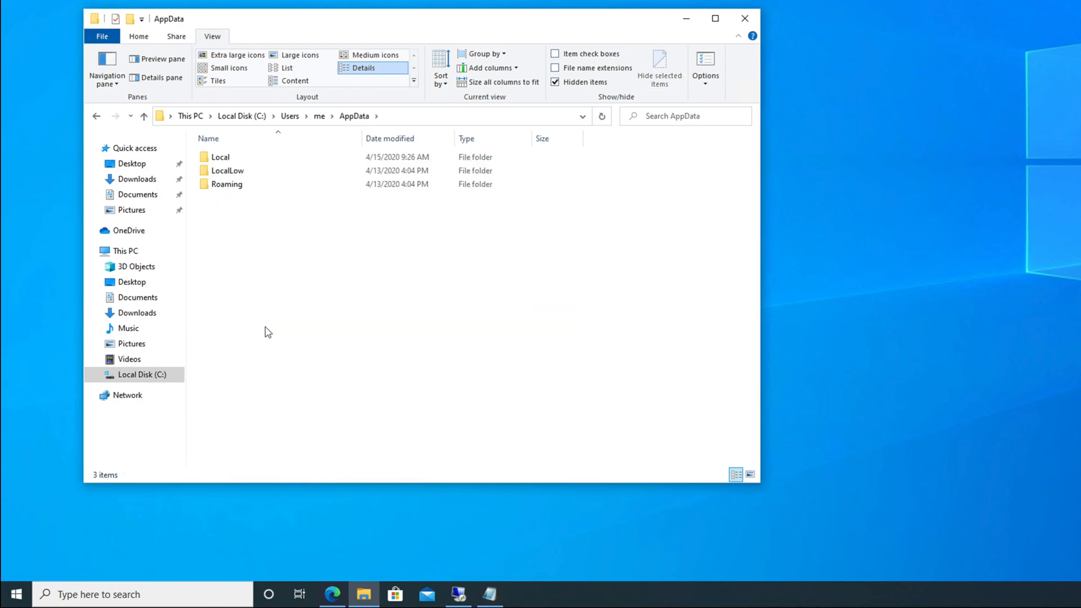
{"action": "left_click", "coordinate": [220, 156]}
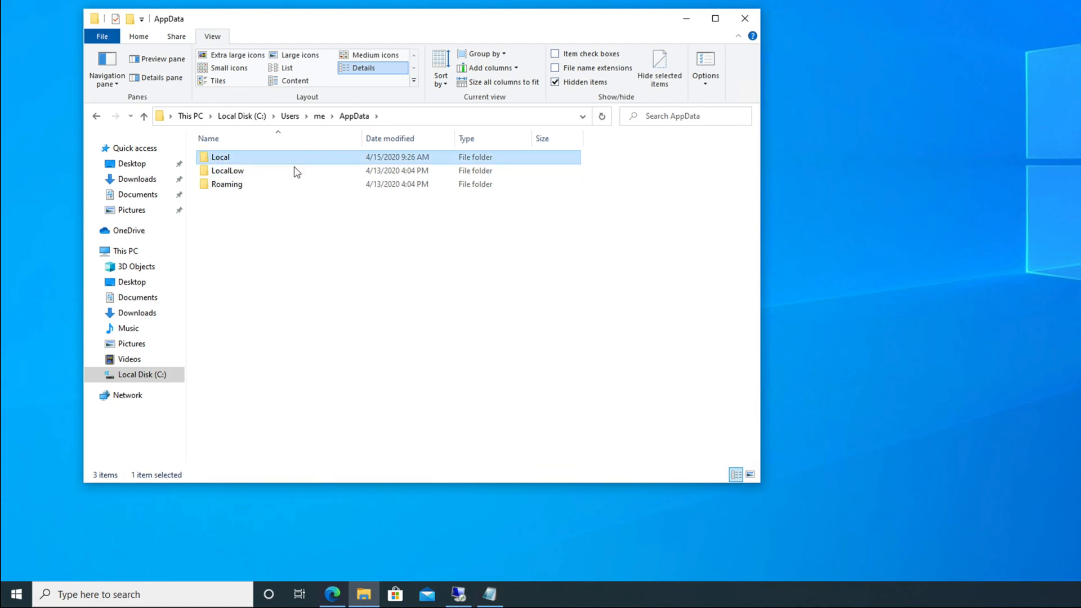
{"action": "double_click", "coordinate": [221, 156]}
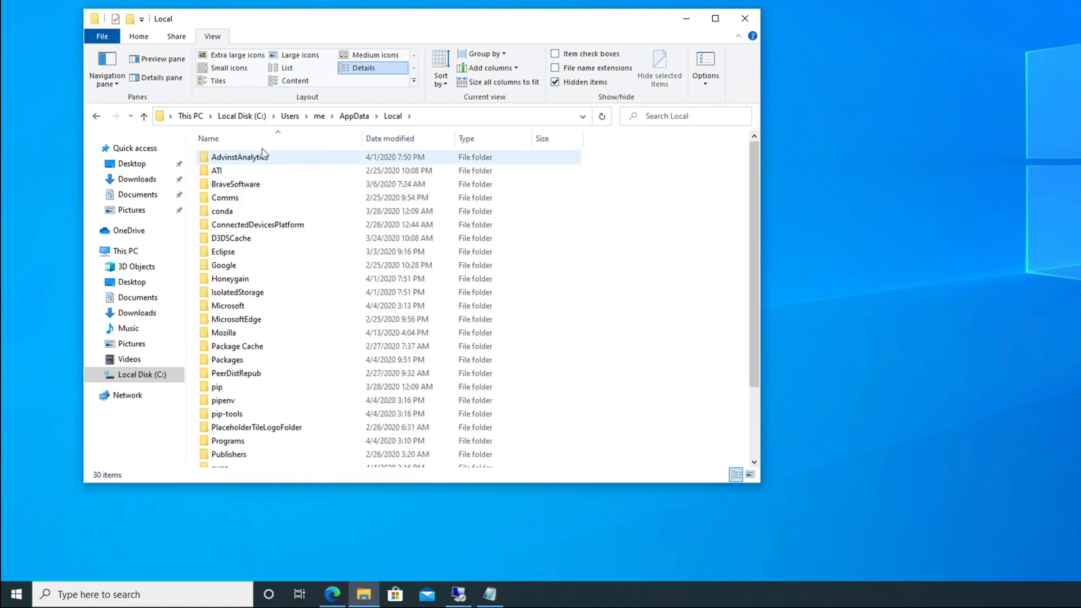
{"action": "left_click", "coordinate": [235, 184]}
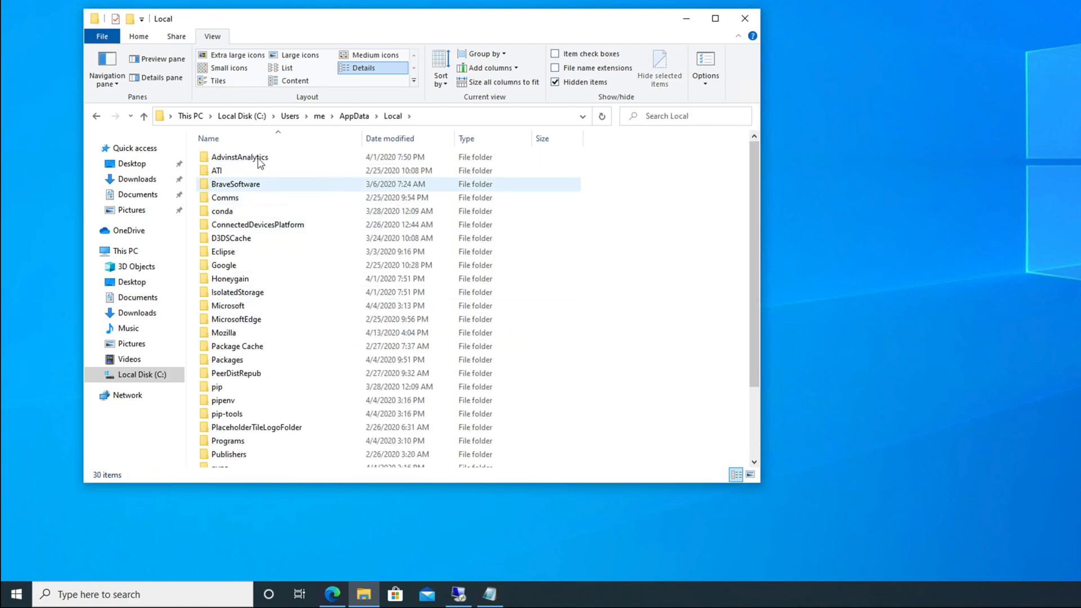
{"action": "left_click", "coordinate": [227, 305]}
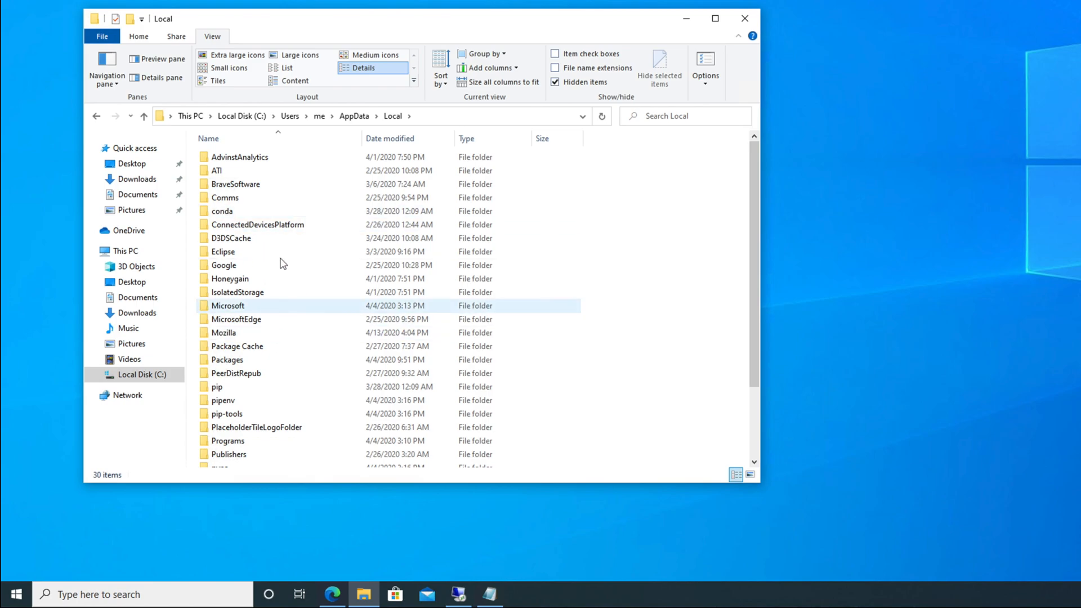
{"action": "left_click", "coordinate": [227, 359]}
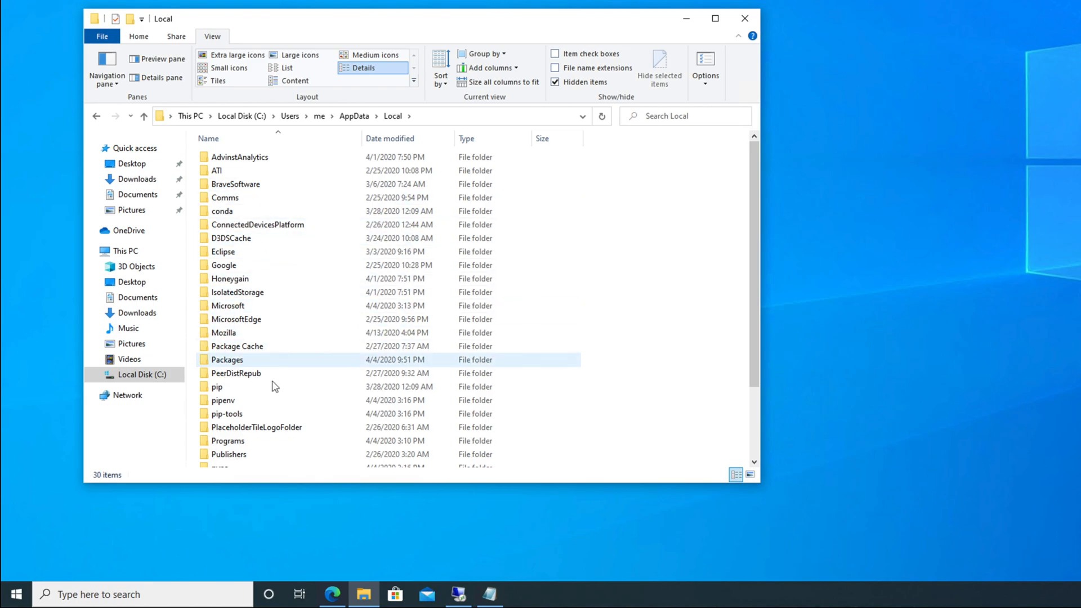
{"action": "left_click", "coordinate": [236, 346]}
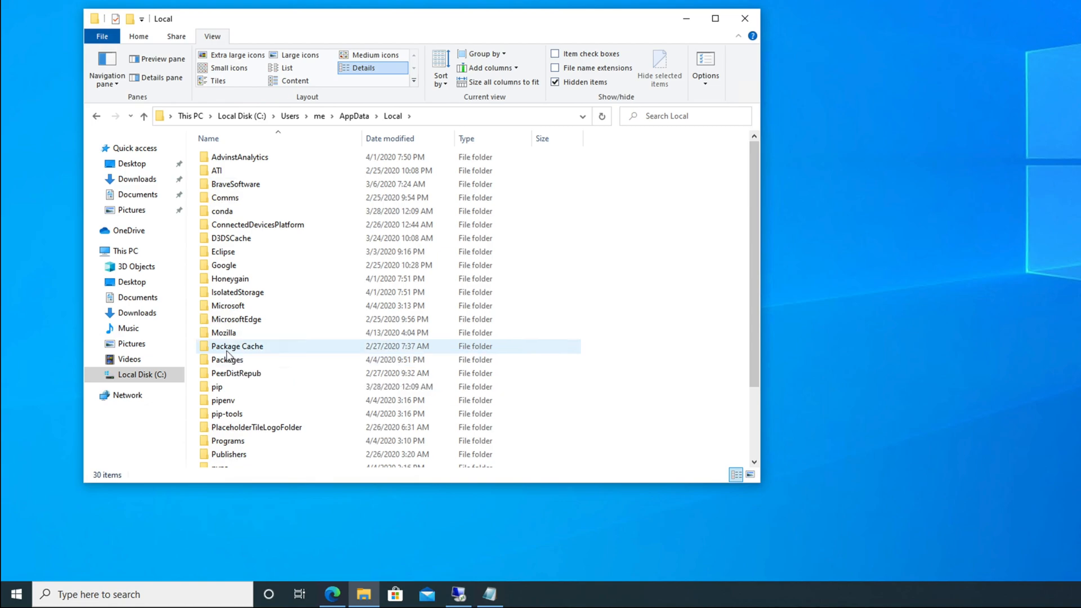
{"action": "left_click", "coordinate": [237, 346]}
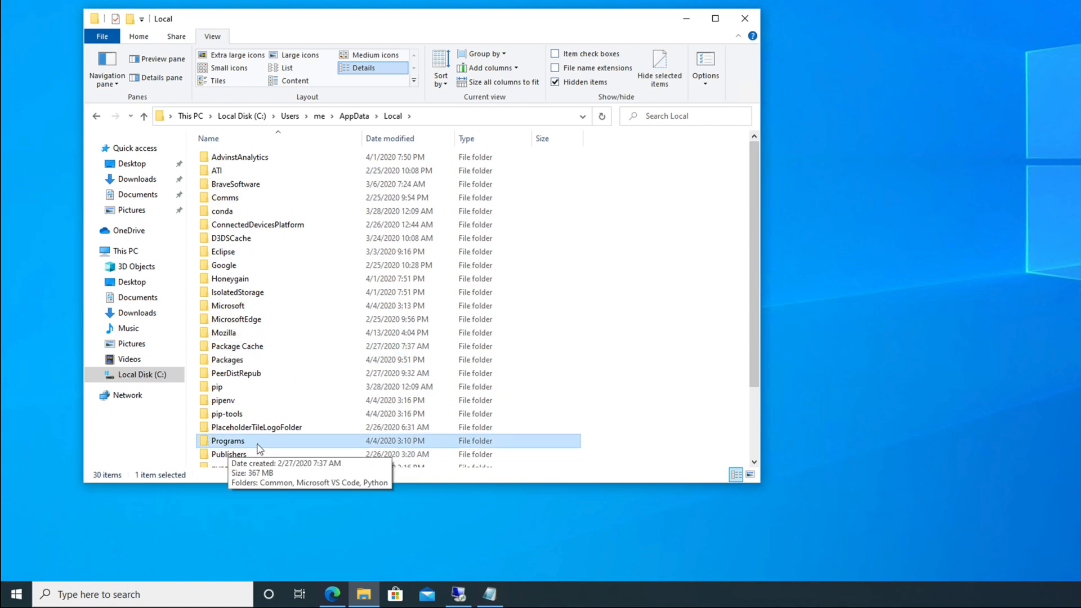
{"action": "mouse_move", "coordinate": [315, 442]}
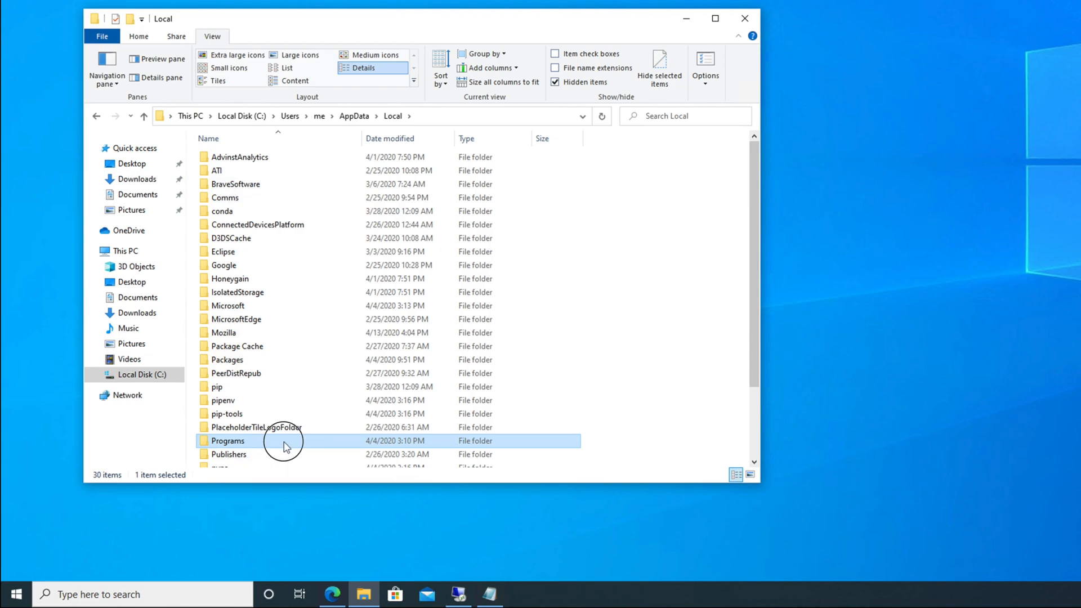
Open Programs, then Python, then Python38-32 to list its 15 items.
{"action": "double_click", "coordinate": [228, 440]}
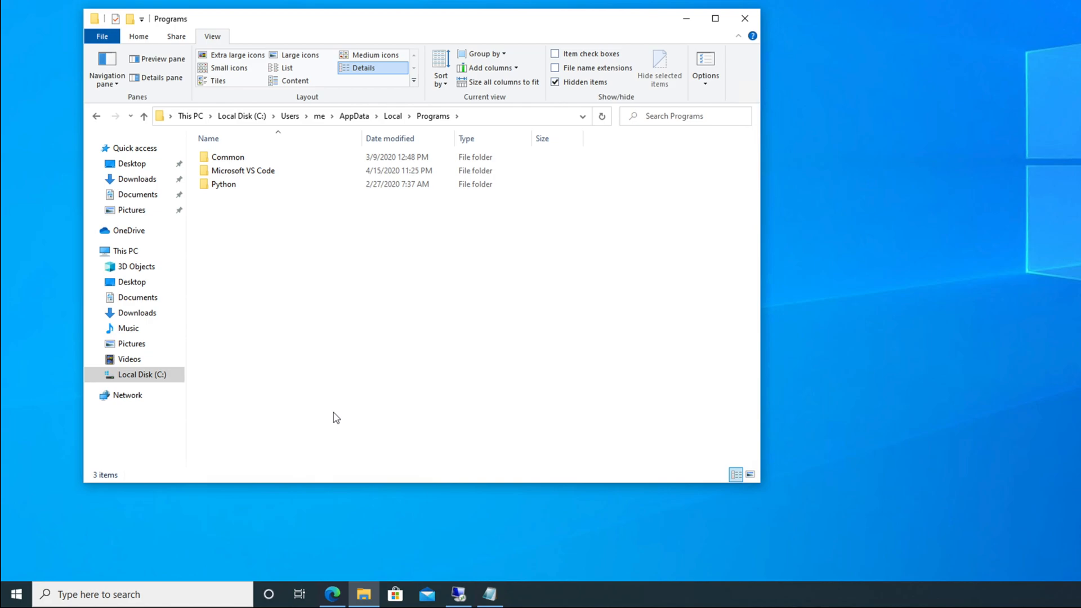
{"action": "mouse_move", "coordinate": [274, 230]}
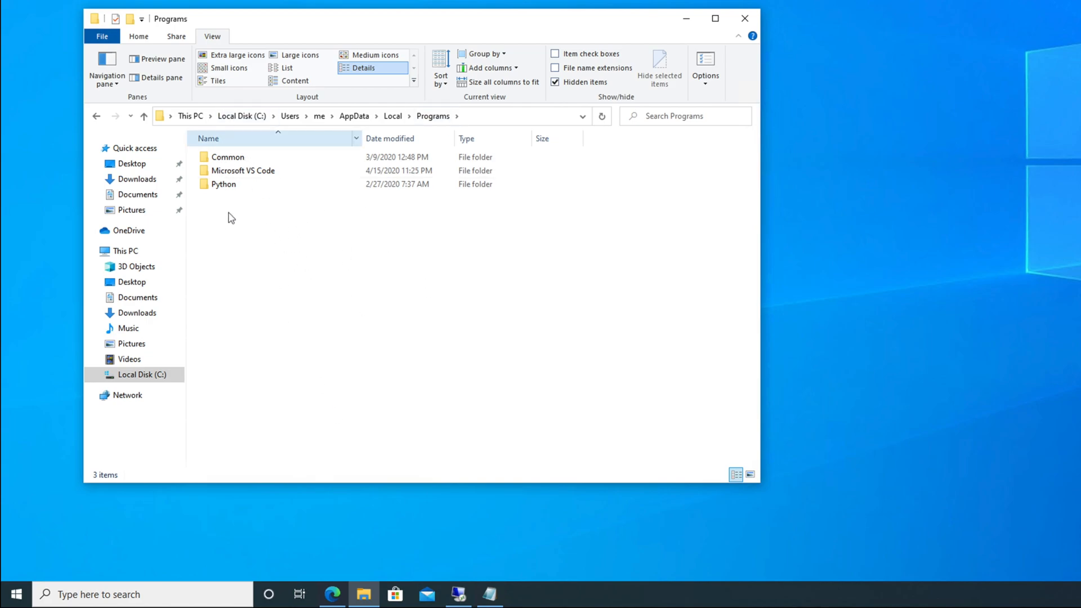
{"action": "left_click", "coordinate": [224, 185]}
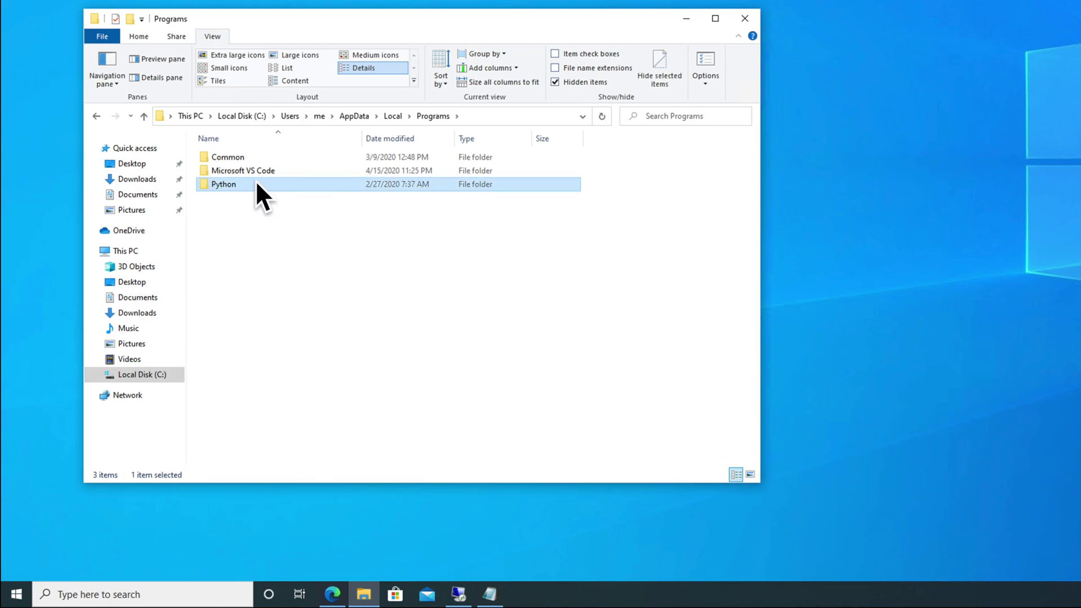
{"action": "double_click", "coordinate": [223, 184]}
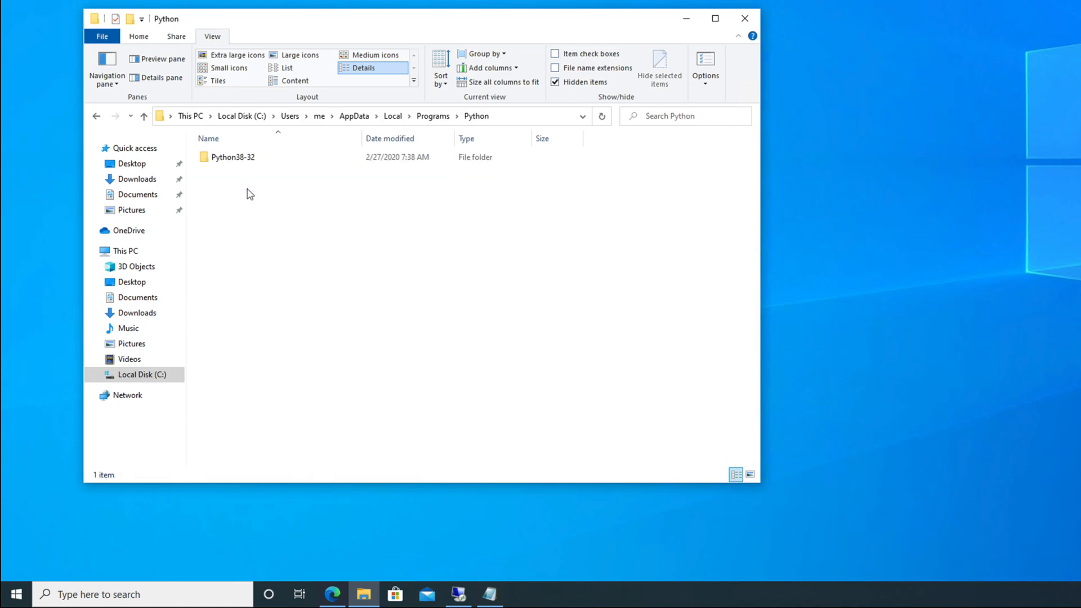
{"action": "left_click", "coordinate": [233, 156]}
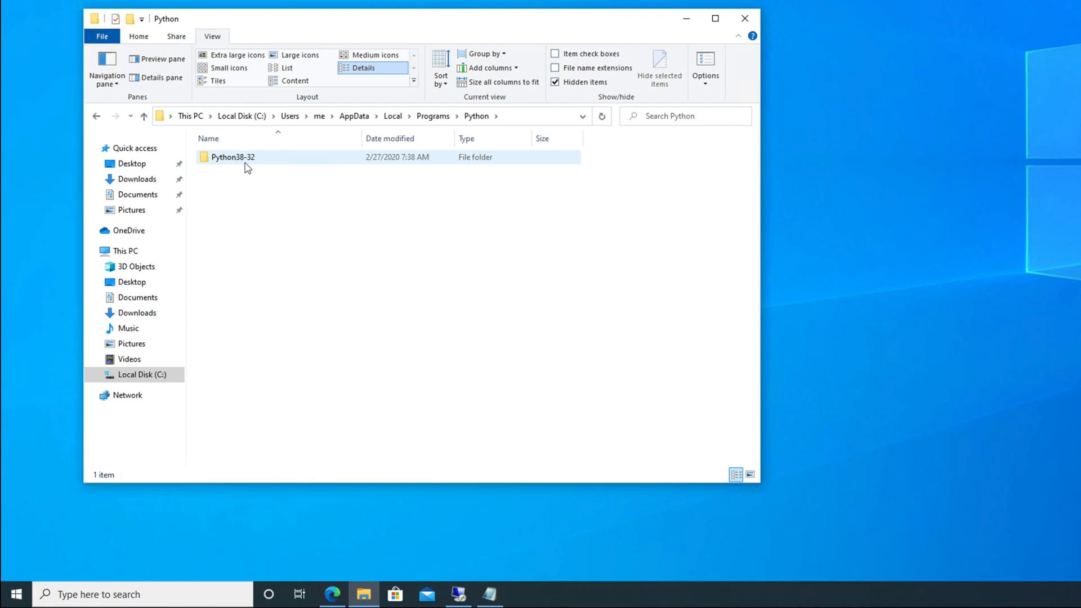
{"action": "mouse_move", "coordinate": [234, 158]}
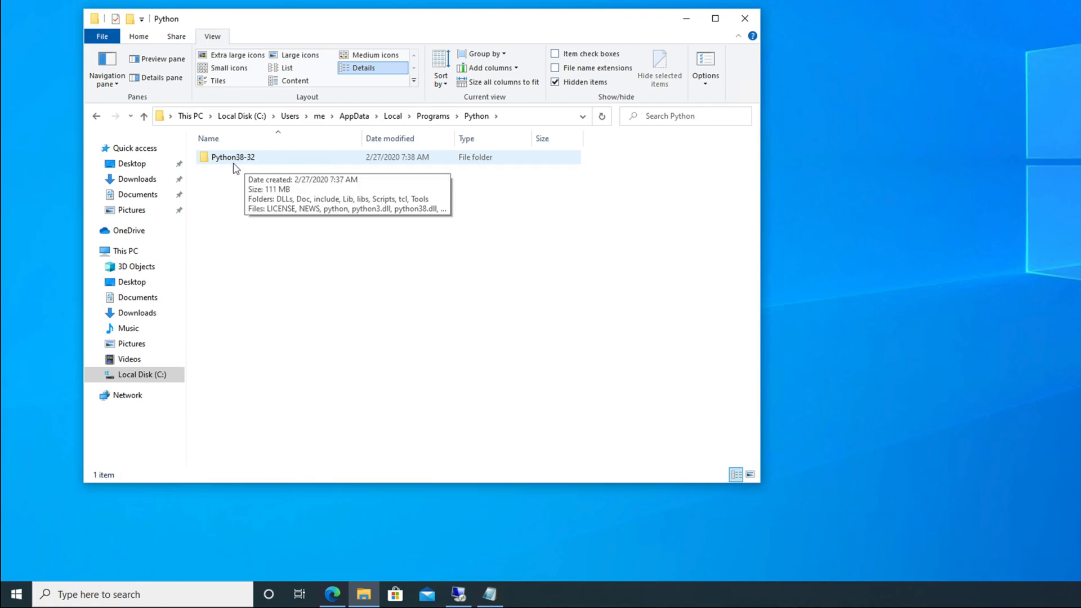
{"action": "mouse_move", "coordinate": [222, 164]}
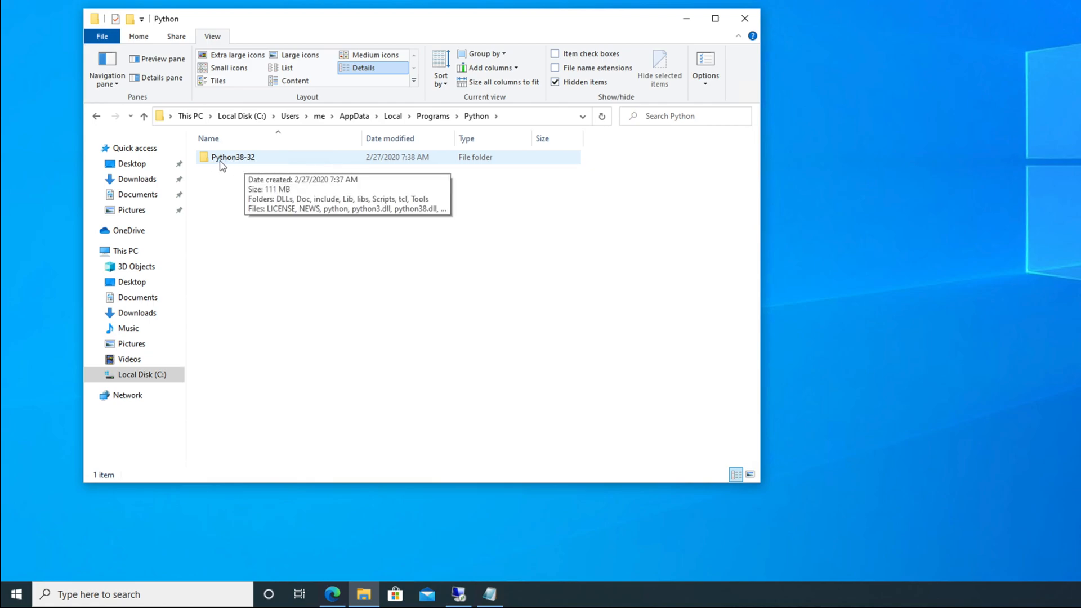
{"action": "double_click", "coordinate": [233, 156]}
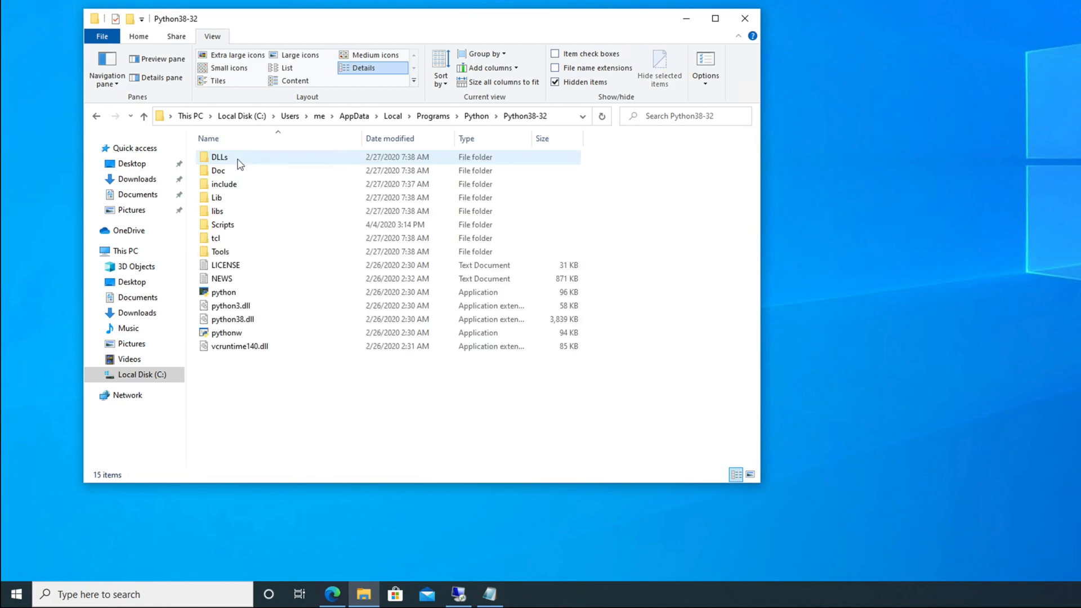
{"action": "left_click", "coordinate": [225, 332]}
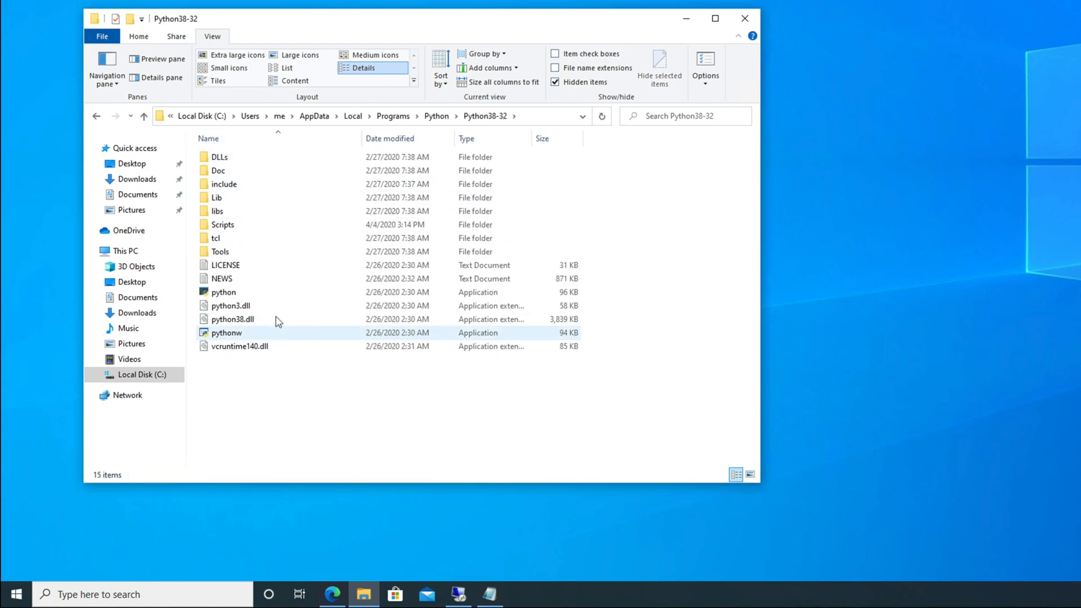
{"action": "mouse_move", "coordinate": [219, 251]}
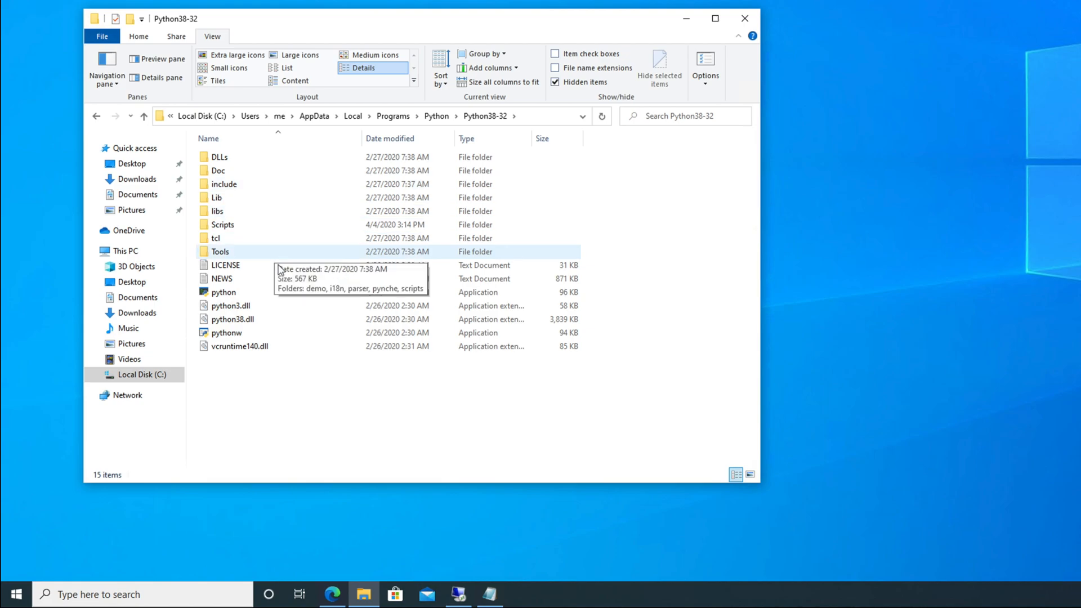
{"action": "mouse_move", "coordinate": [430, 125]}
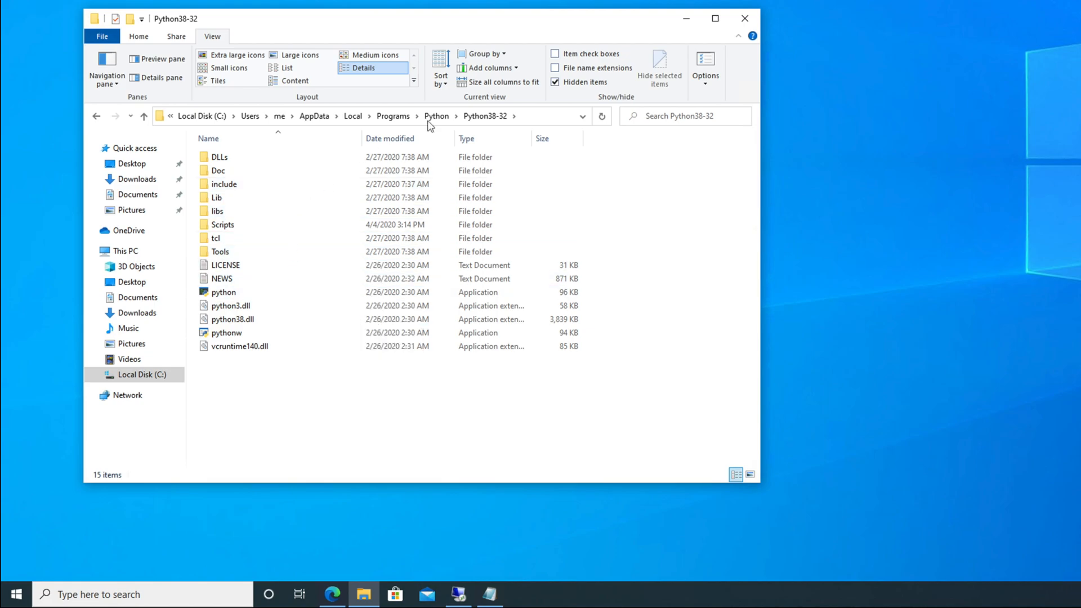
{"action": "mouse_move", "coordinate": [254, 242]}
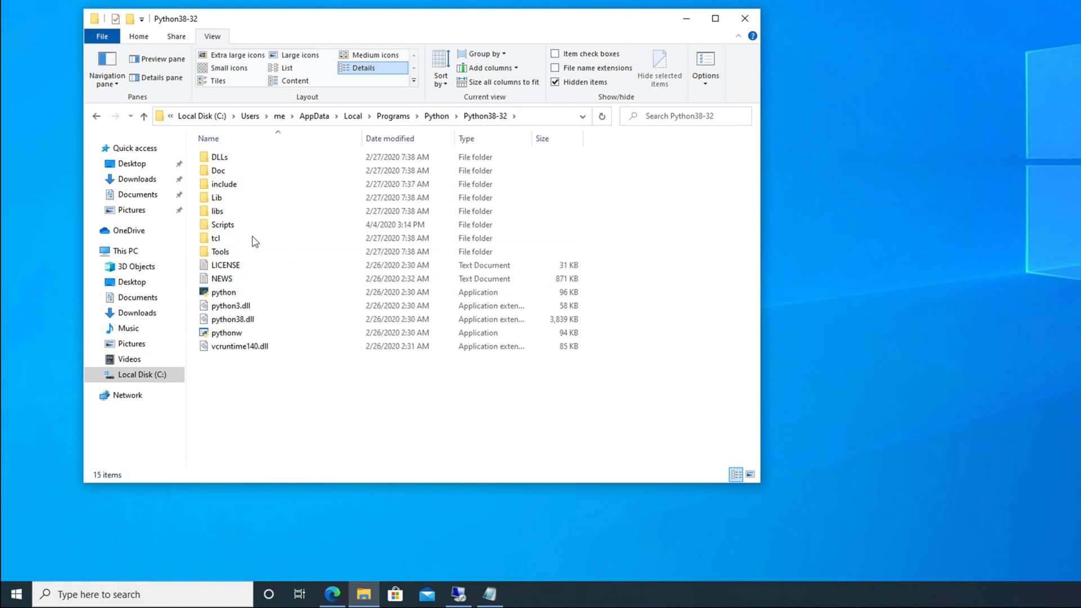
{"action": "mouse_move", "coordinate": [521, 134]}
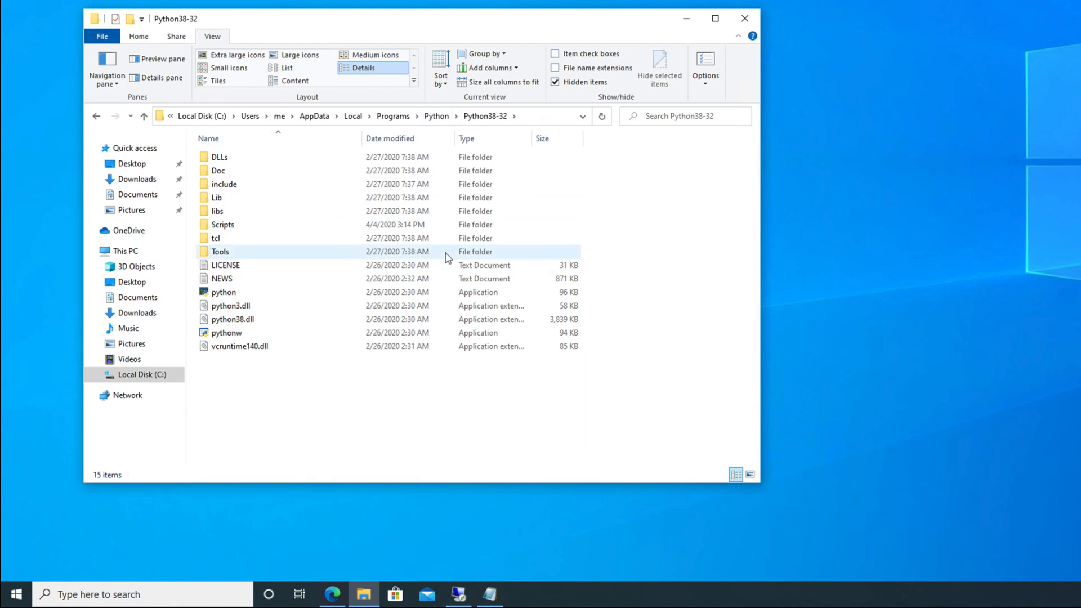
{"action": "mouse_move", "coordinate": [319, 346]}
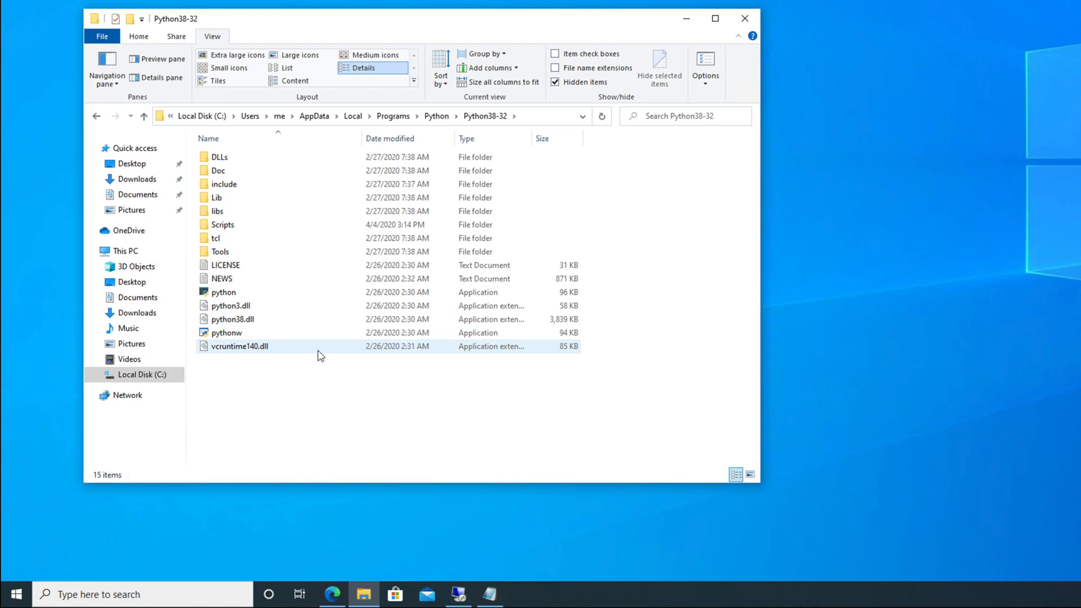
Launch Command Prompt from Start search and type 'pip --version'.
{"action": "left_click", "coordinate": [15, 593]}
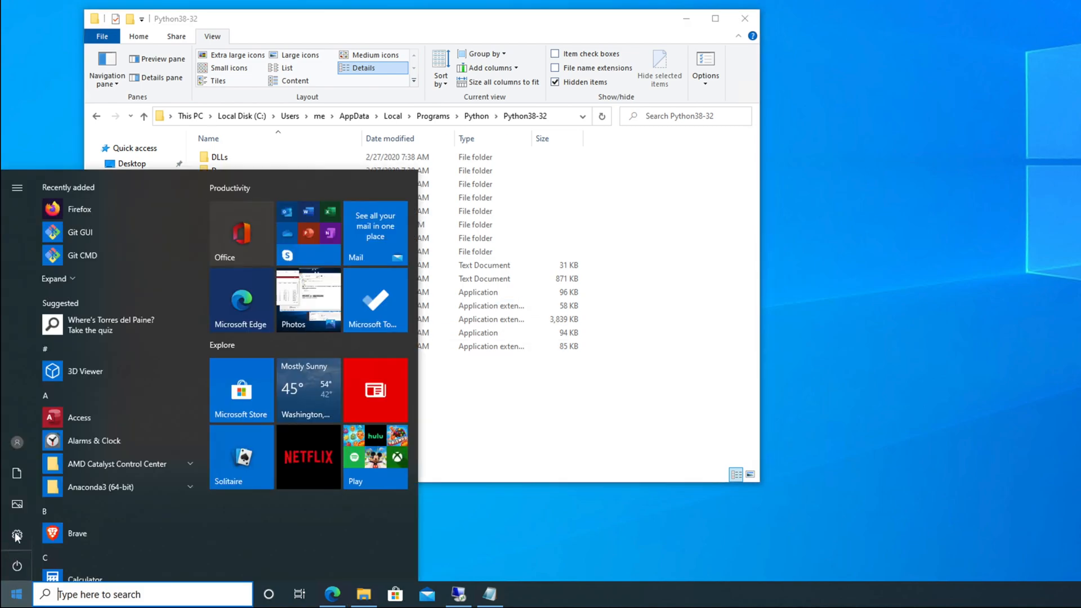
{"action": "left_click", "coordinate": [16, 187]}
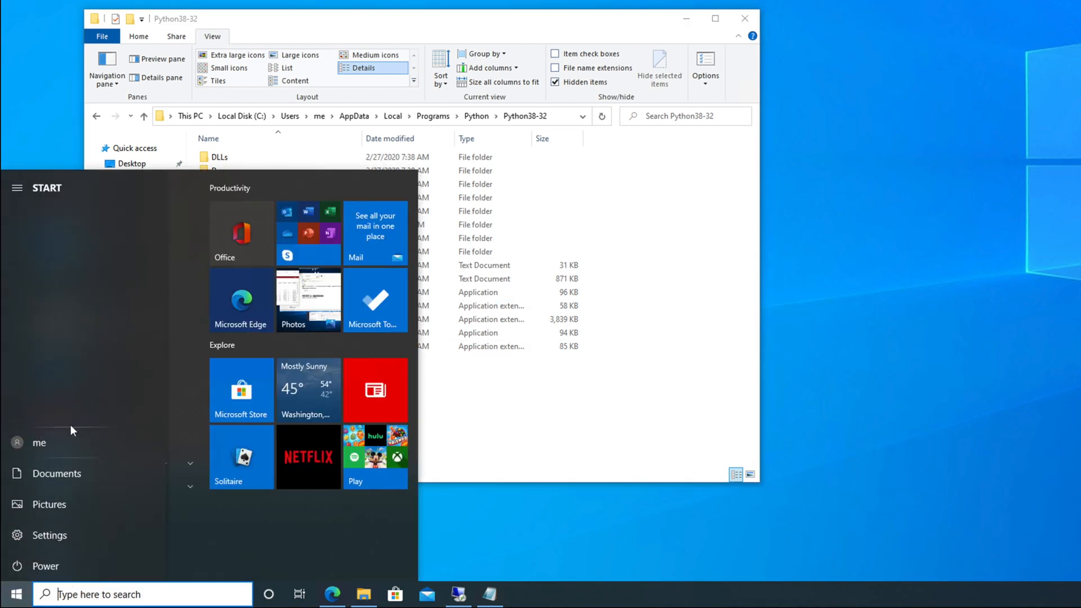
{"action": "type", "text": "cmd"}
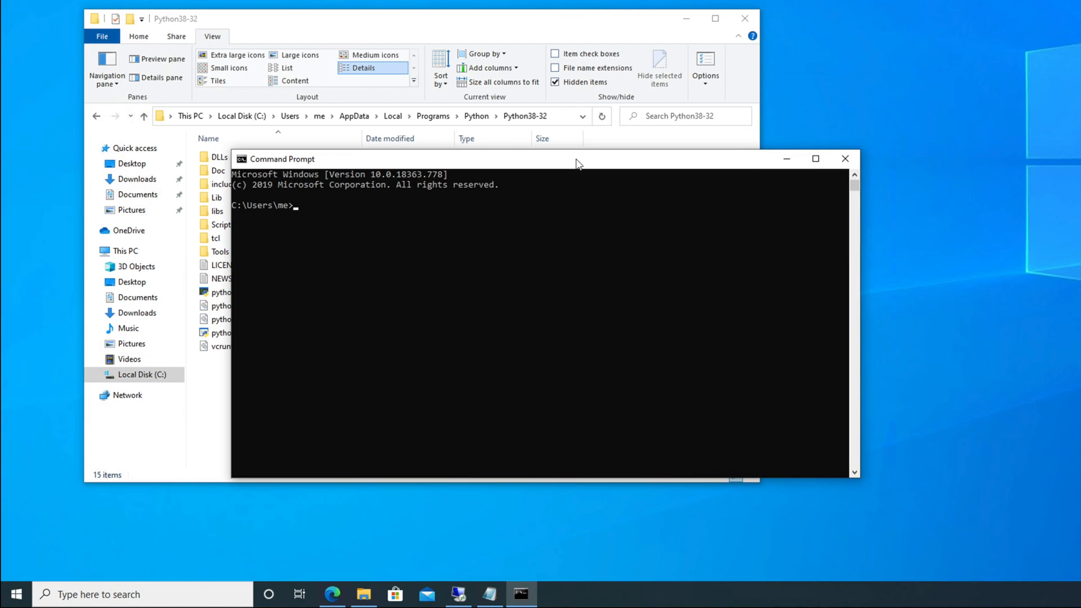
{"action": "type", "text": "pip"}
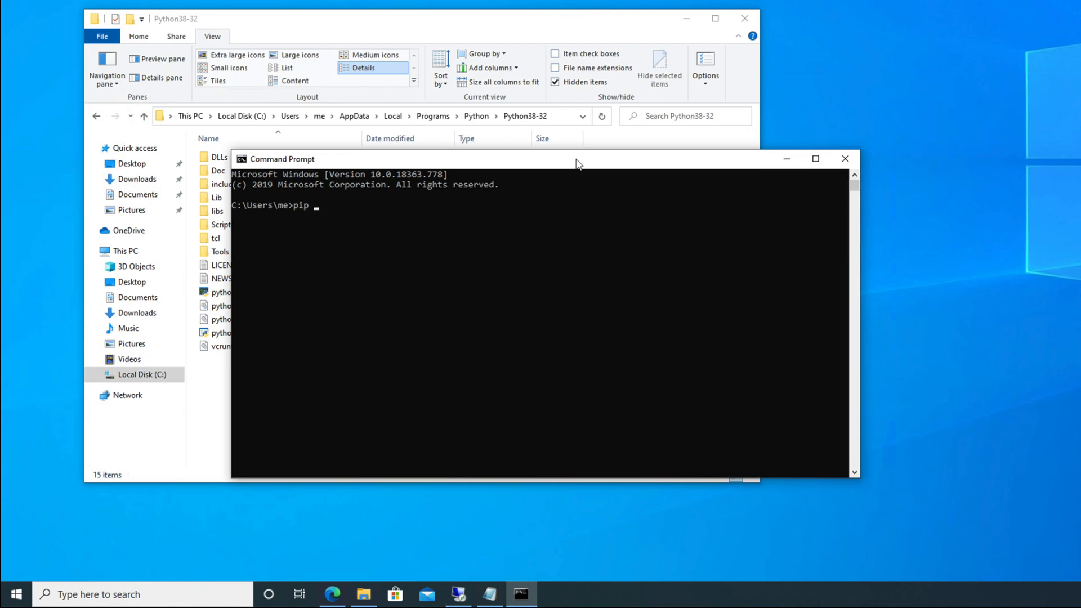
{"action": "type", "text": "--ver"}
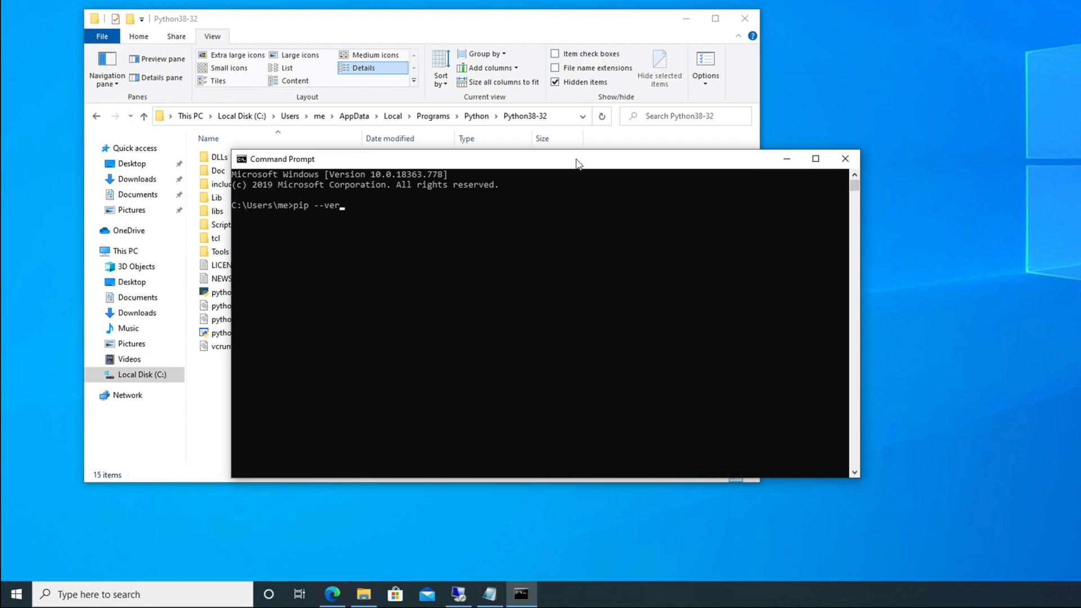
{"action": "type", "text": "sion"}
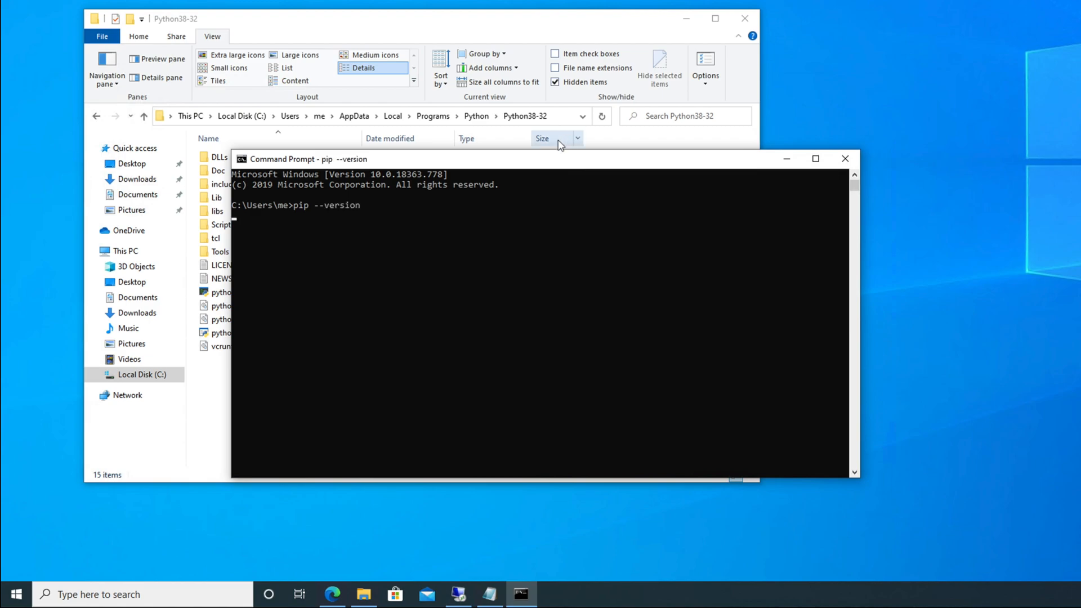
Run the pip version check, showing pip 19.2.3, and return to the Python38-32 window.
{"action": "key", "text": "Return"}
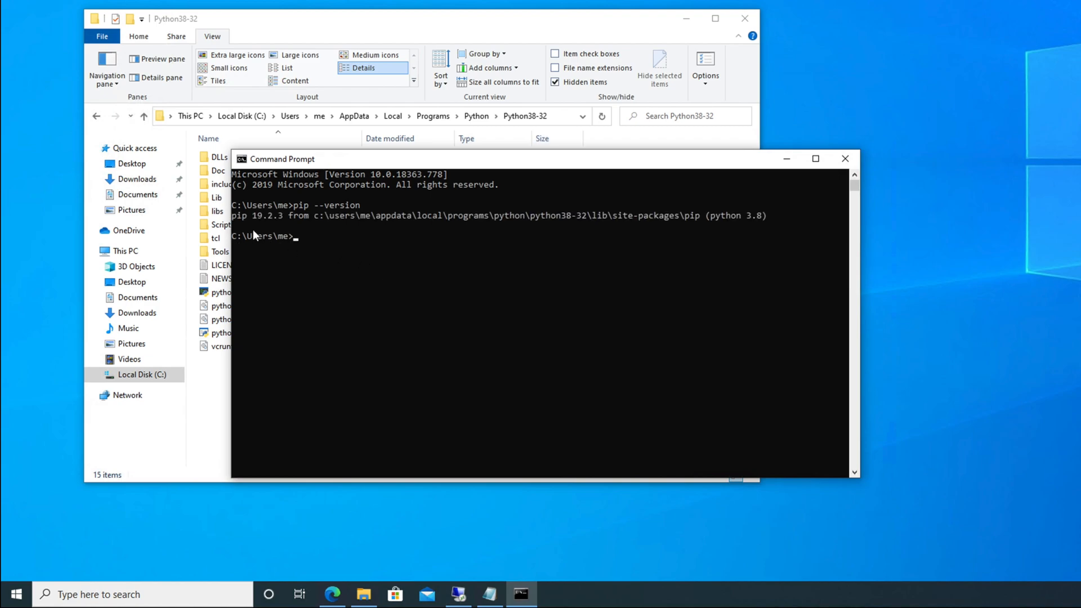
{"action": "mouse_move", "coordinate": [269, 227]}
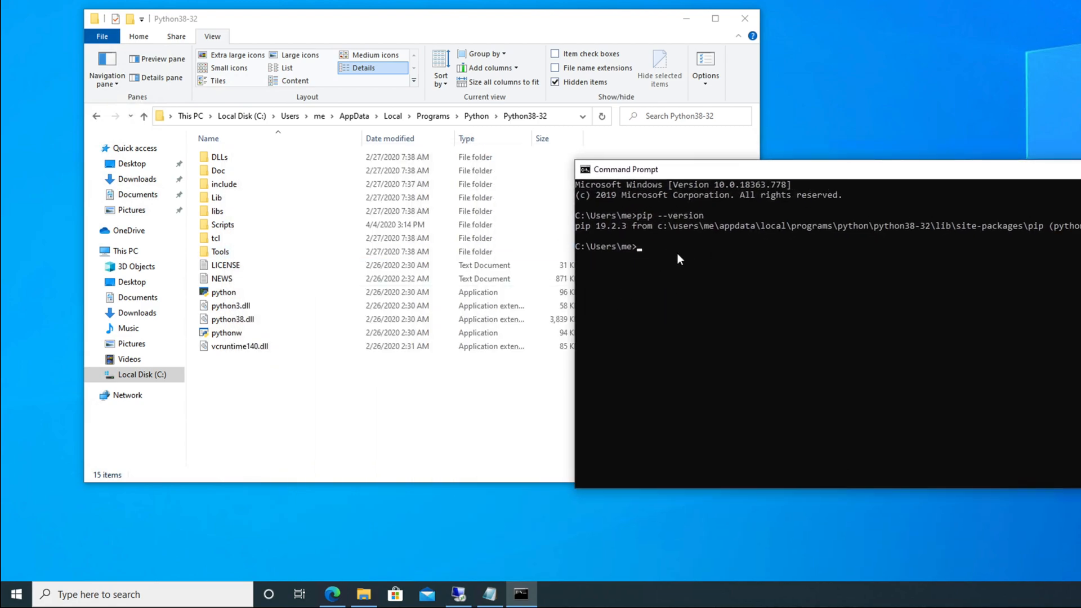
{"action": "mouse_move", "coordinate": [623, 263]}
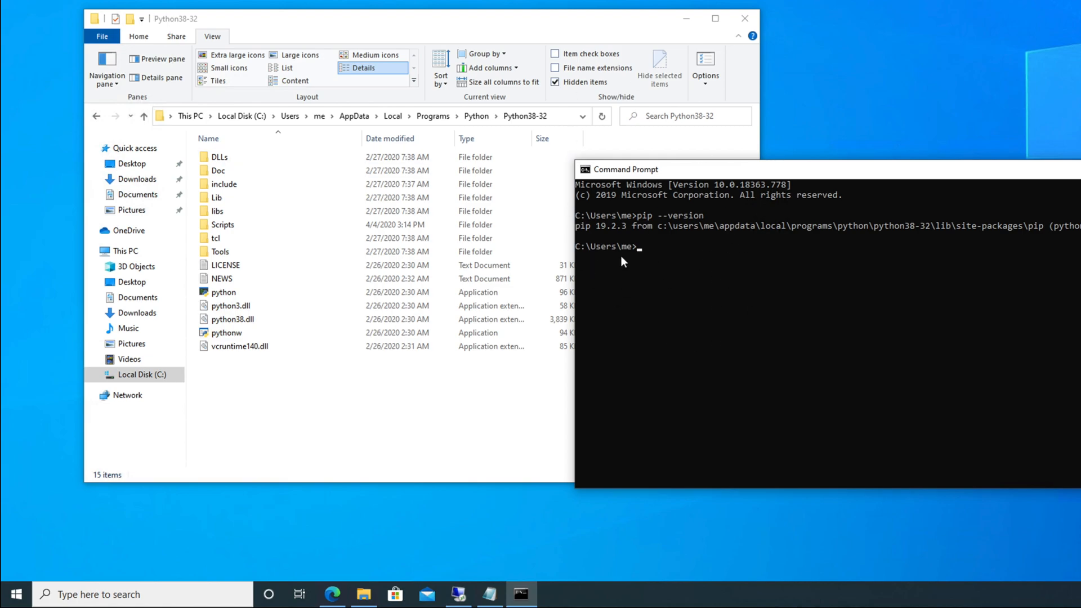
{"action": "mouse_move", "coordinate": [607, 231]}
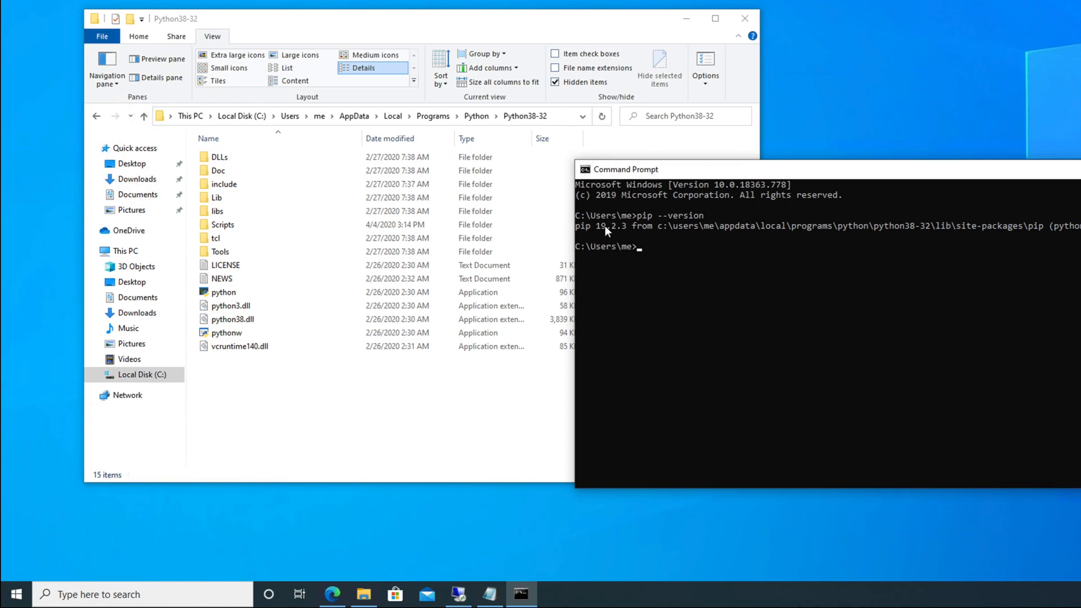
{"action": "mouse_move", "coordinate": [564, 28]}
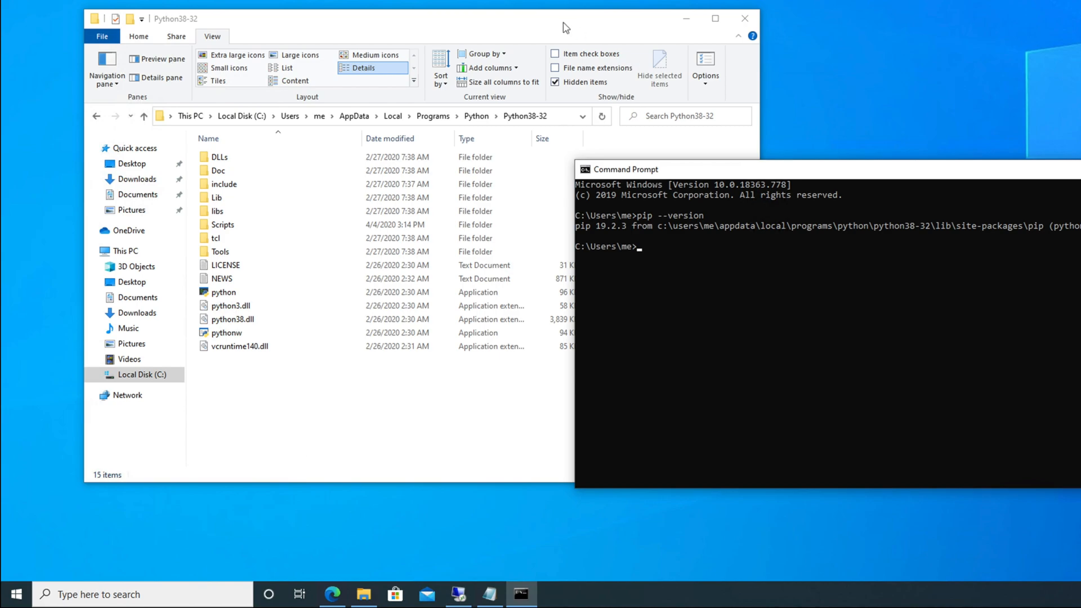
{"action": "left_click", "coordinate": [217, 198]}
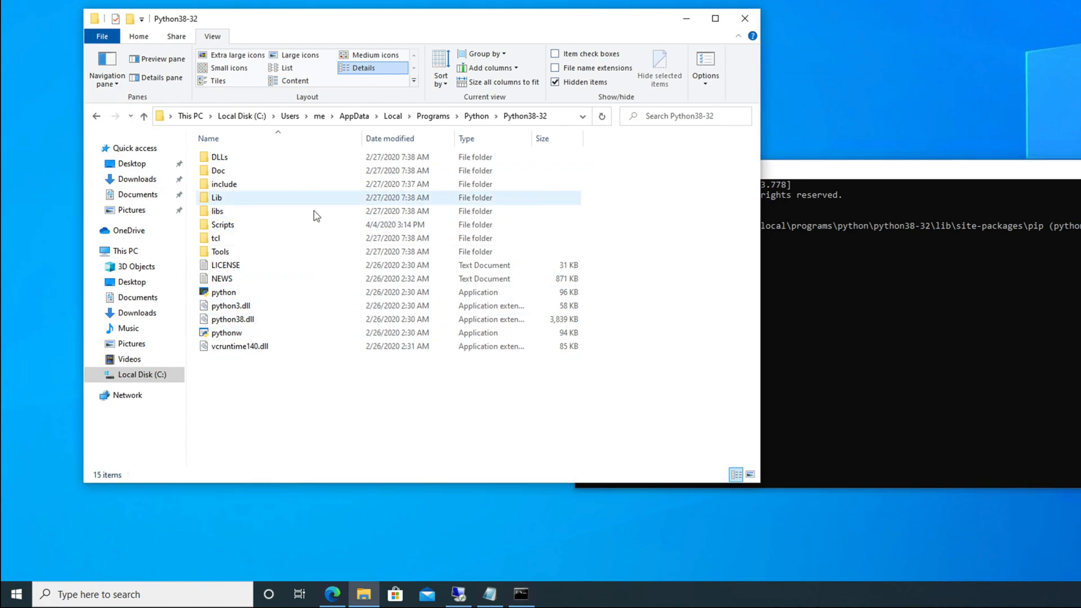
{"action": "mouse_move", "coordinate": [124, 188]}
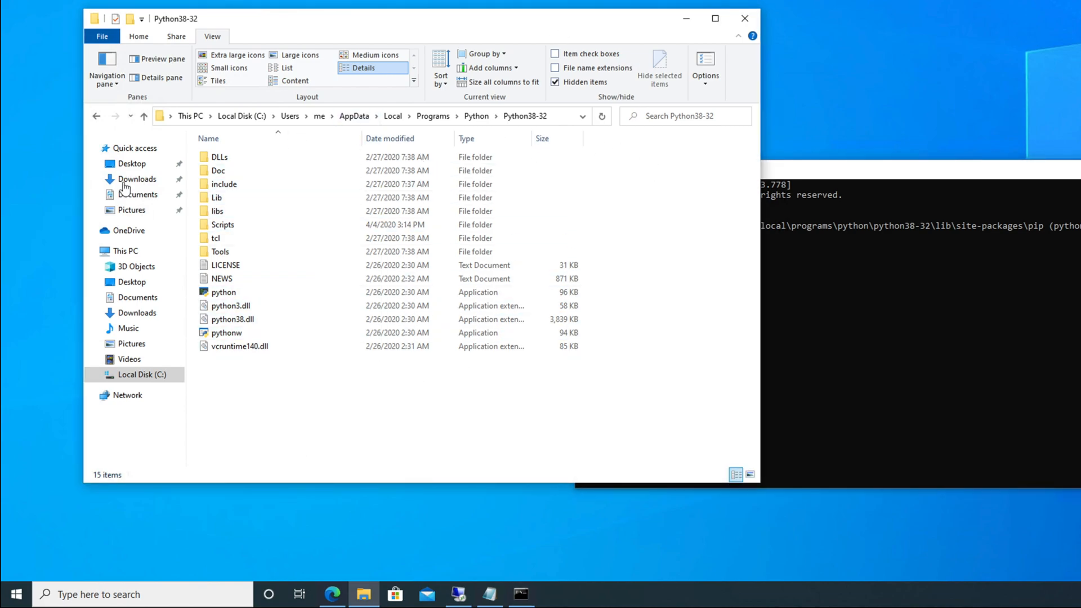
{"action": "mouse_move", "coordinate": [561, 108]}
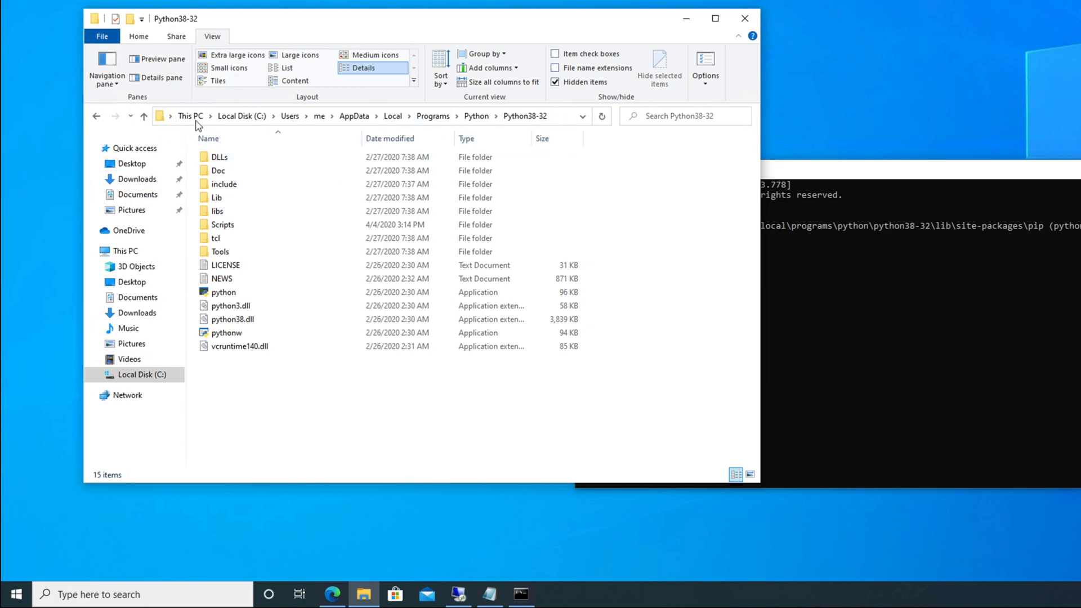
{"action": "mouse_move", "coordinate": [189, 116]}
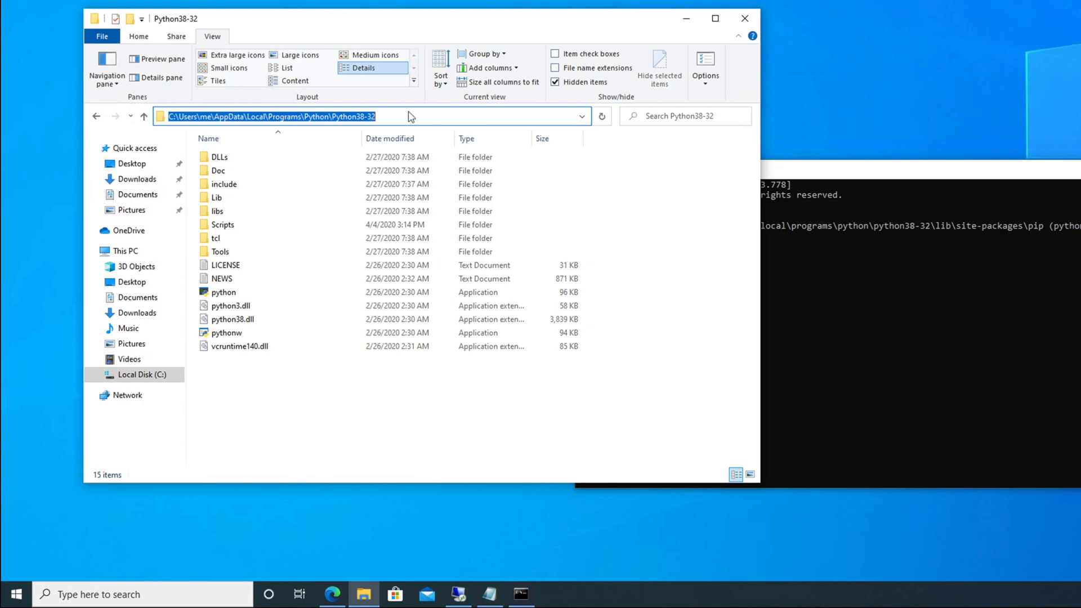
Enter cmd in the Python38-32 address bar to open a prompt there.
{"action": "type", "text": "cmd.exe"}
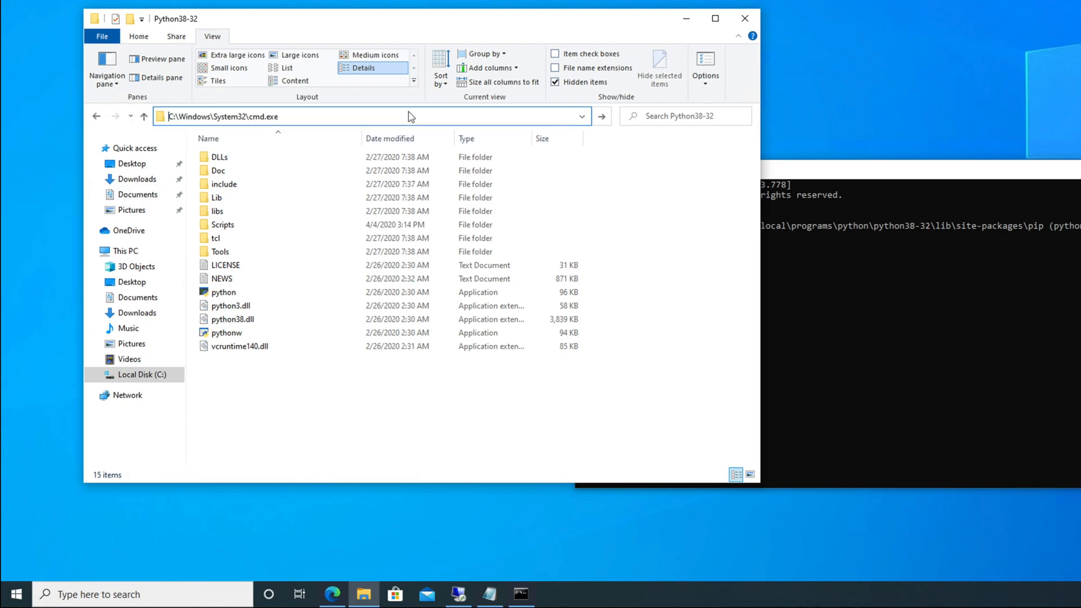
{"action": "left_click", "coordinate": [520, 594]}
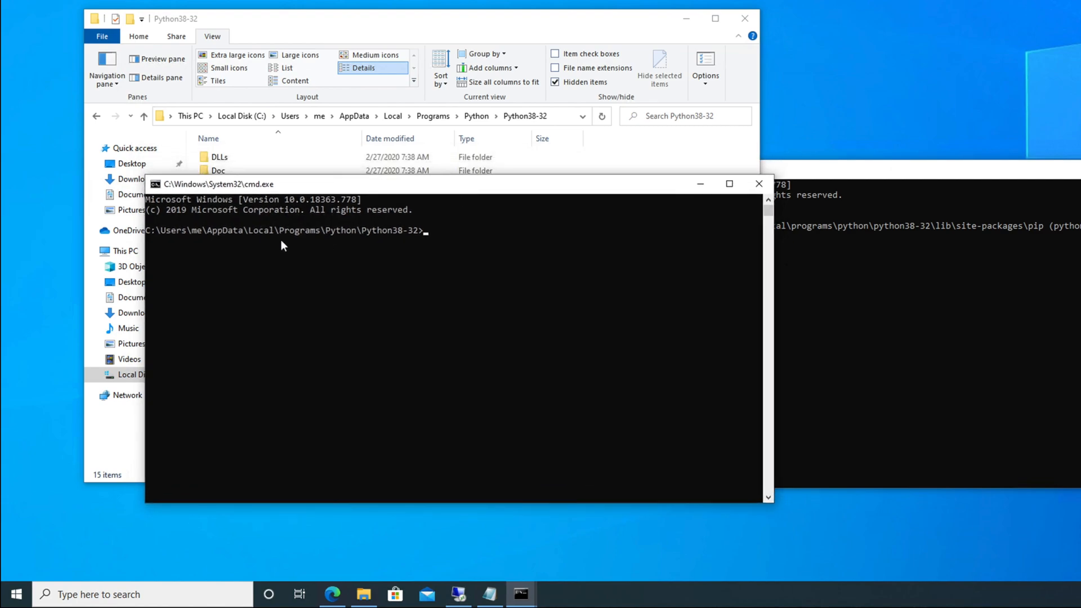
{"action": "mouse_move", "coordinate": [211, 221]}
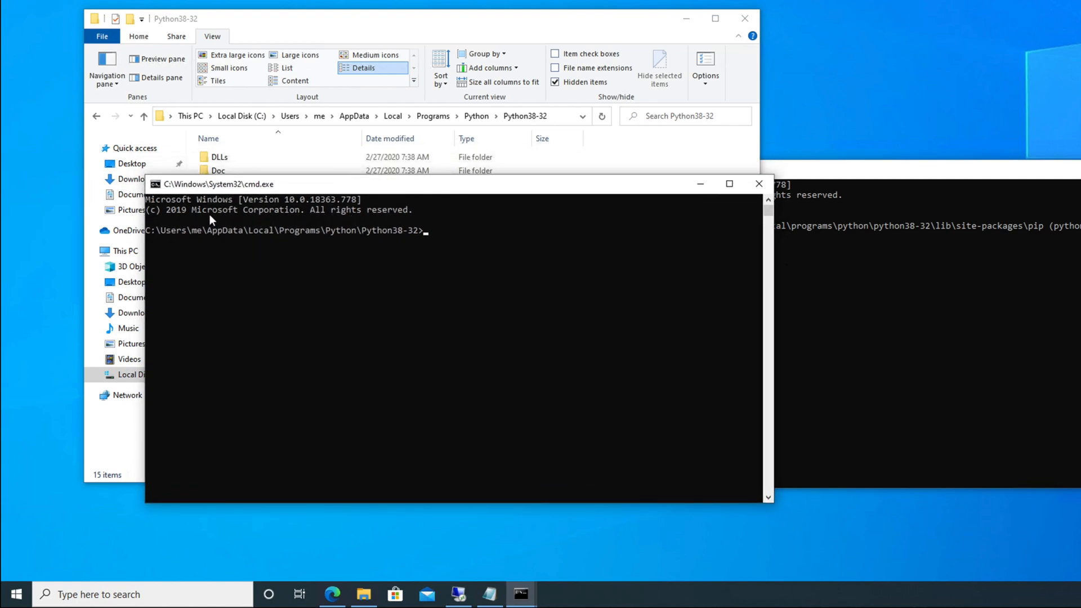
{"action": "mouse_move", "coordinate": [559, 116]}
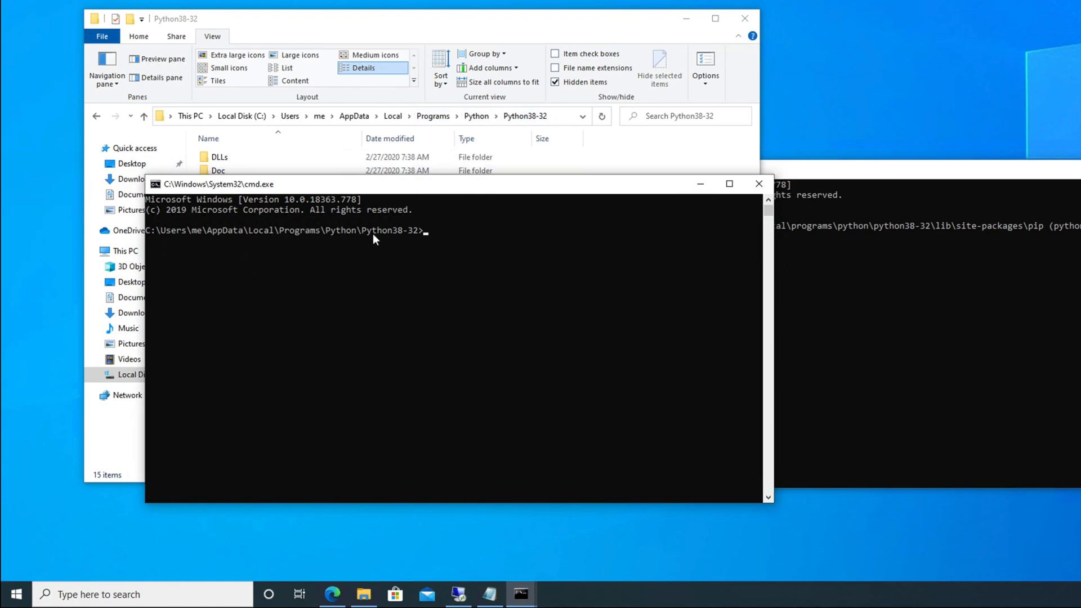
{"action": "mouse_move", "coordinate": [286, 242]}
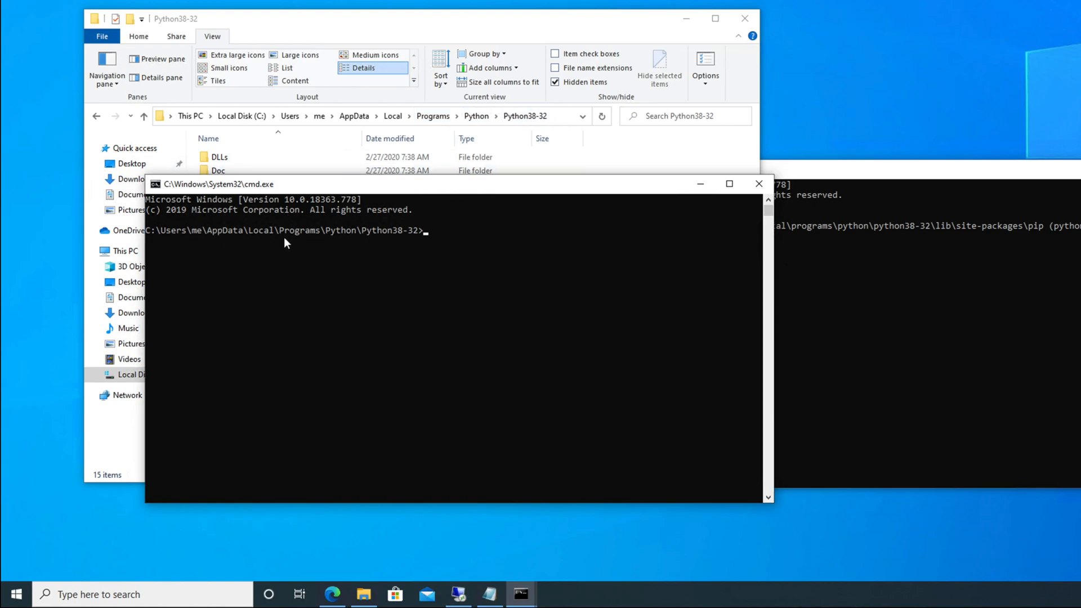
{"action": "mouse_move", "coordinate": [417, 241]}
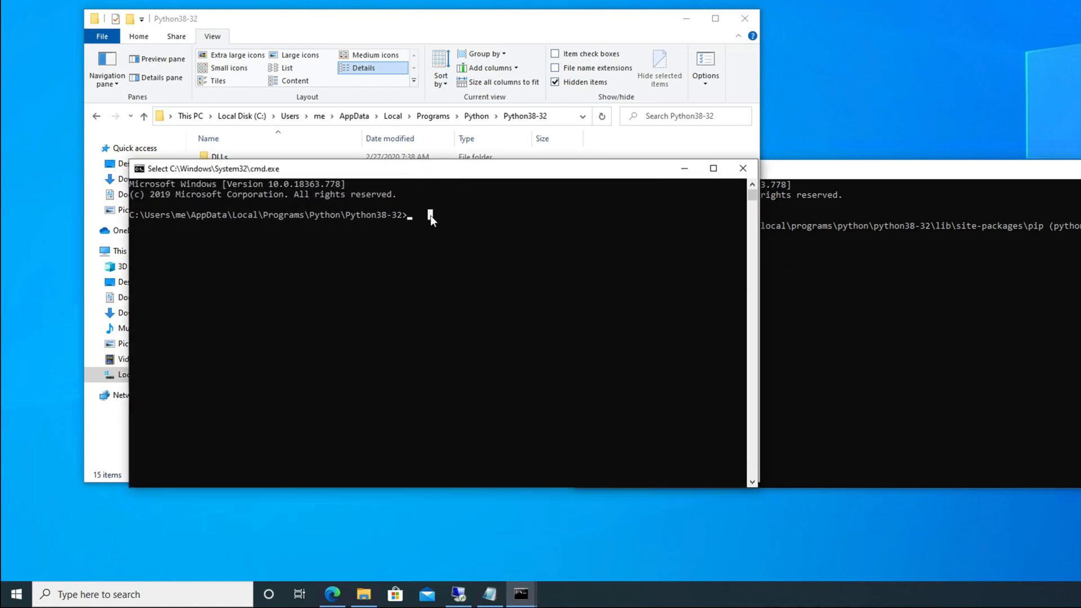
Type 'python -m pip install --upgrade pip' at the Python38-32 prompt.
{"action": "type", "text": "python"}
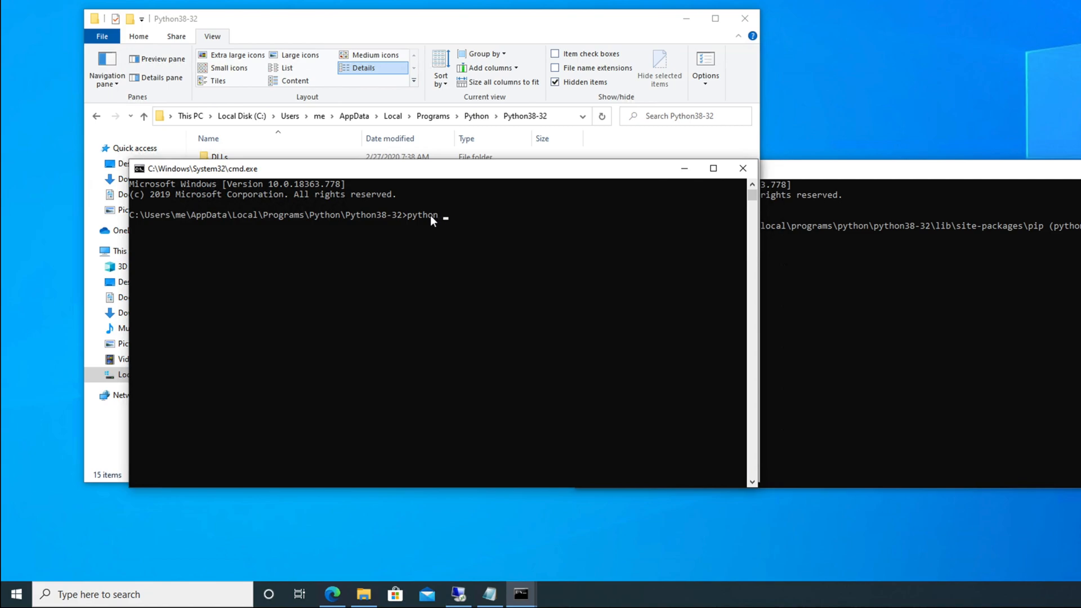
{"action": "type", "text": "-m"}
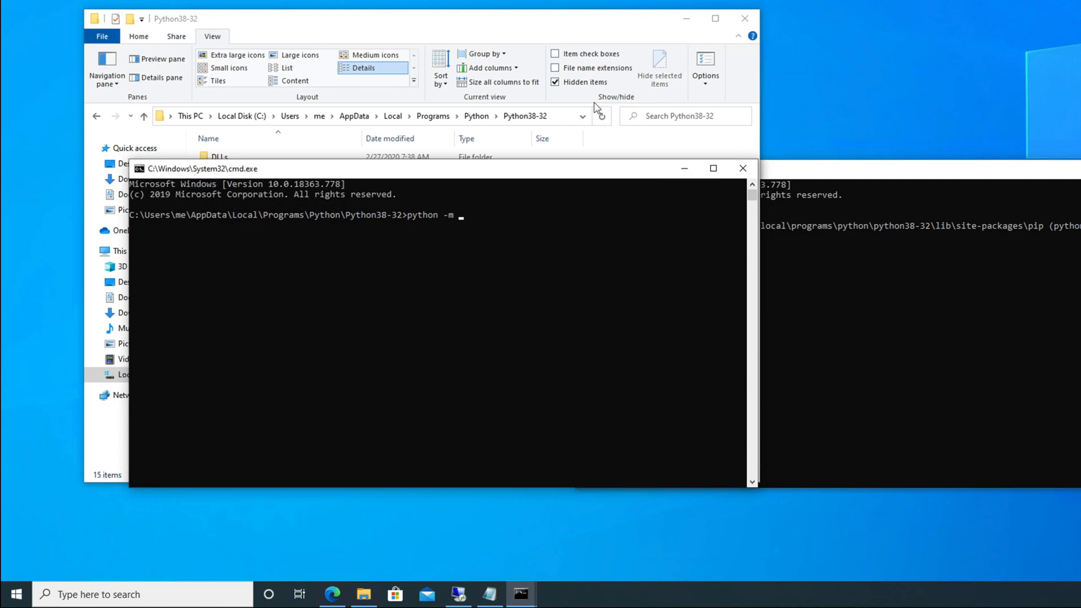
{"action": "type", "text": "pip"}
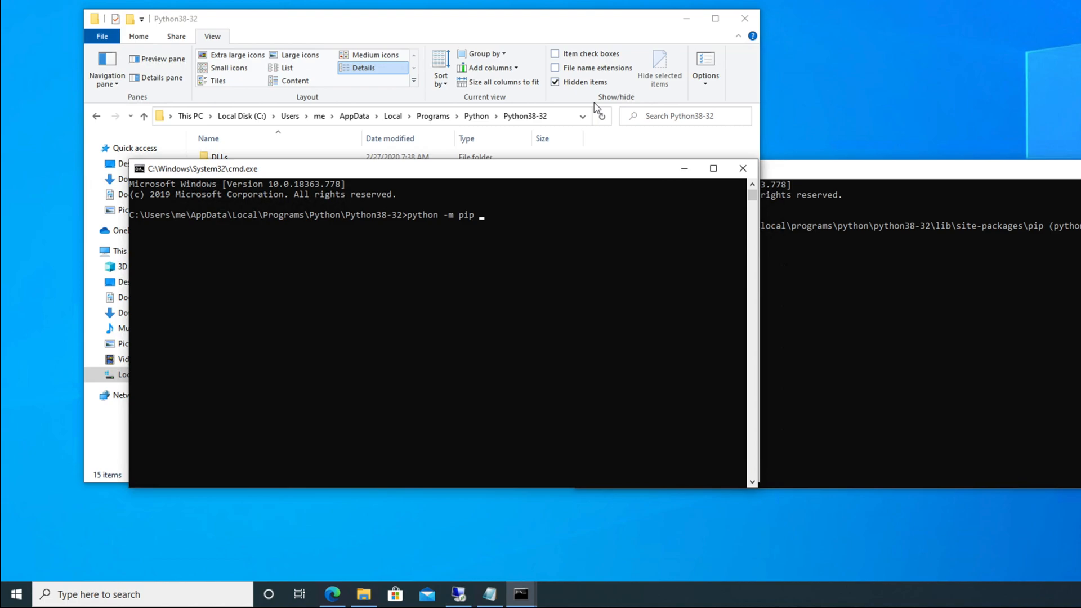
{"action": "type", "text": "in"}
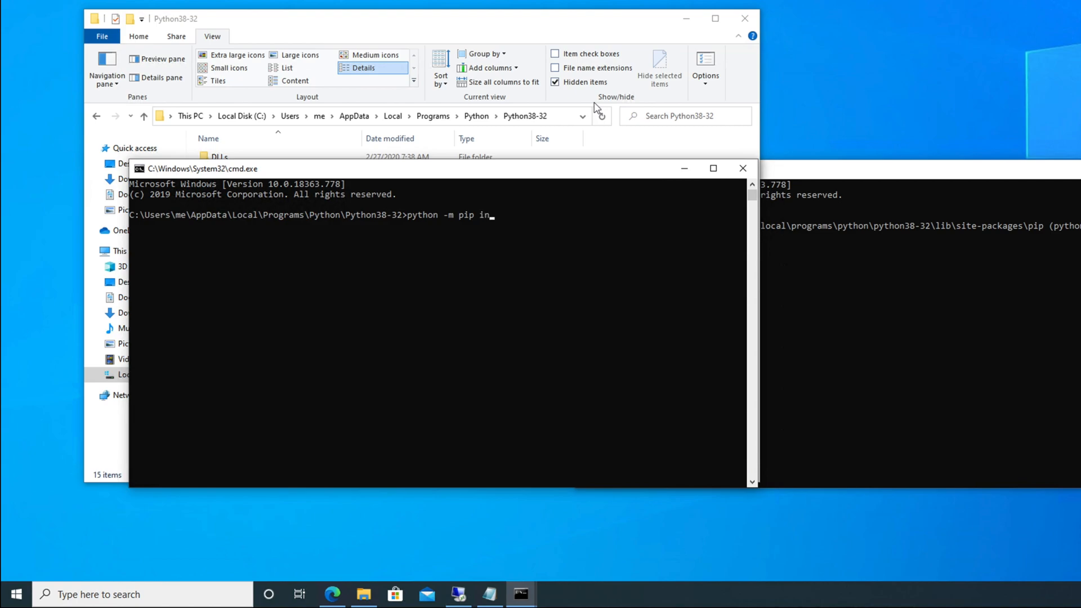
{"action": "type", "text": "stall"}
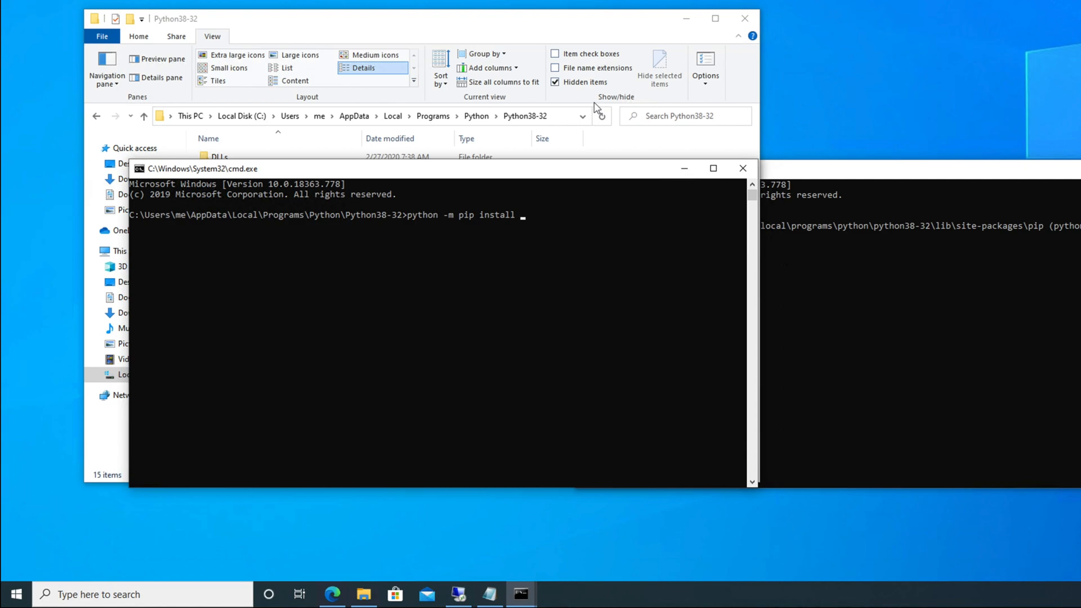
{"action": "type", "text": "--"}
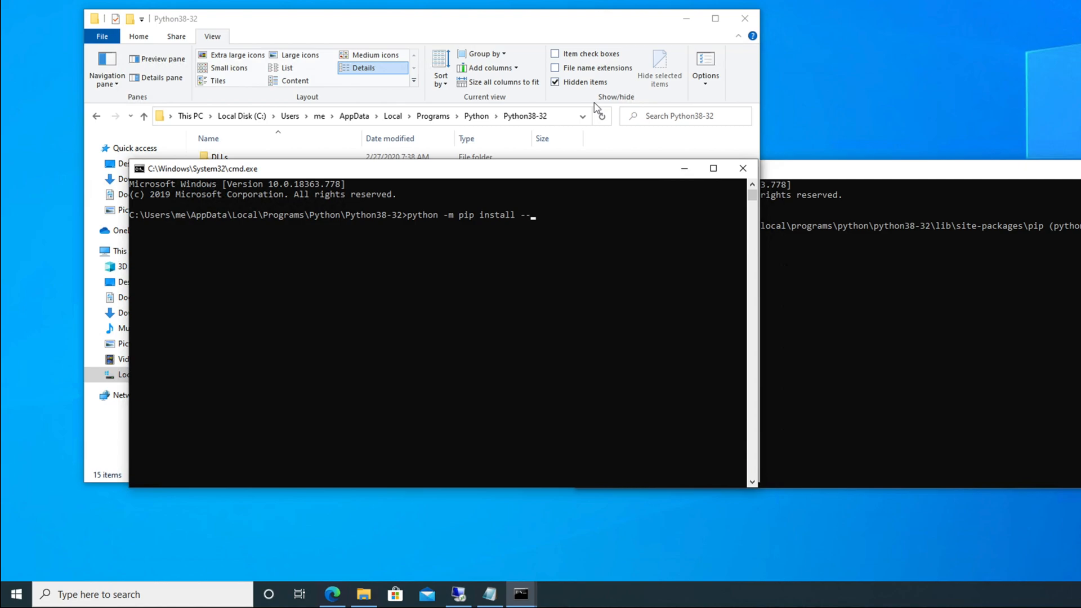
{"action": "type", "text": "up"}
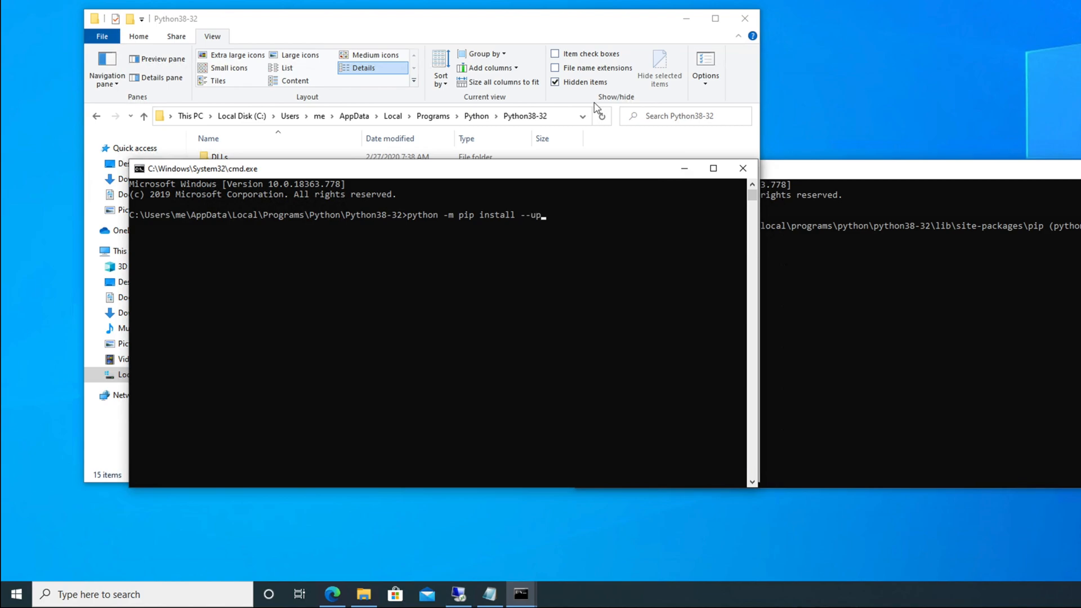
{"action": "type", "text": "grade"}
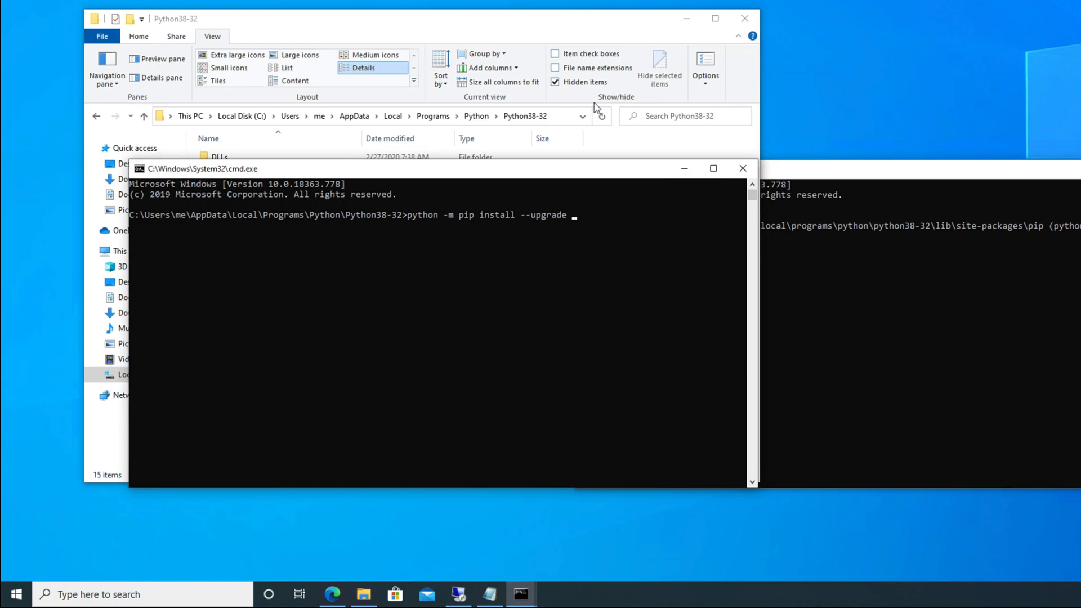
{"action": "type", "text": "pip"}
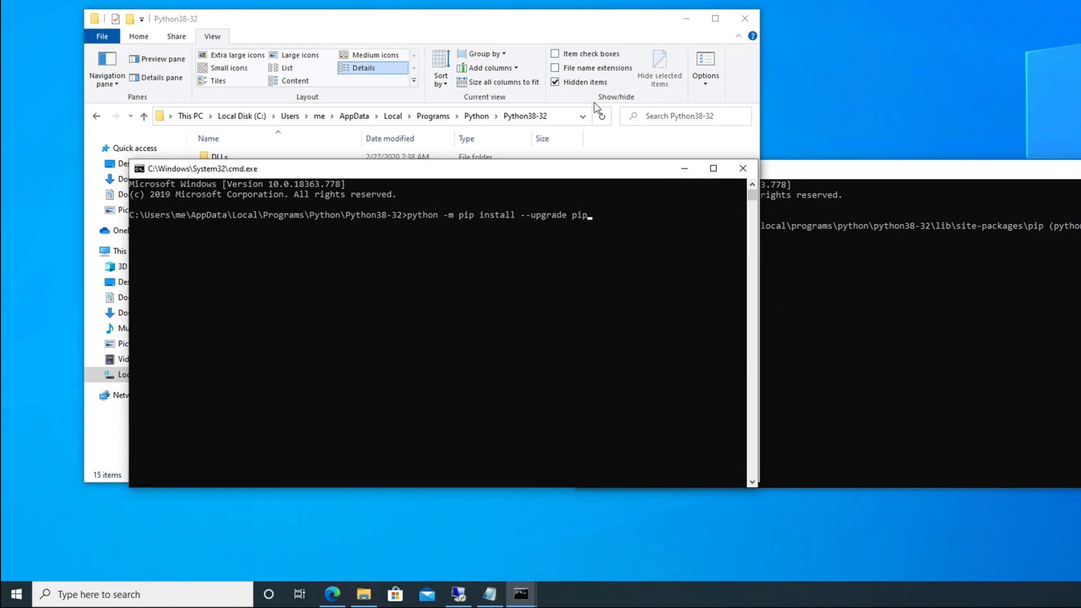
{"action": "mouse_move", "coordinate": [406, 233]}
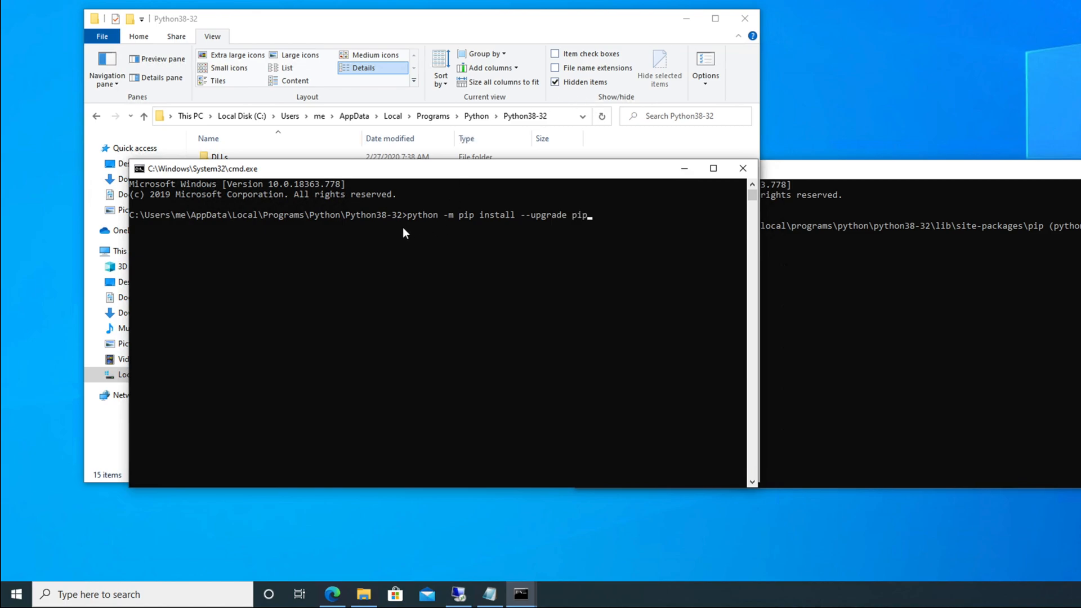
{"action": "mouse_move", "coordinate": [473, 224]}
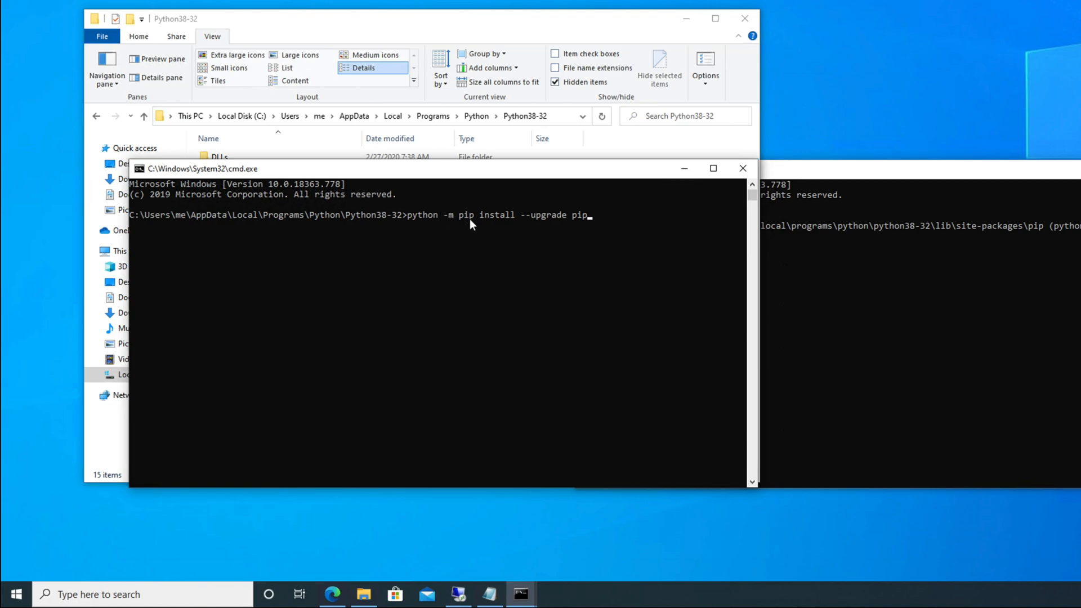
{"action": "mouse_move", "coordinate": [534, 223]}
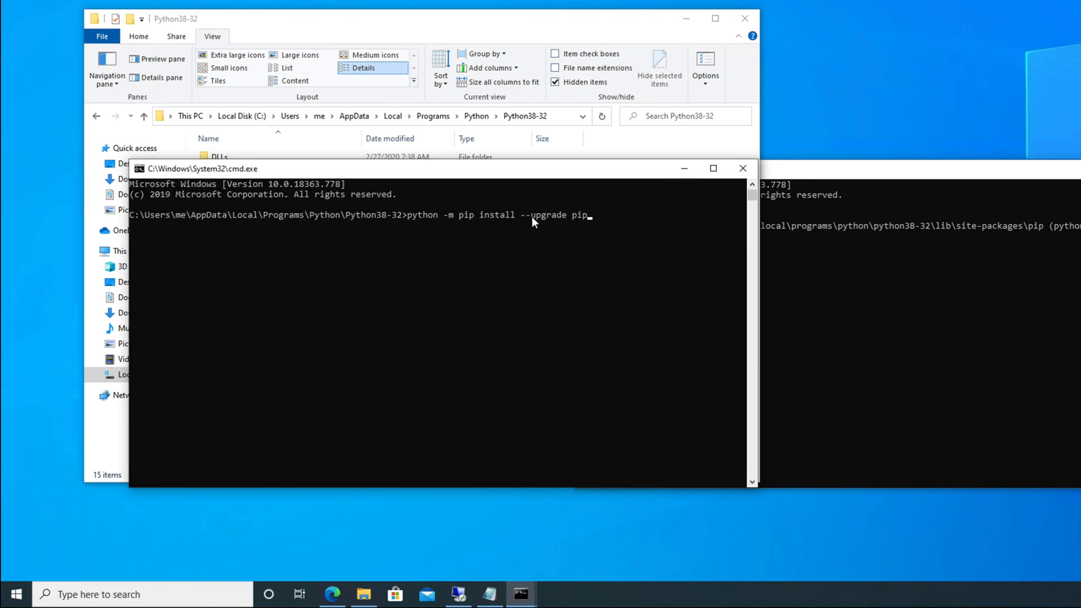
{"action": "mouse_move", "coordinate": [362, 228]}
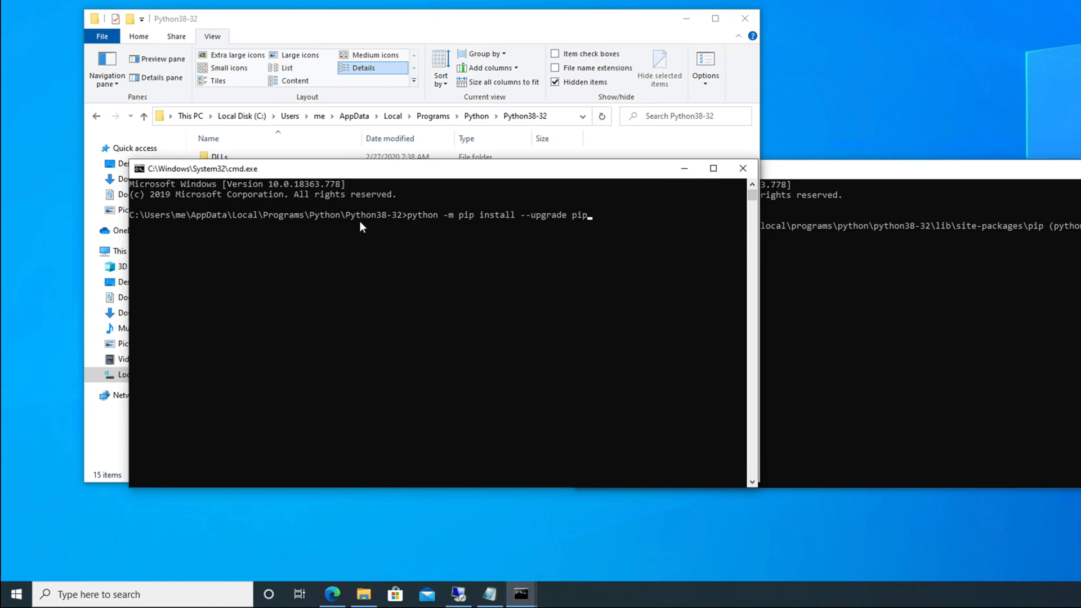
{"action": "mouse_move", "coordinate": [602, 228]}
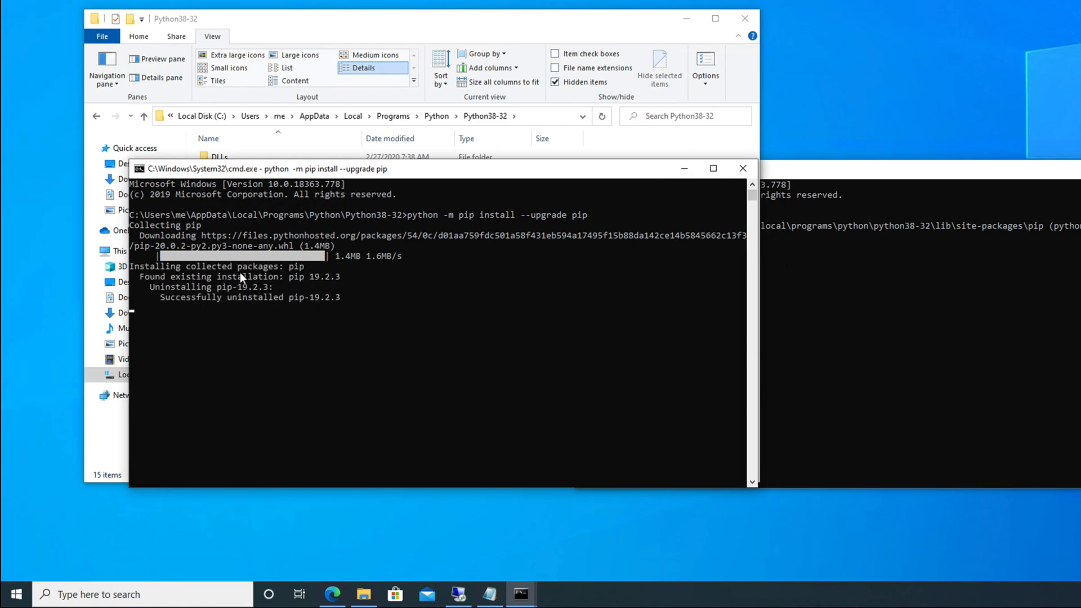
{"action": "mouse_move", "coordinate": [184, 275]}
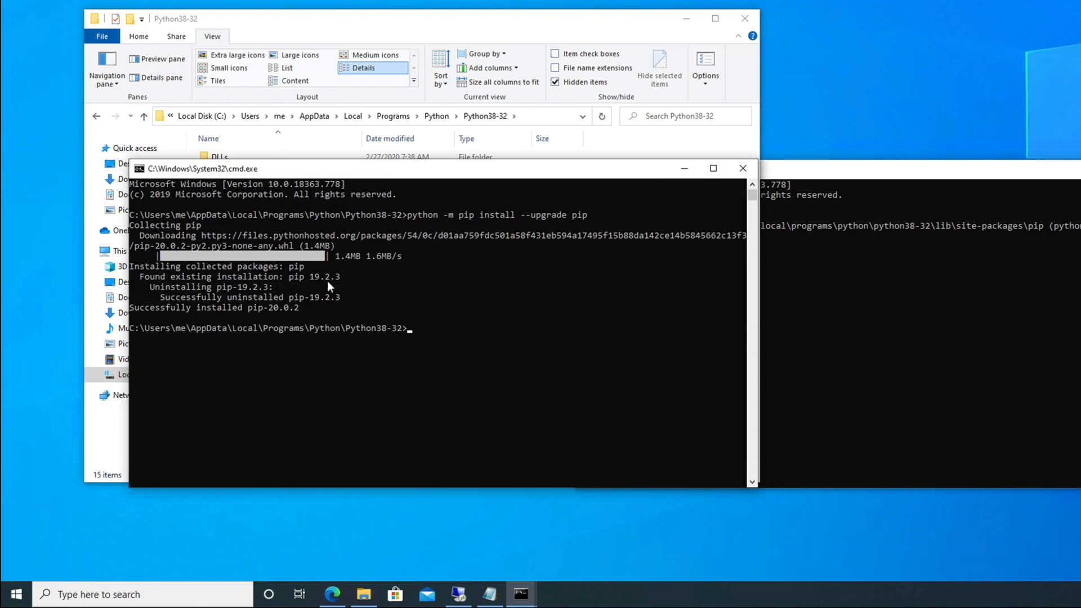
{"action": "mouse_move", "coordinate": [345, 284]}
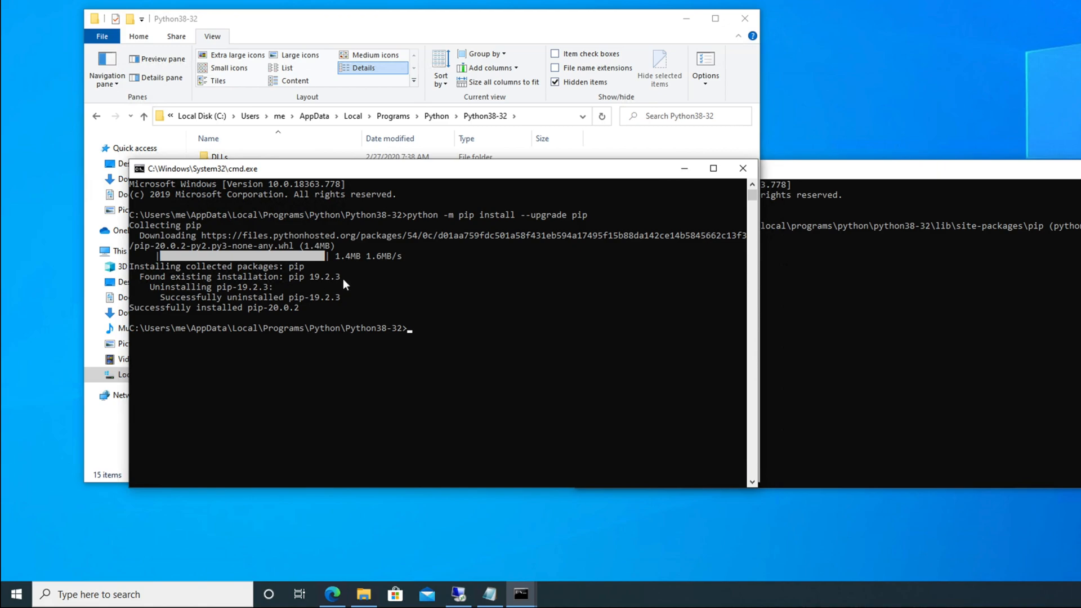
{"action": "mouse_move", "coordinate": [196, 310]}
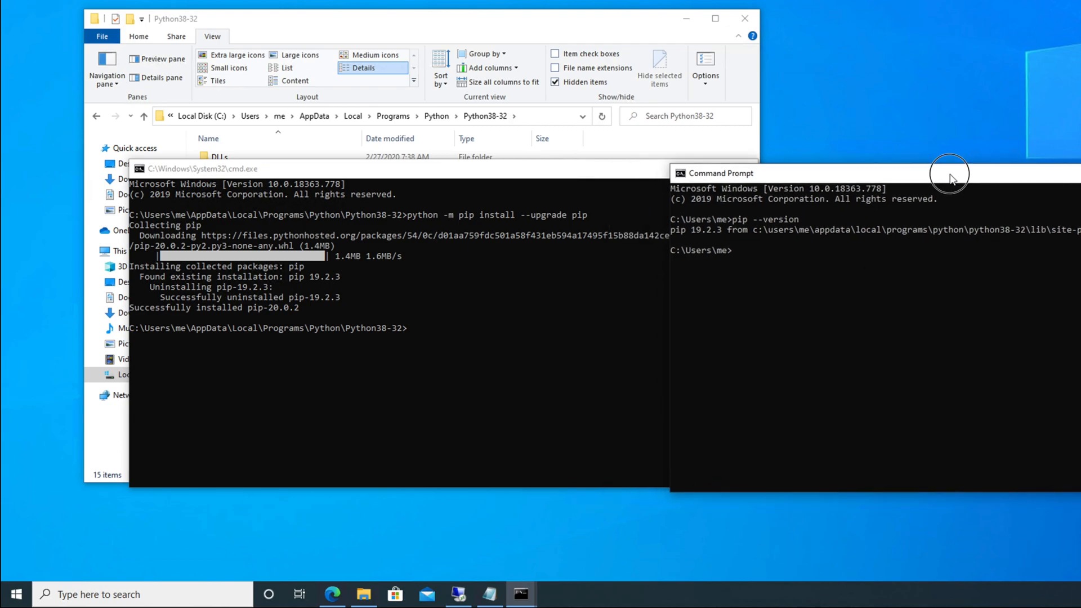
{"action": "mouse_move", "coordinate": [716, 242]}
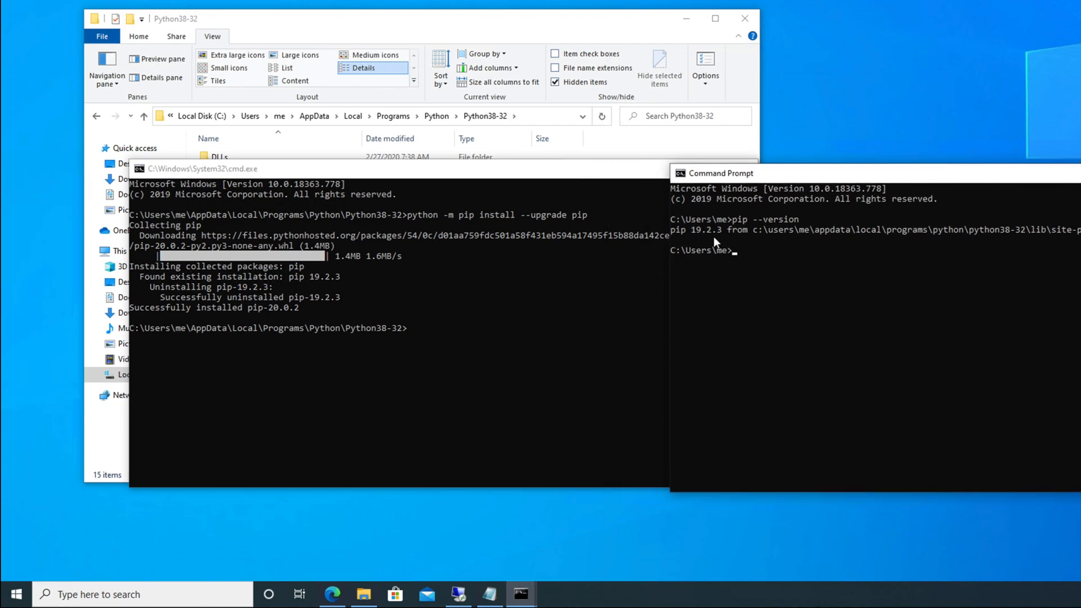
{"action": "mouse_move", "coordinate": [170, 319]}
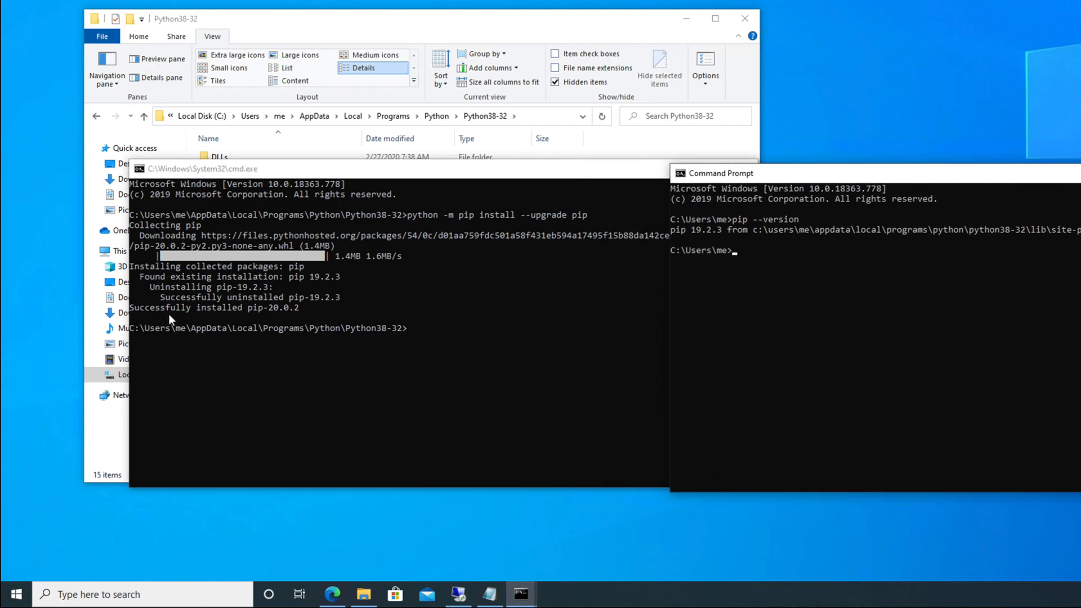
{"action": "mouse_move", "coordinate": [292, 316]}
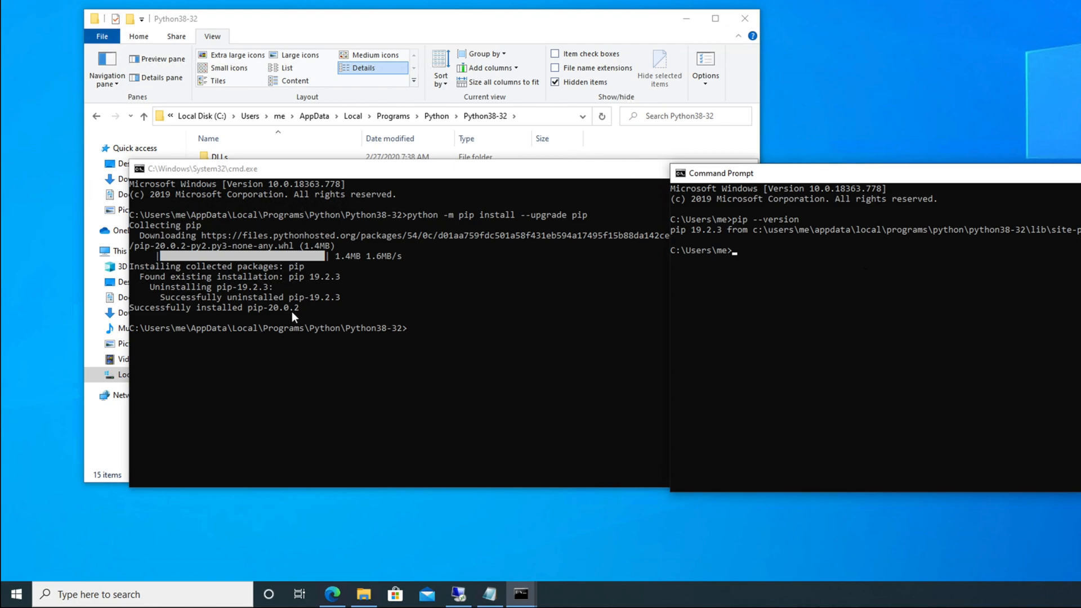
{"action": "mouse_move", "coordinate": [734, 215]}
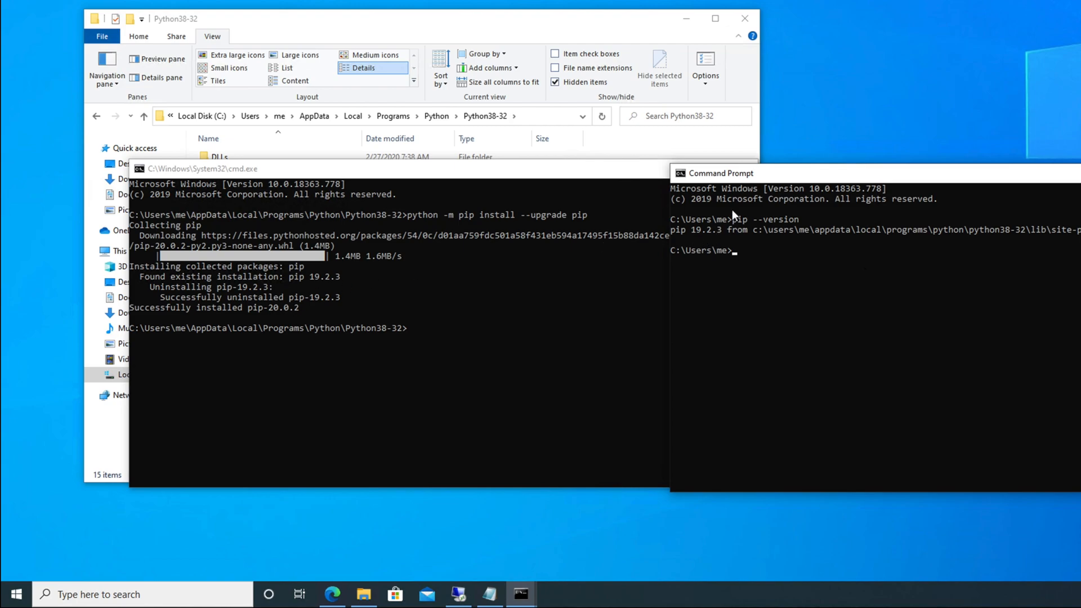
{"action": "mouse_move", "coordinate": [202, 319]}
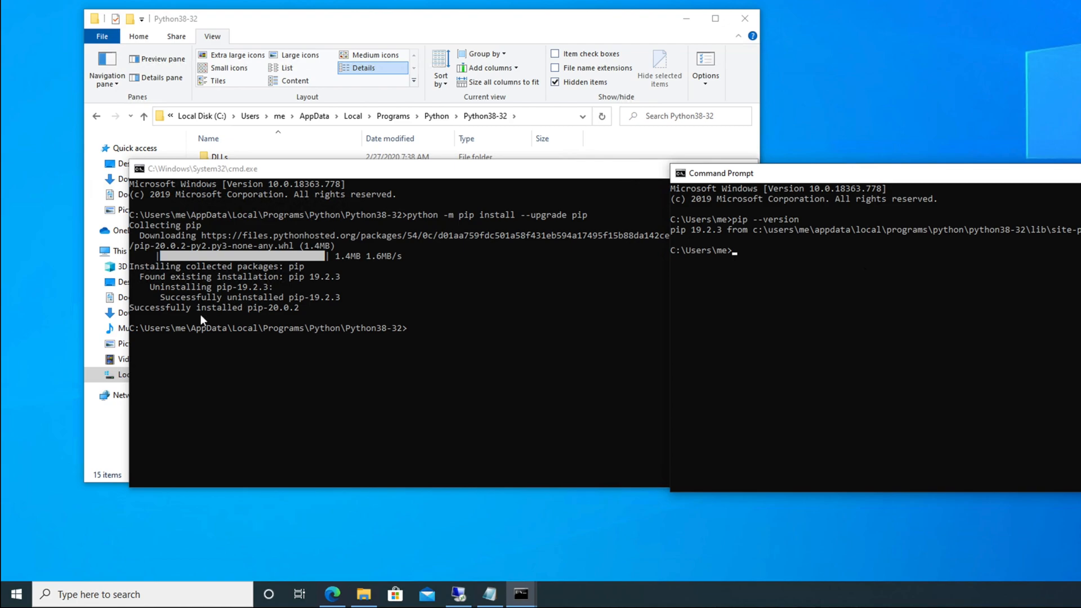
{"action": "mouse_move", "coordinate": [474, 252]}
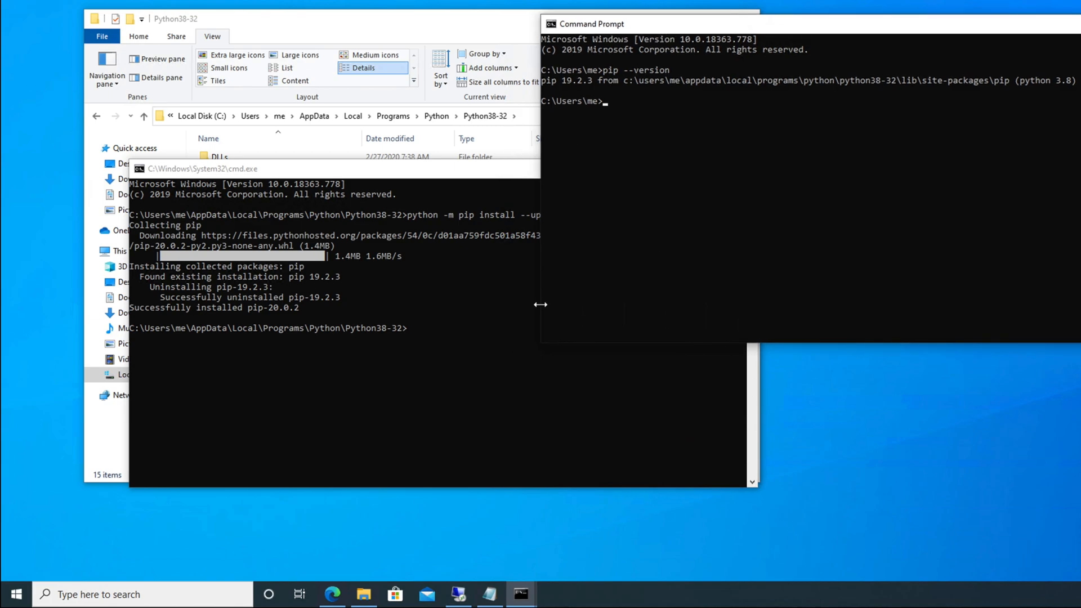
Launch a new Command Prompt and run 'pip --version', reporting pip 20.0.2.
{"action": "left_click", "coordinate": [12, 594]}
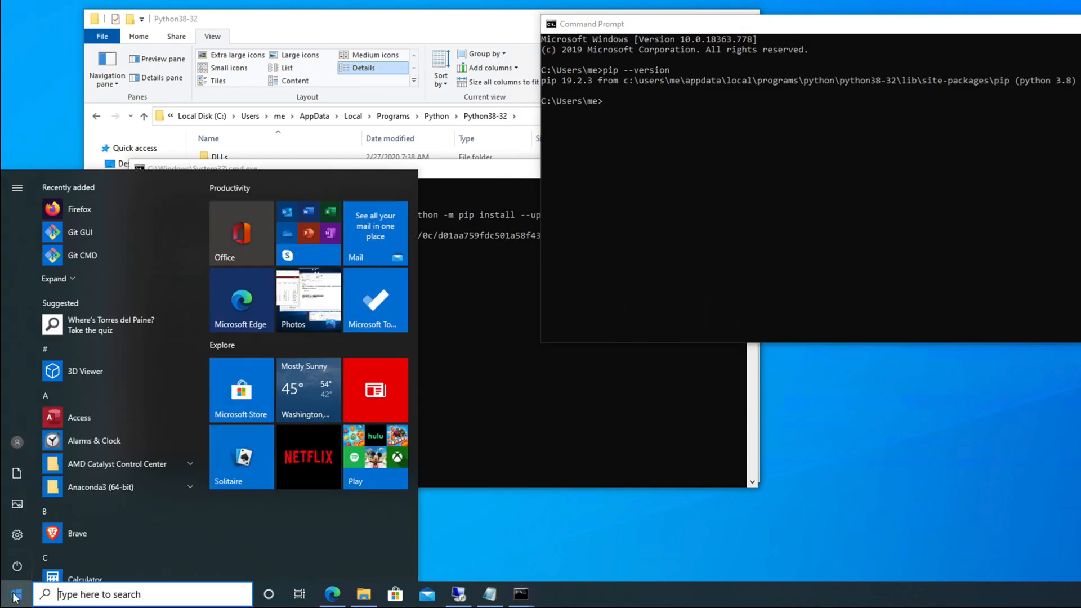
{"action": "type", "text": "cmd"}
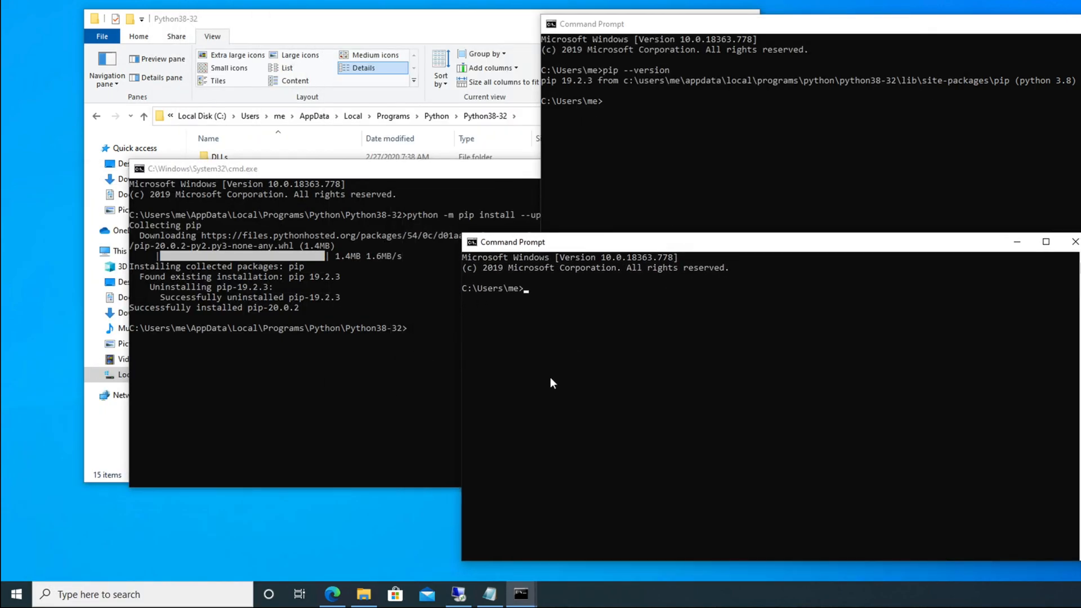
{"action": "mouse_move", "coordinate": [525, 358]}
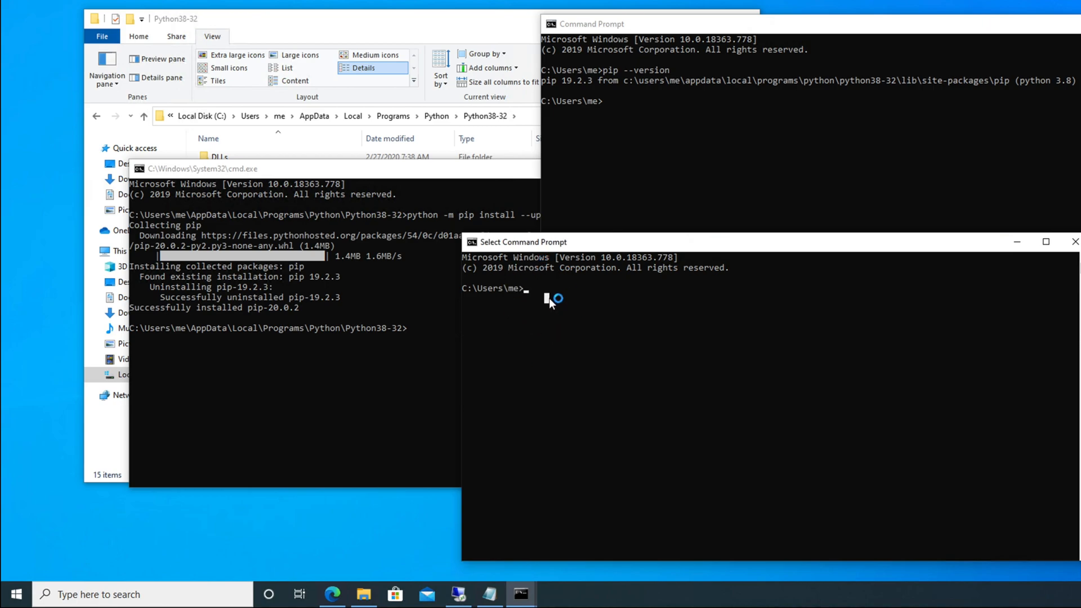
{"action": "type", "text": "pip"}
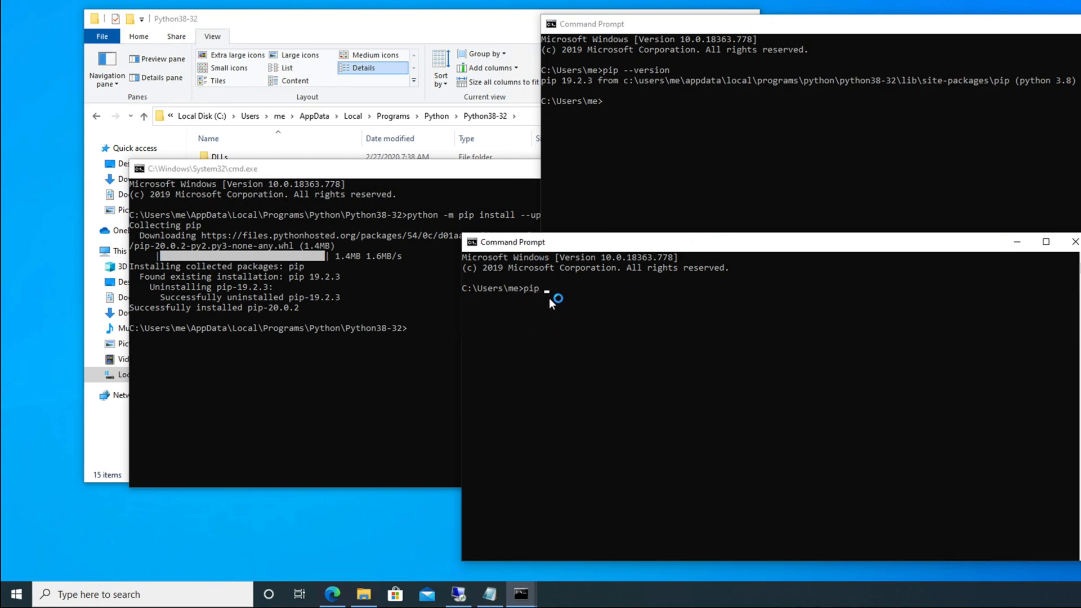
{"action": "type", "text": "--ver"}
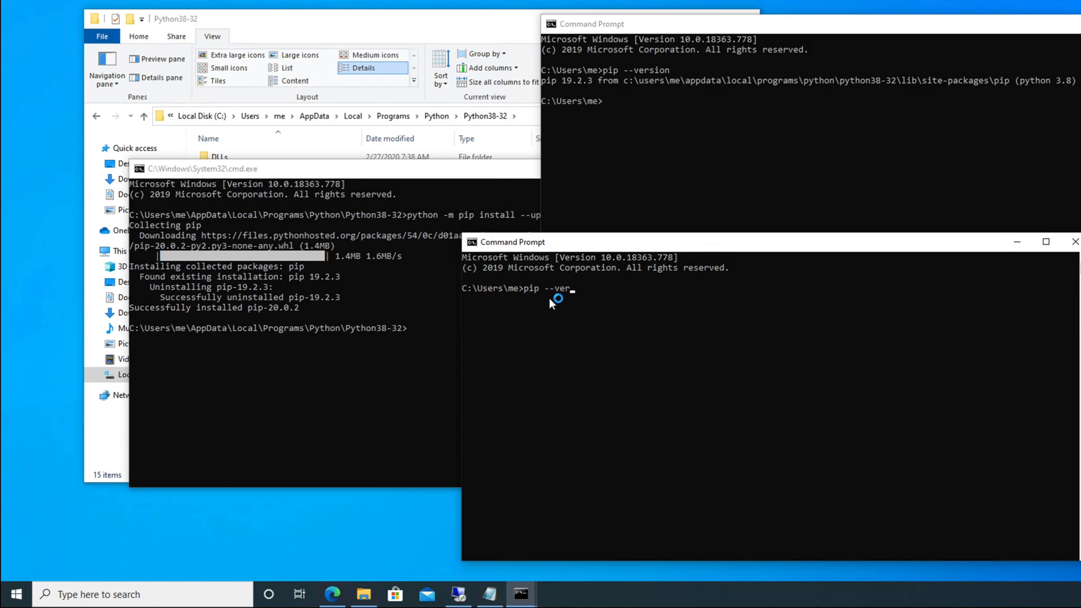
{"action": "key", "text": "Return"}
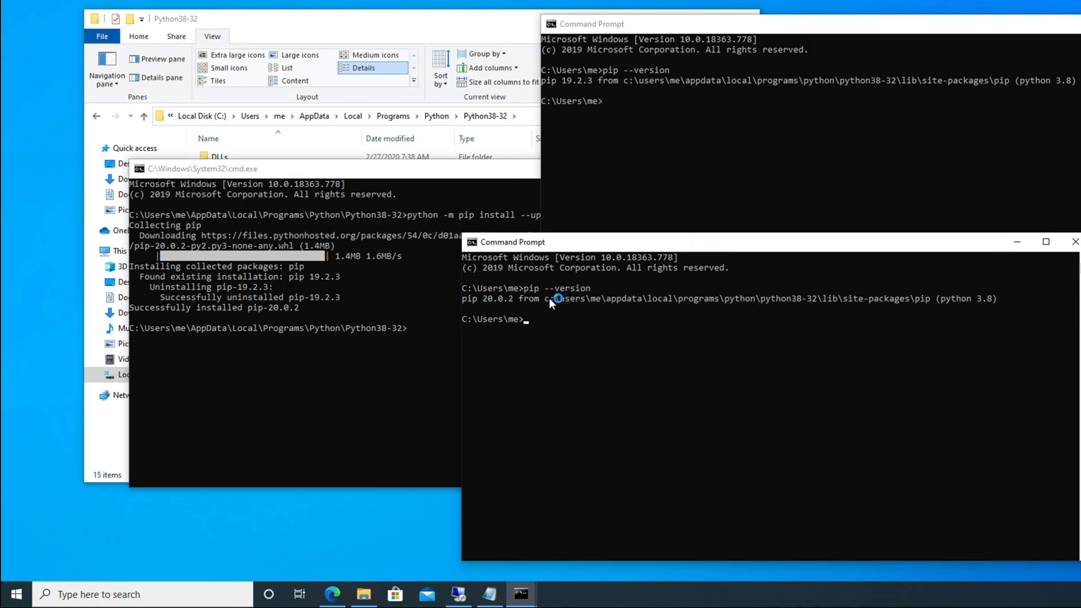
{"action": "mouse_move", "coordinate": [496, 313]}
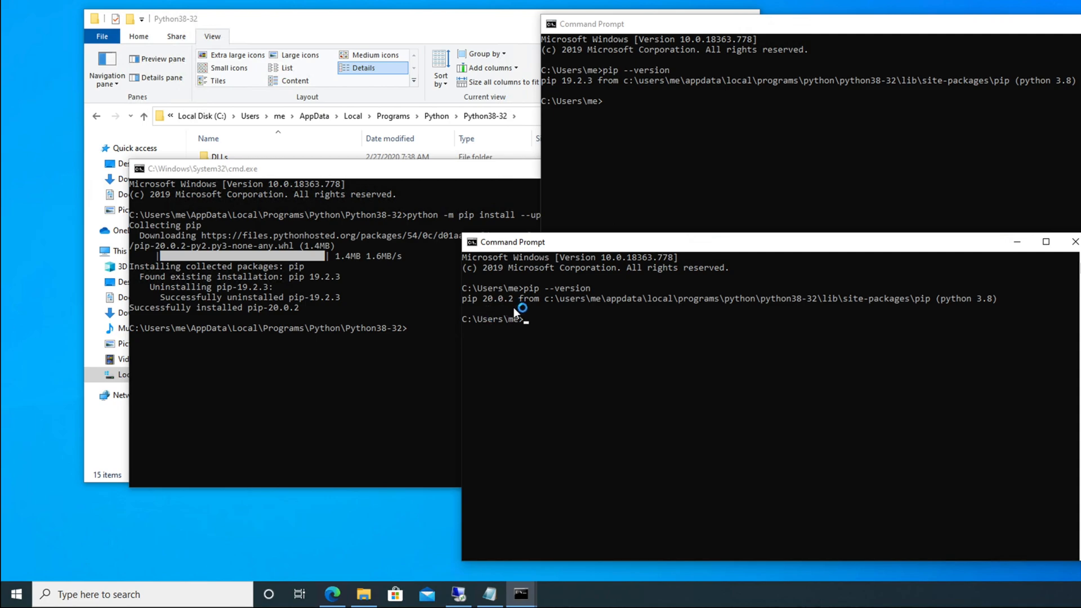
{"action": "mouse_move", "coordinate": [578, 86]}
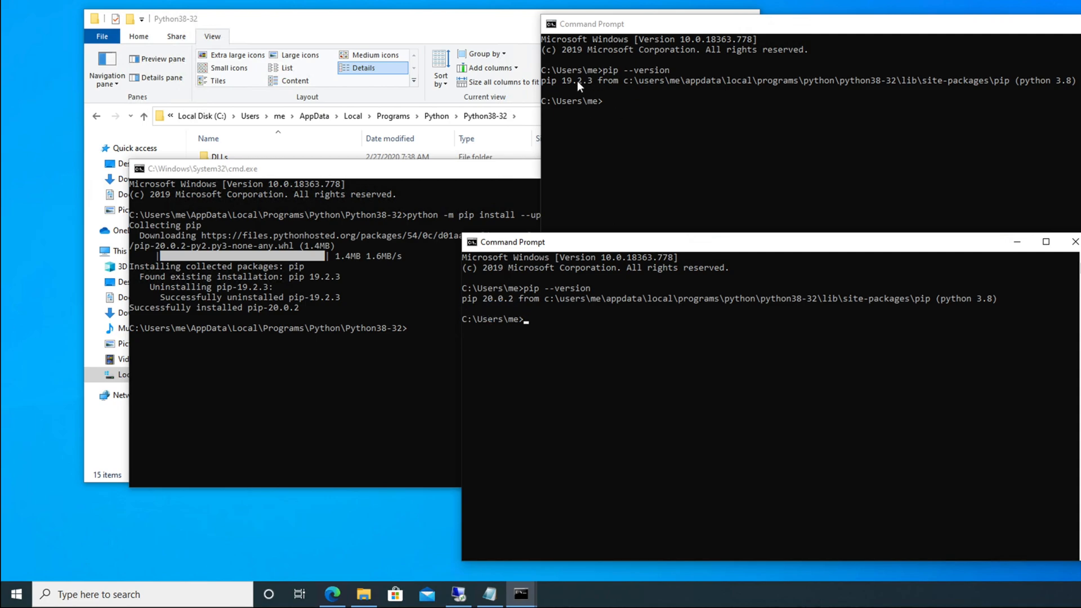
{"action": "mouse_move", "coordinate": [451, 318]}
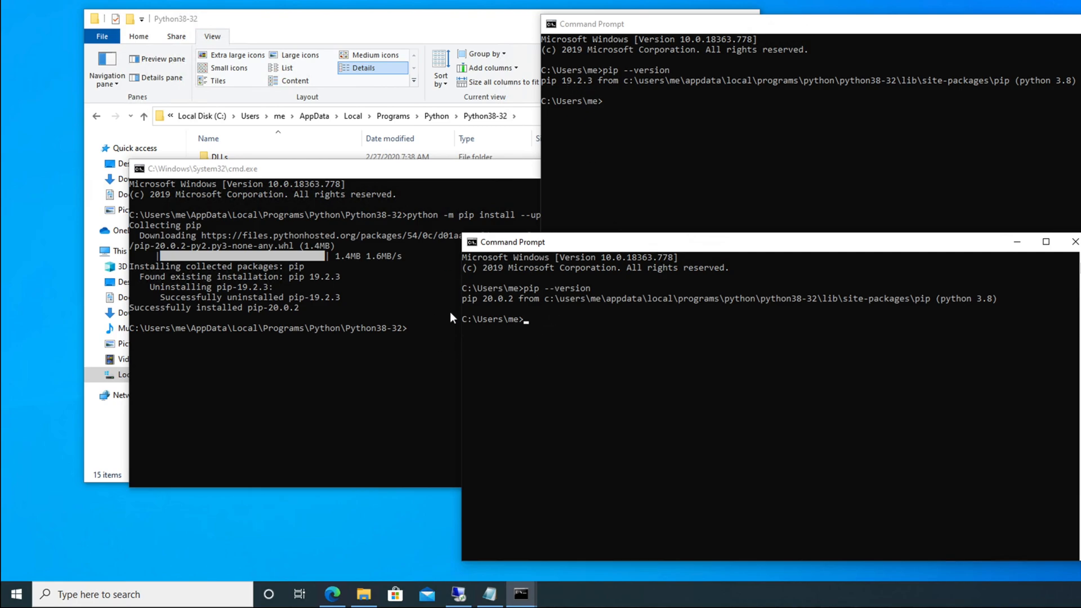
{"action": "mouse_move", "coordinate": [543, 301]}
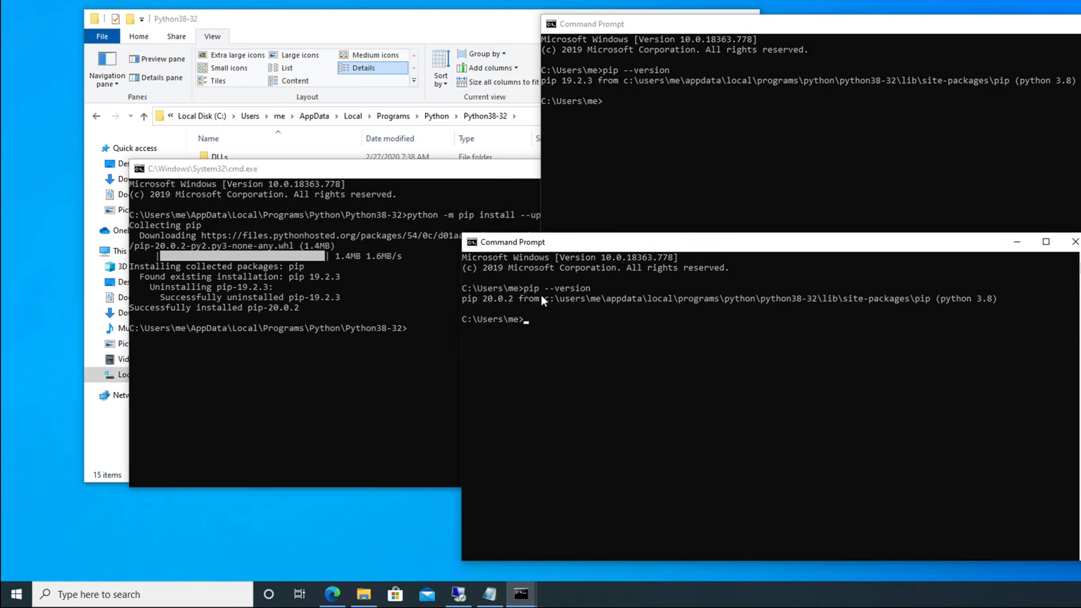
{"action": "mouse_move", "coordinate": [523, 336]}
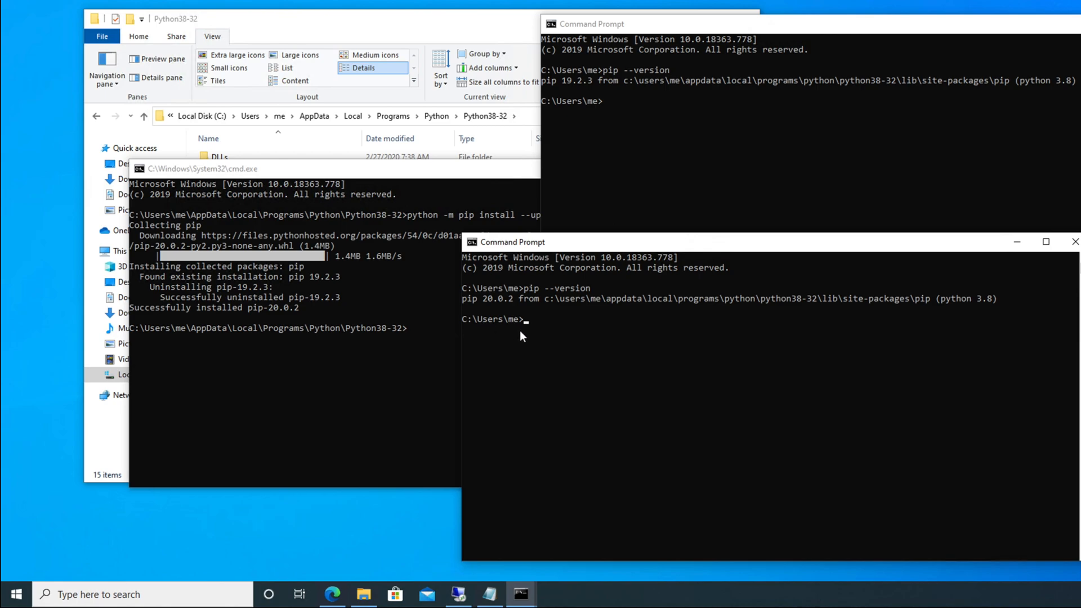
{"action": "mouse_move", "coordinate": [515, 333]}
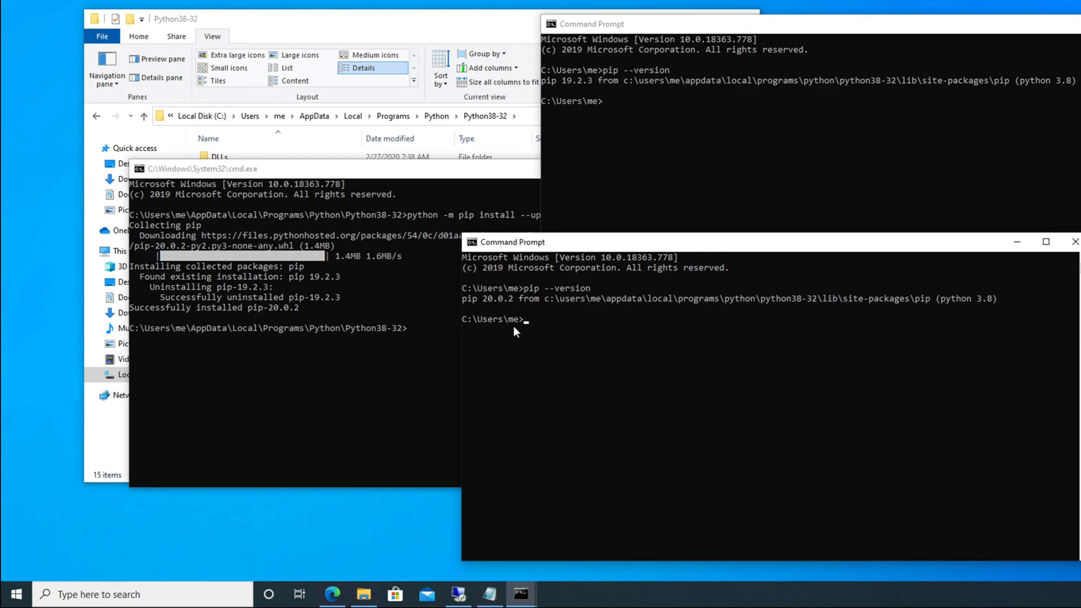
{"action": "mouse_move", "coordinate": [466, 265]}
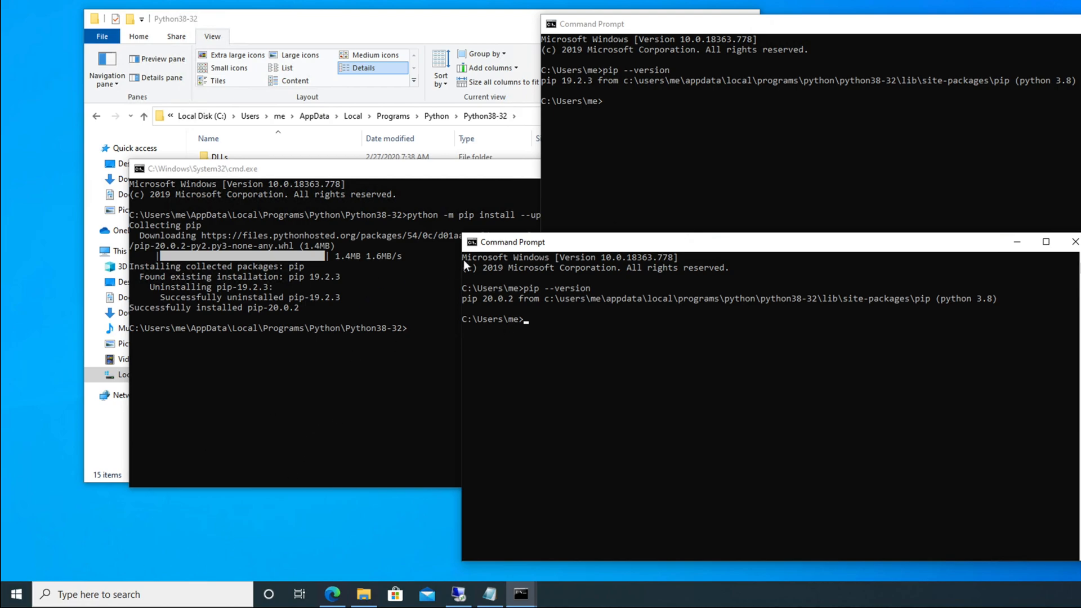
{"action": "mouse_move", "coordinate": [424, 26]}
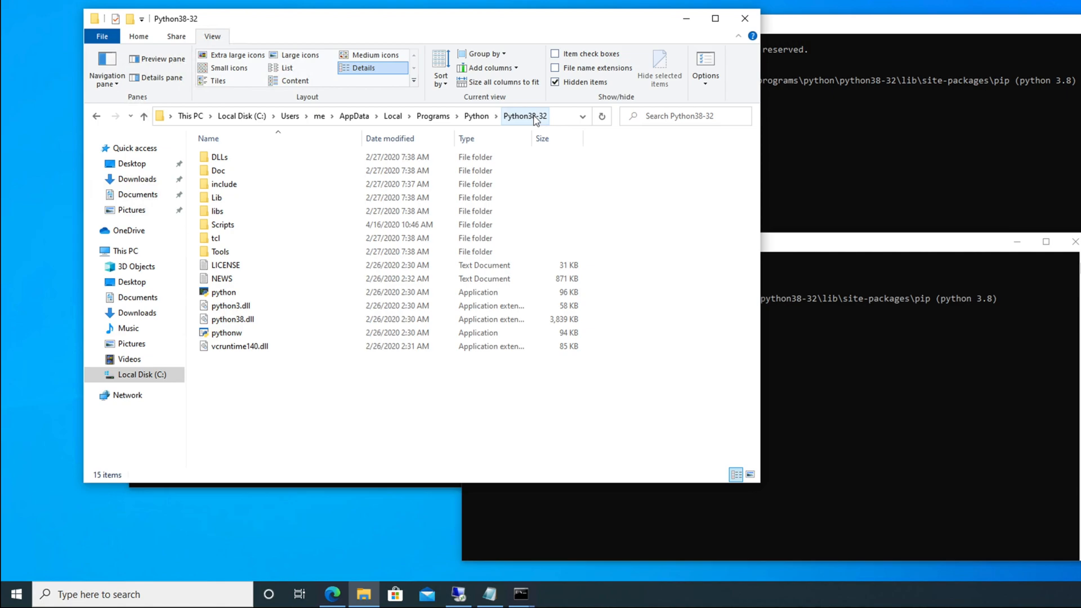
{"action": "mouse_move", "coordinate": [562, 118]}
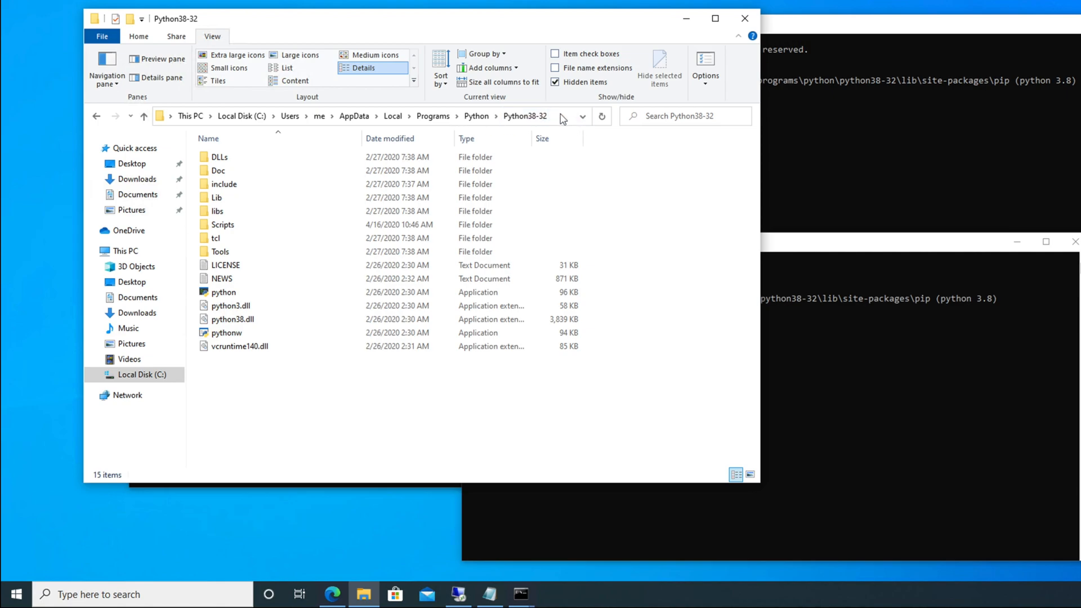
Select the address bar of the Python38-32 Explorer window.
{"action": "left_click", "coordinate": [345, 116]}
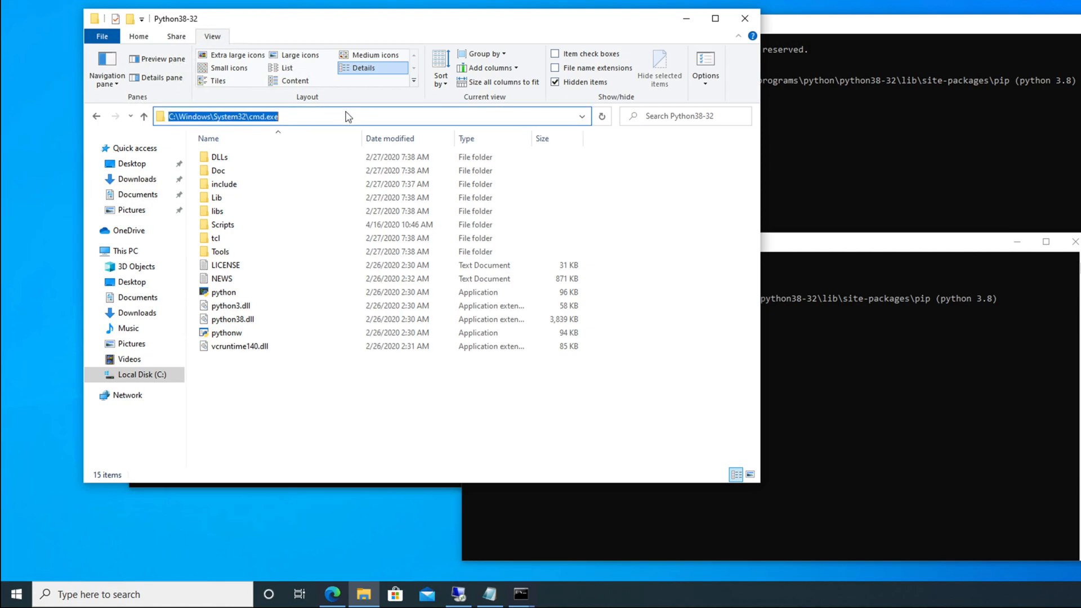
{"action": "mouse_move", "coordinate": [615, 23]}
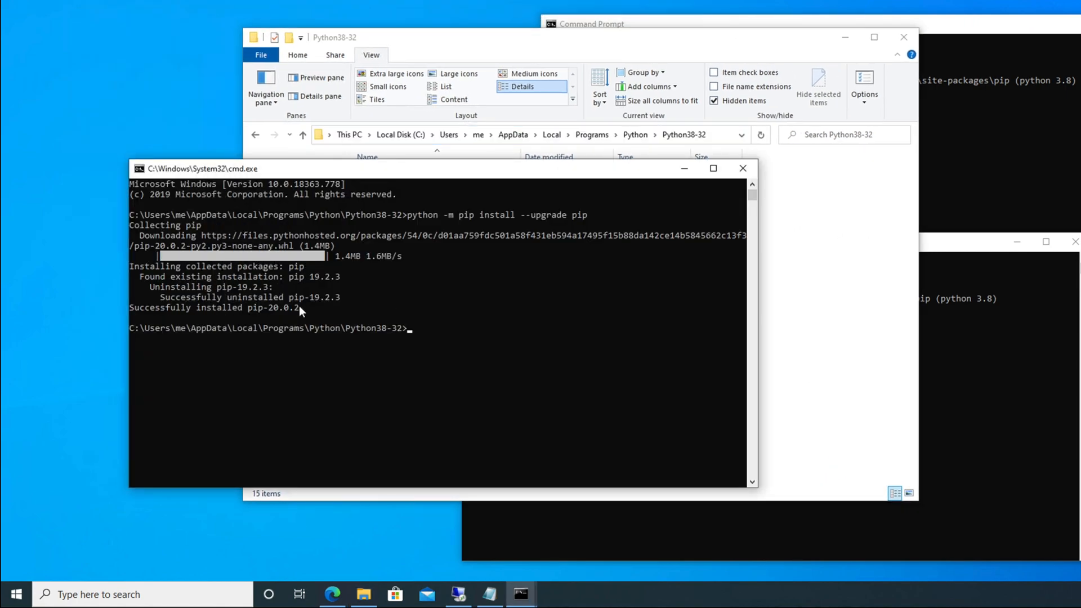
{"action": "mouse_move", "coordinate": [411, 230]}
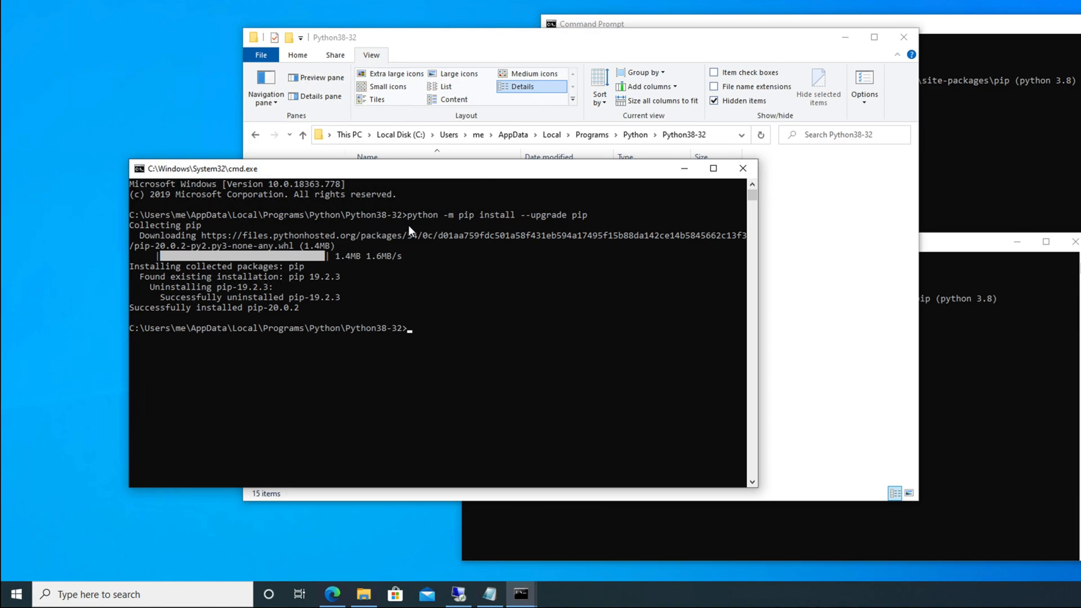
{"action": "mouse_move", "coordinate": [445, 228]}
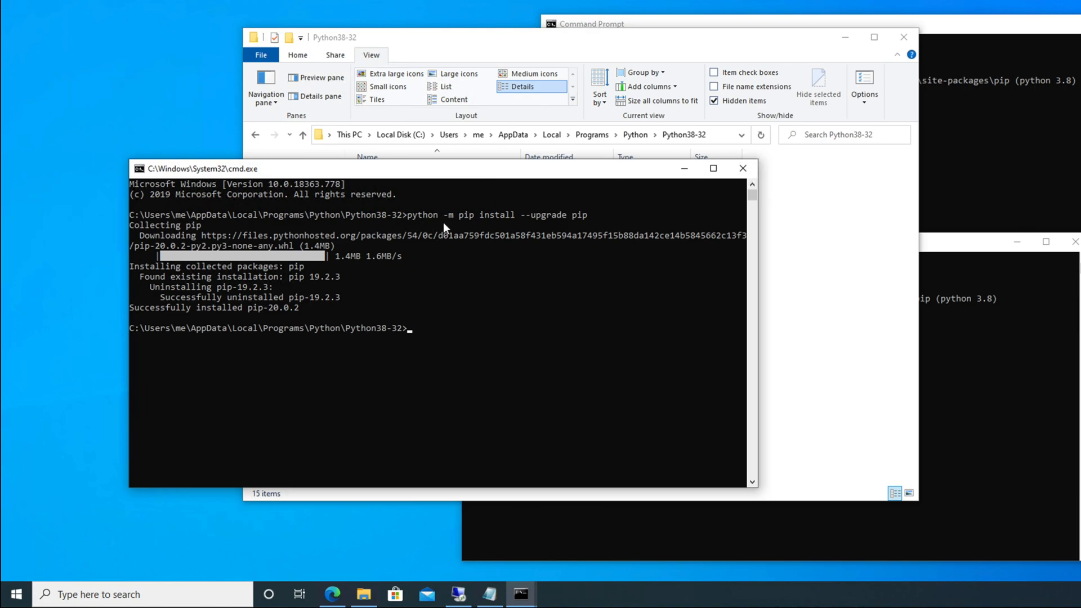
{"action": "mouse_move", "coordinate": [476, 227]}
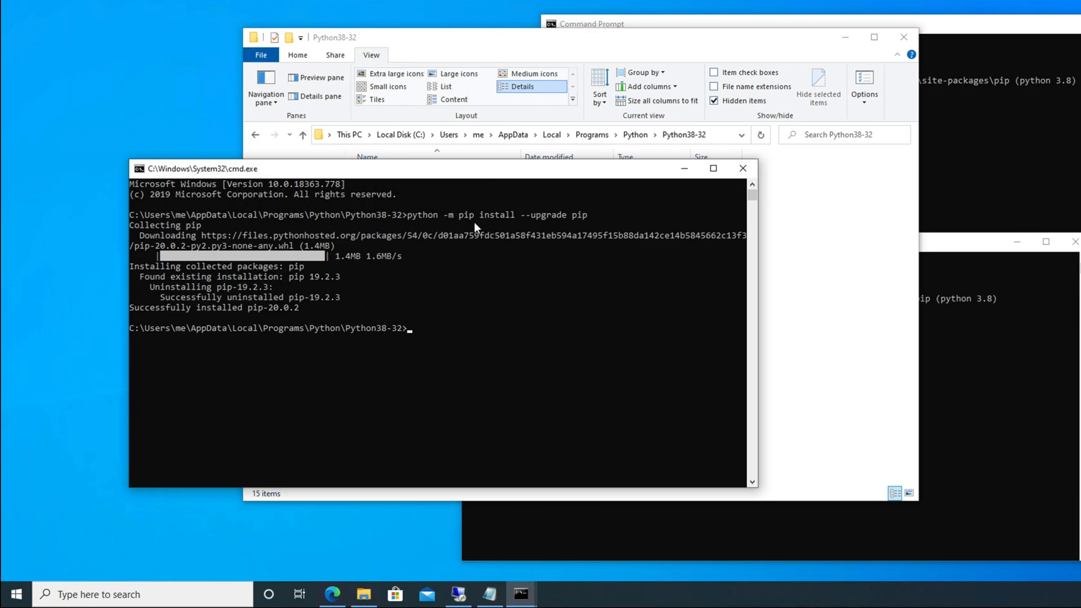
{"action": "mouse_move", "coordinate": [560, 228]}
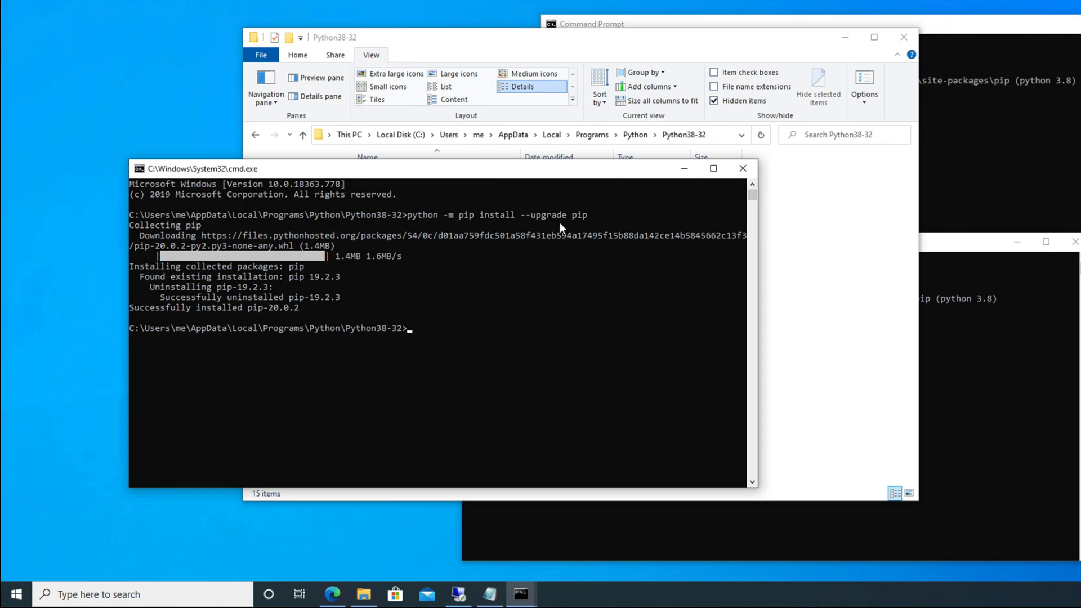
{"action": "mouse_move", "coordinate": [355, 289]}
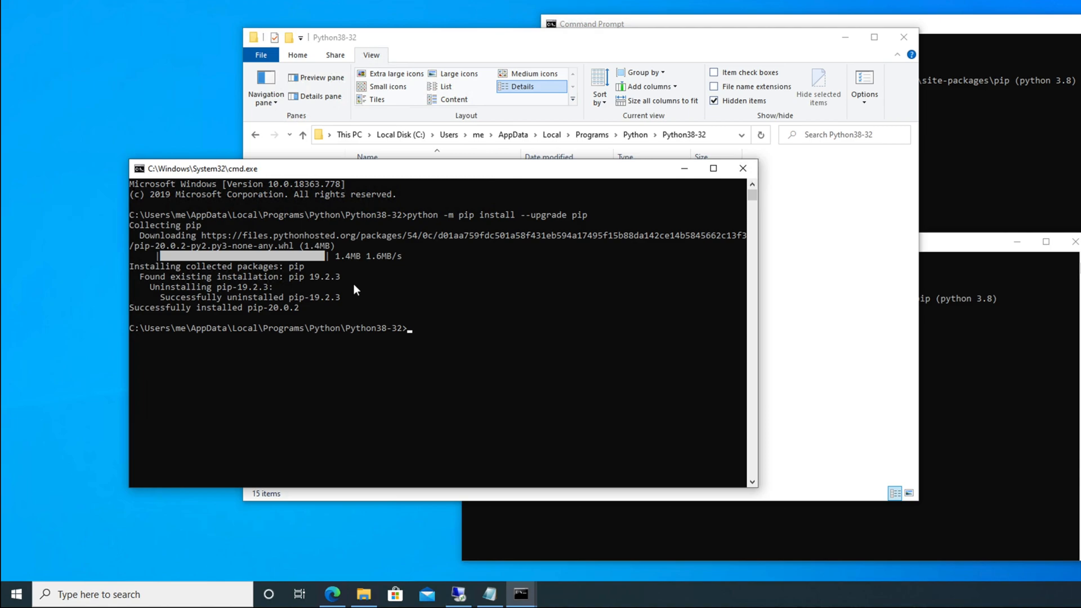
{"action": "mouse_move", "coordinate": [416, 283]}
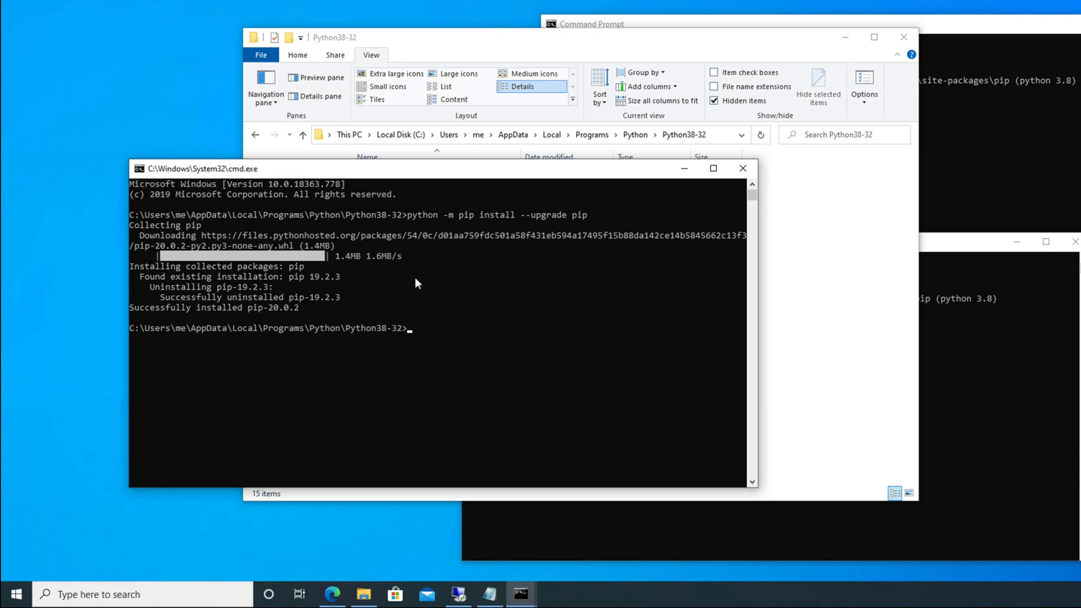
{"action": "mouse_move", "coordinate": [368, 269]}
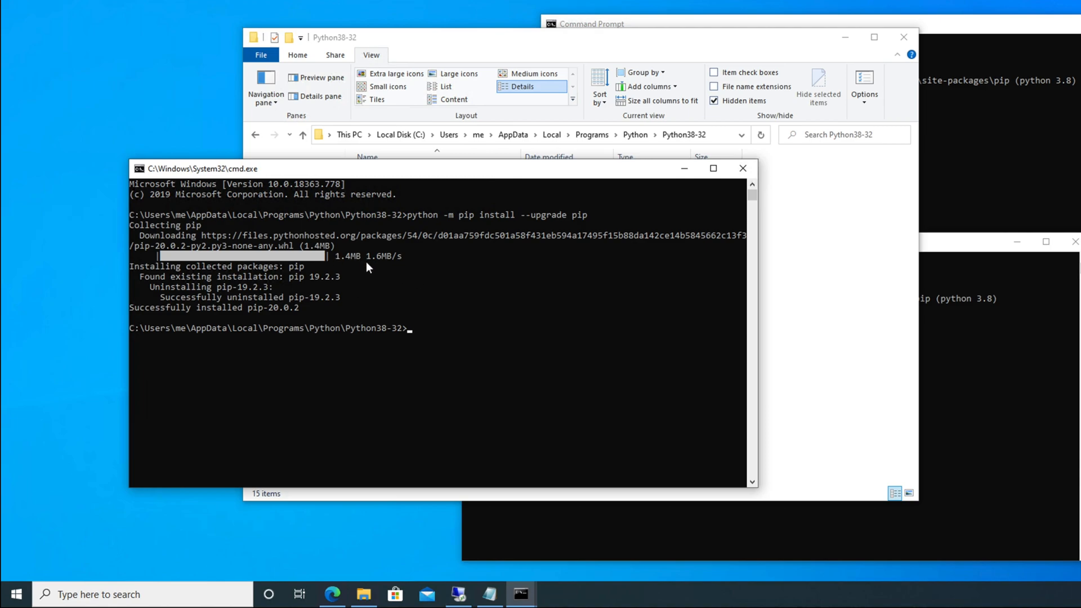
{"action": "mouse_move", "coordinate": [346, 270]}
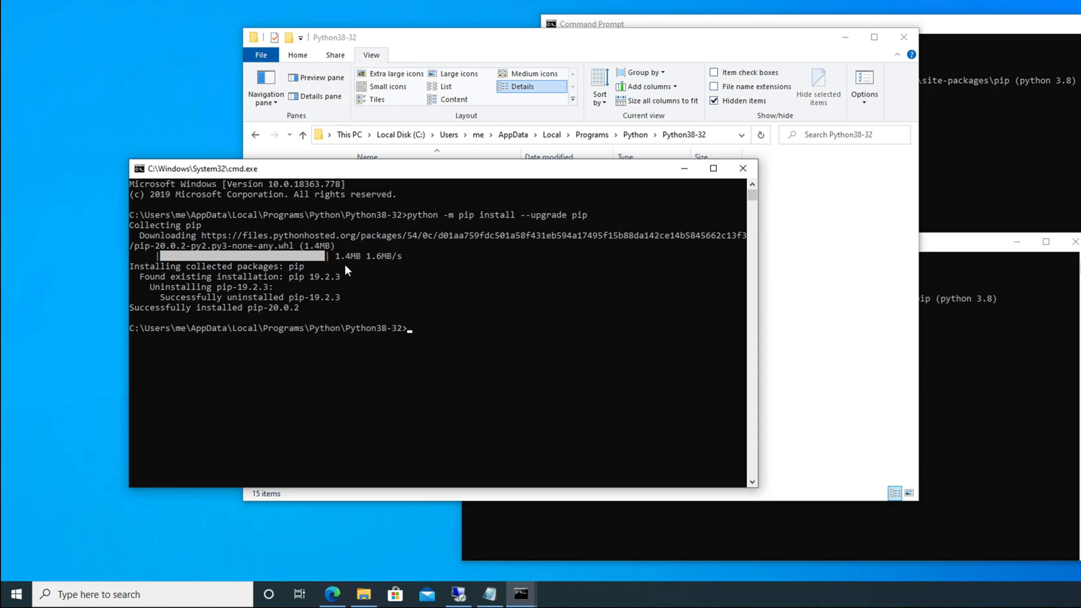
{"action": "mouse_move", "coordinate": [371, 268]}
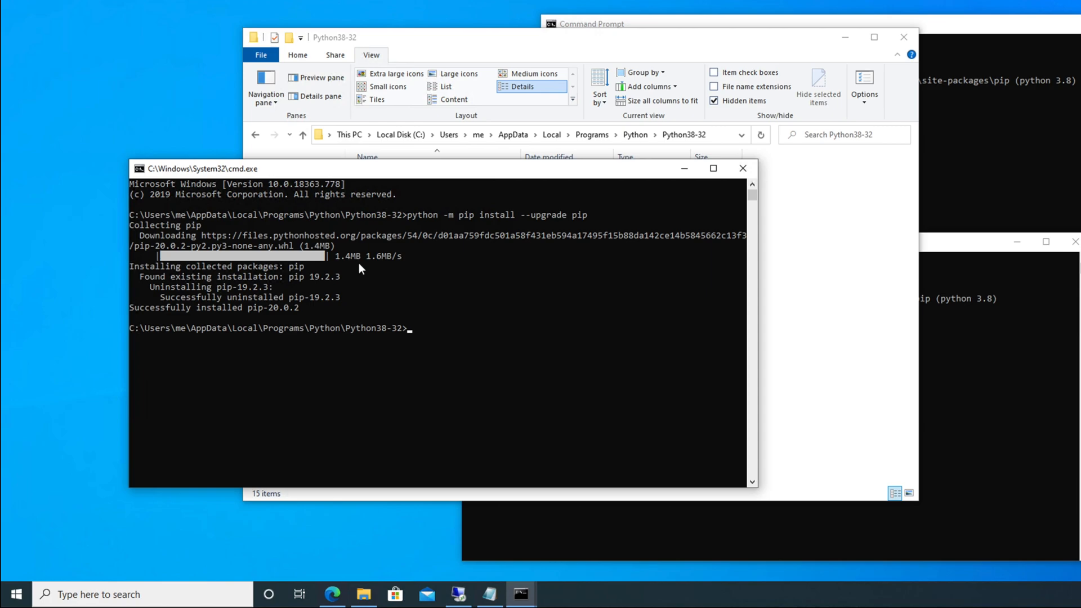
{"action": "mouse_move", "coordinate": [460, 262]}
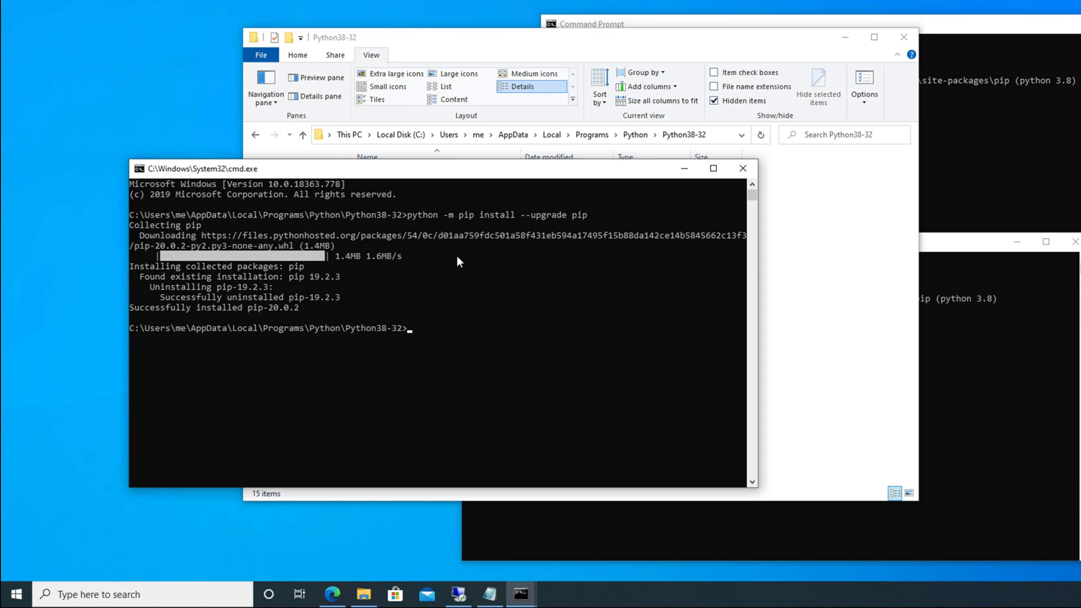
{"action": "mouse_move", "coordinate": [550, 231]}
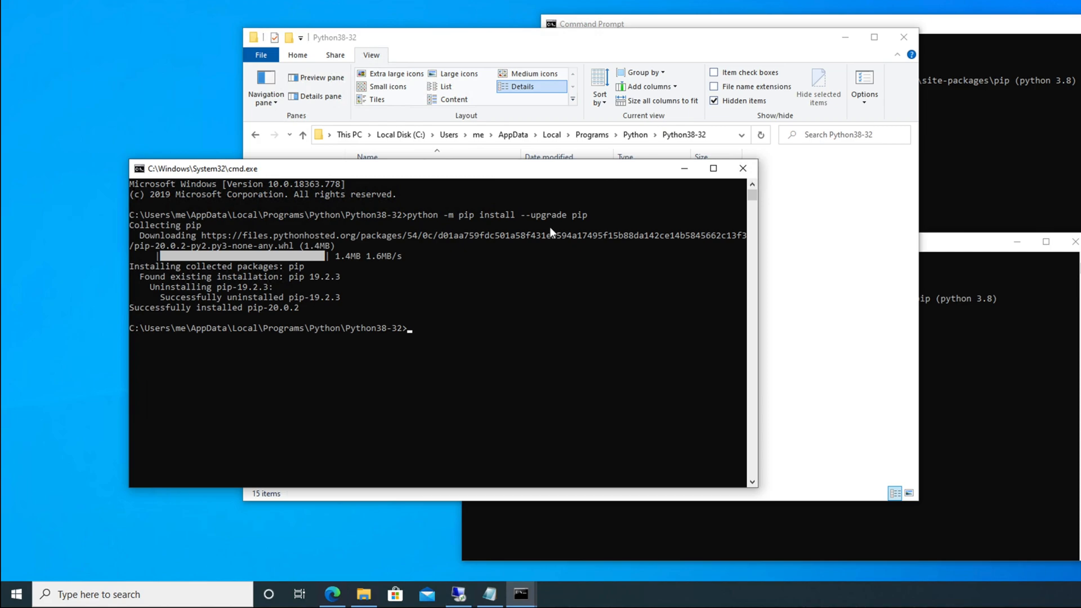